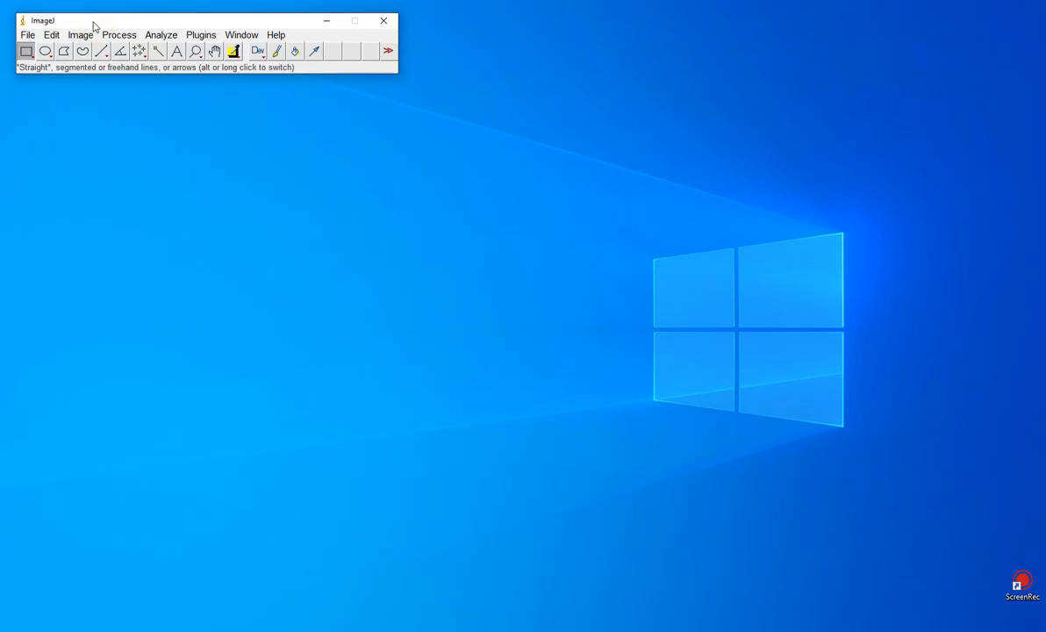
Step: Open the SEM micrograph of the porous network from disk
left_click(28, 35)
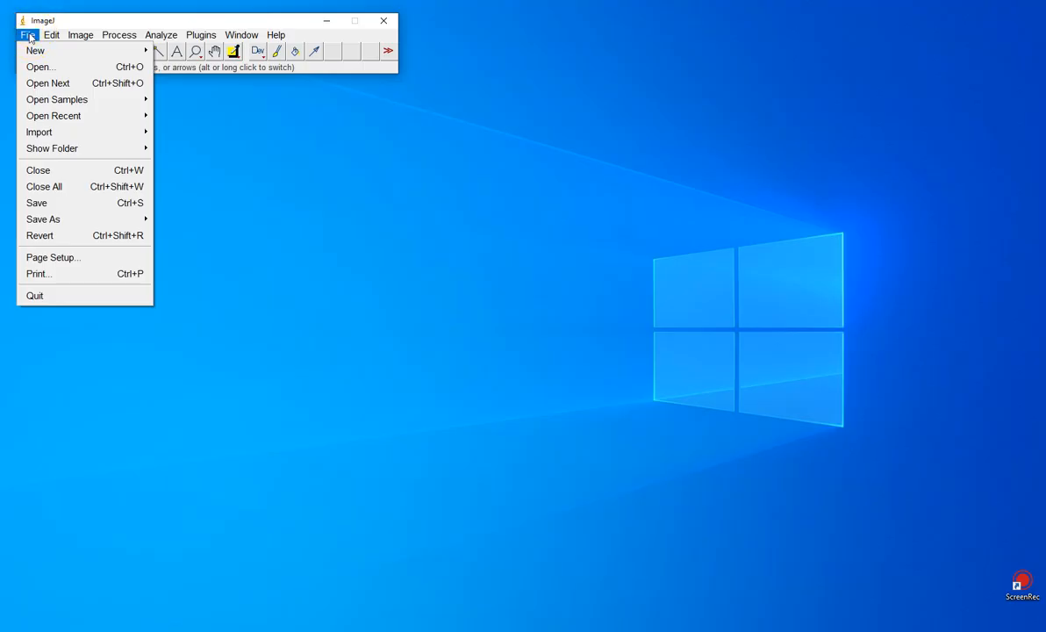
left_click(39, 67)
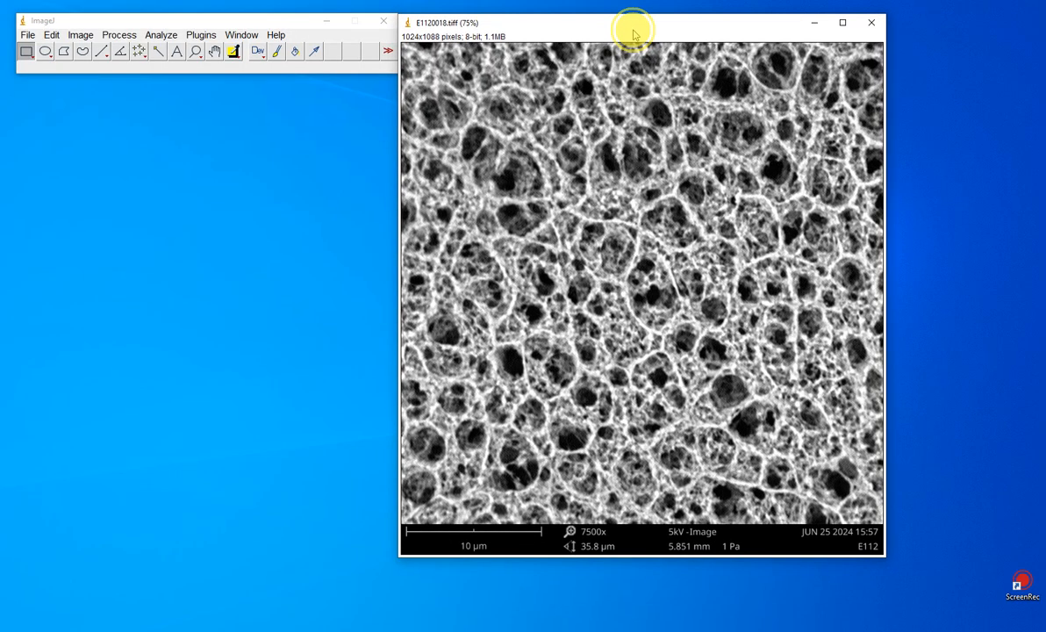
mouse_move(413, 518)
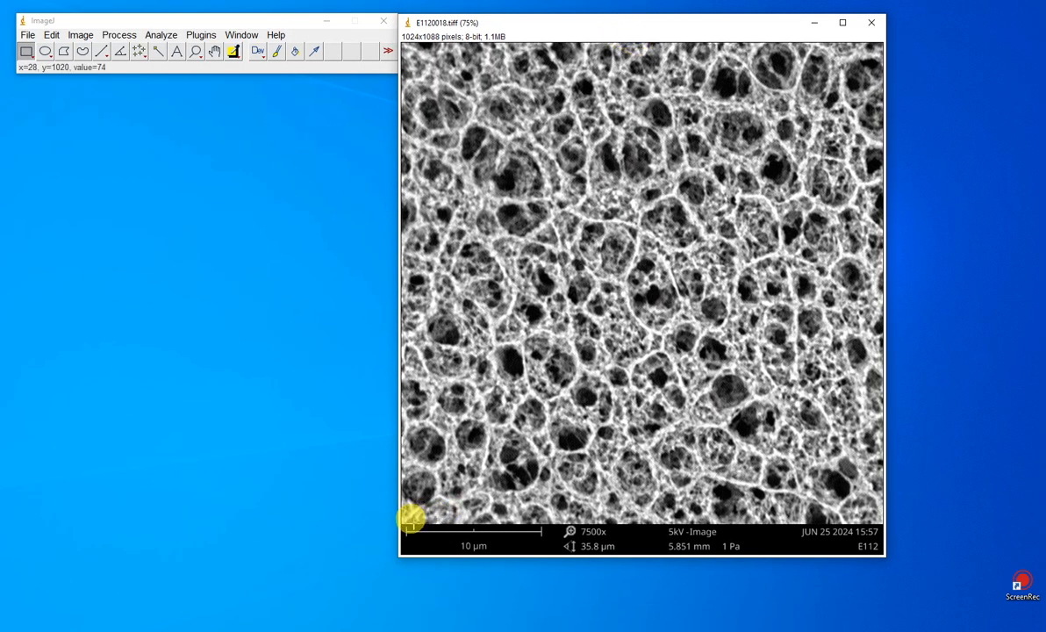
mouse_move(495, 518)
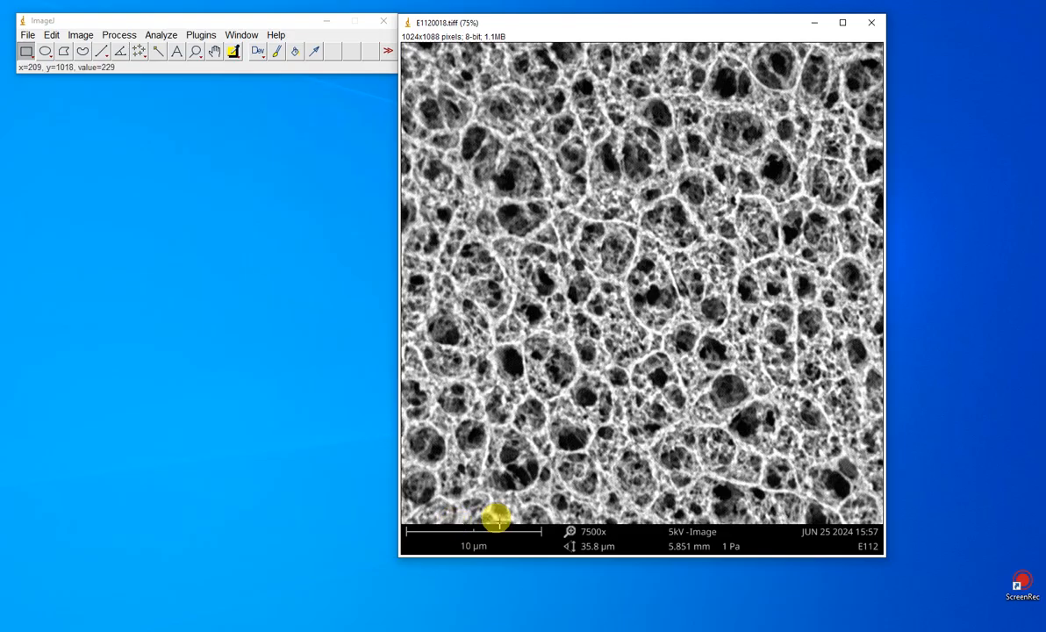
mouse_move(537, 428)
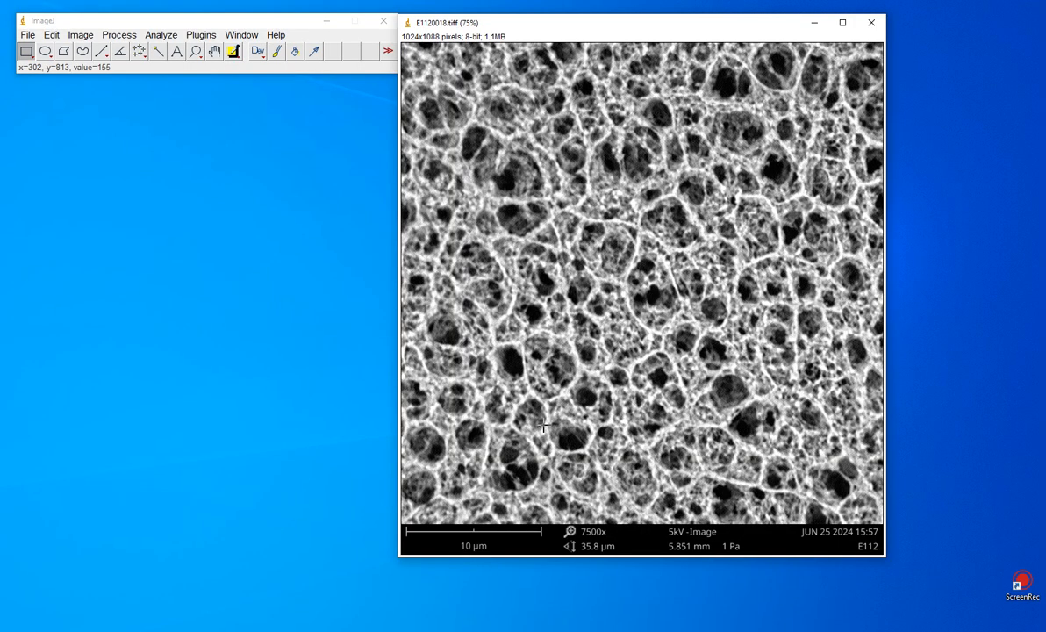
Step: Draw a straight line along the 10 µm scale bar to measure its pixel length
left_click(502, 372)
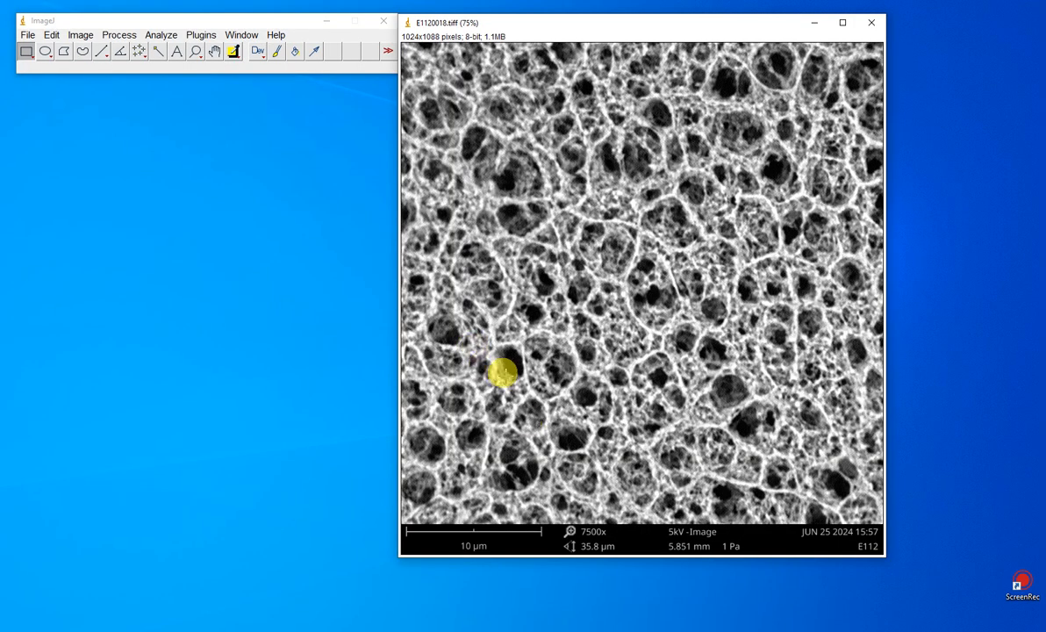
left_click(102, 49)
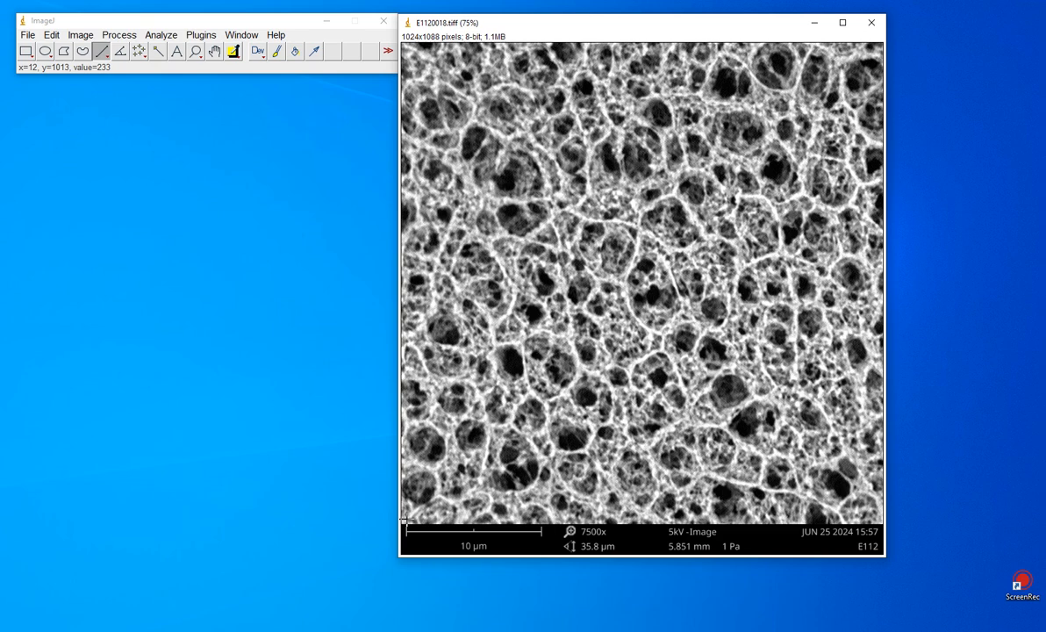
left_click(482, 516)
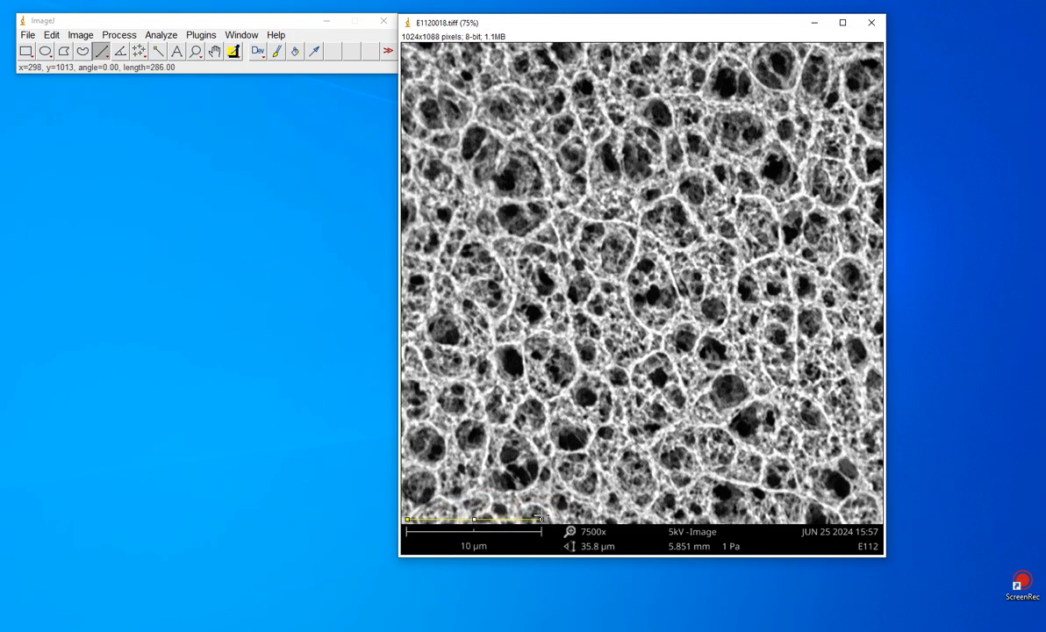
left_click(498, 404)
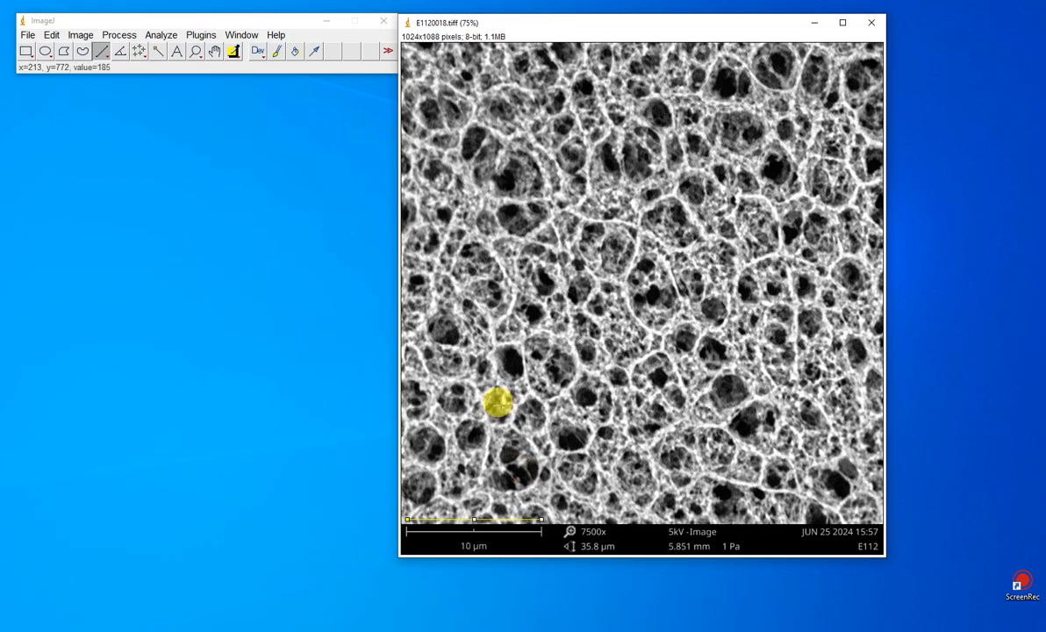
mouse_move(411, 340)
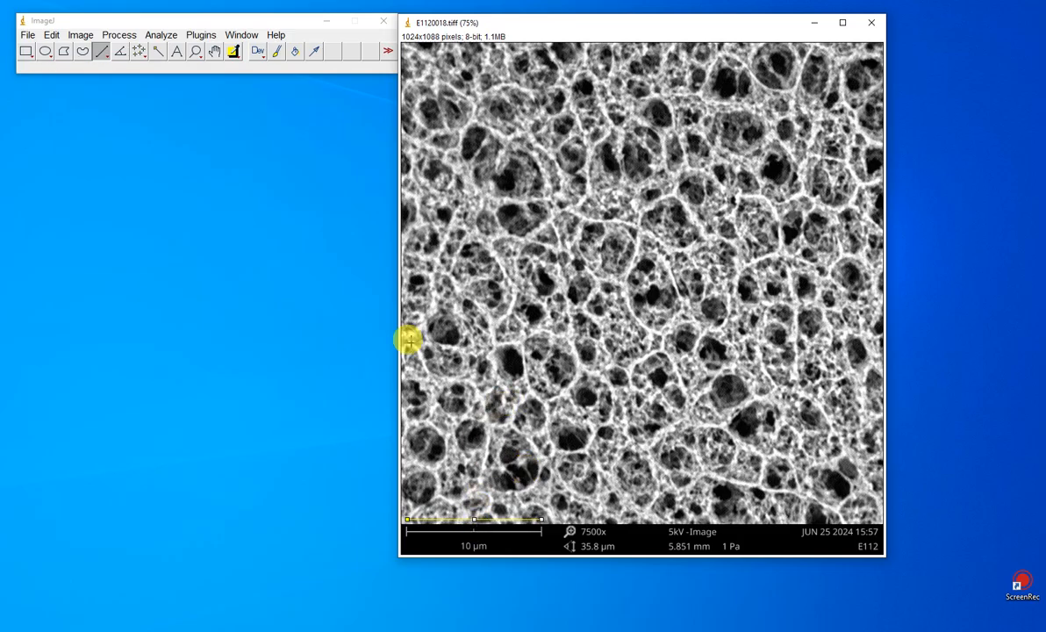
Step: In Set Scale, pair 286 pixels with a known distance of 10 and begin entering the µm unit
left_click(159, 35)
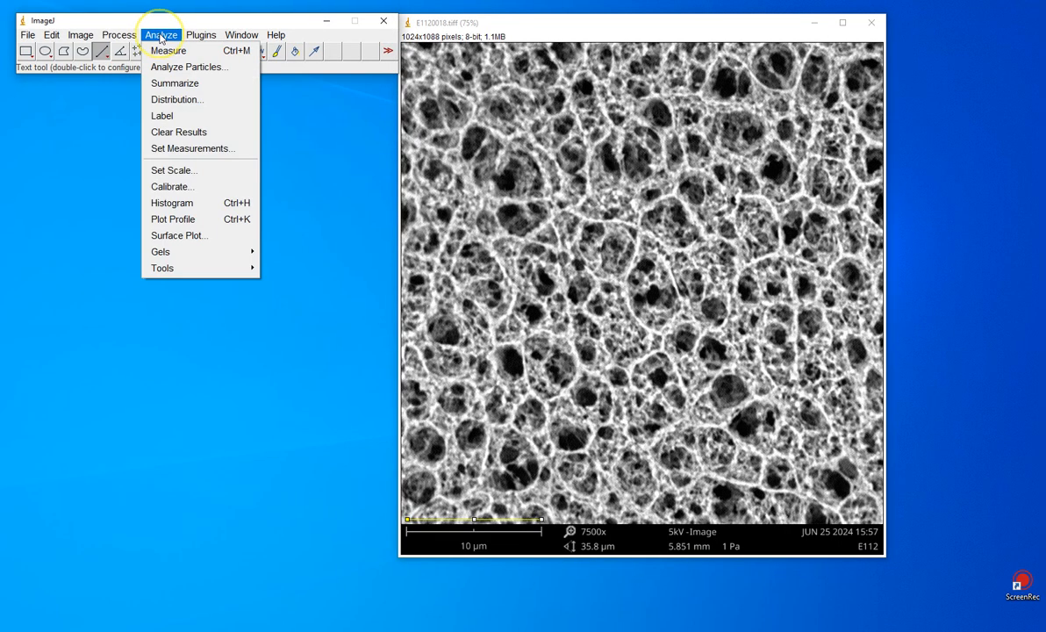
left_click(173, 169)
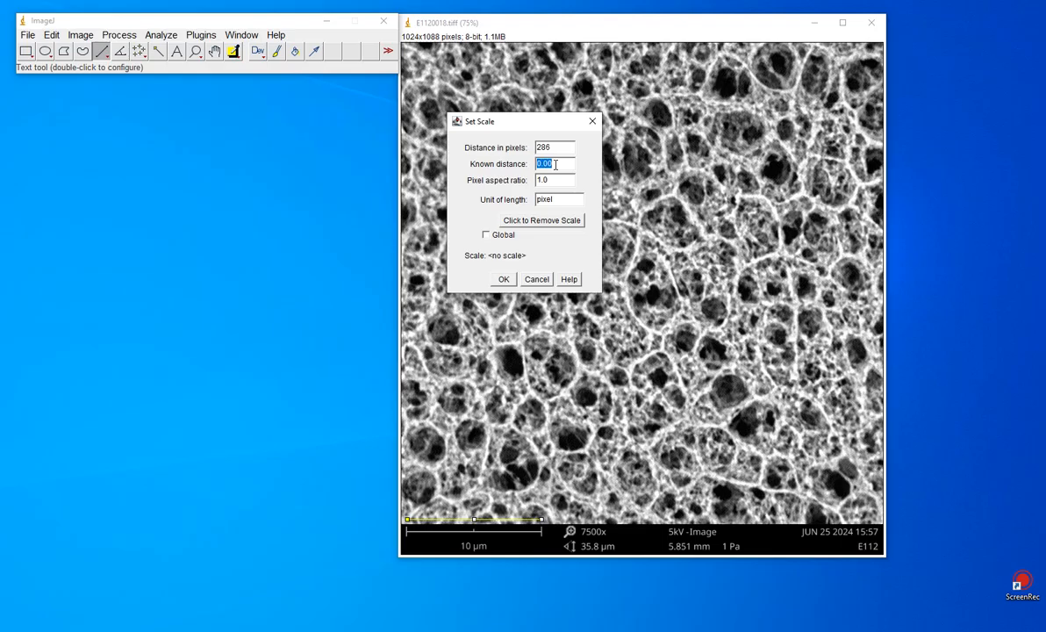
type("10")
left_click(558, 200)
type("U")
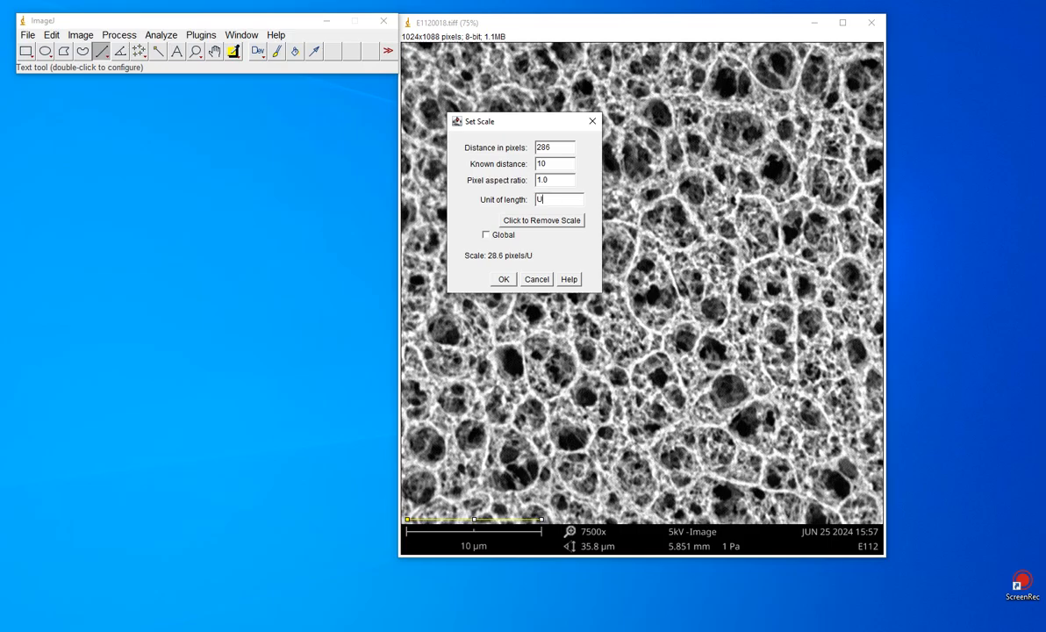
type("M")
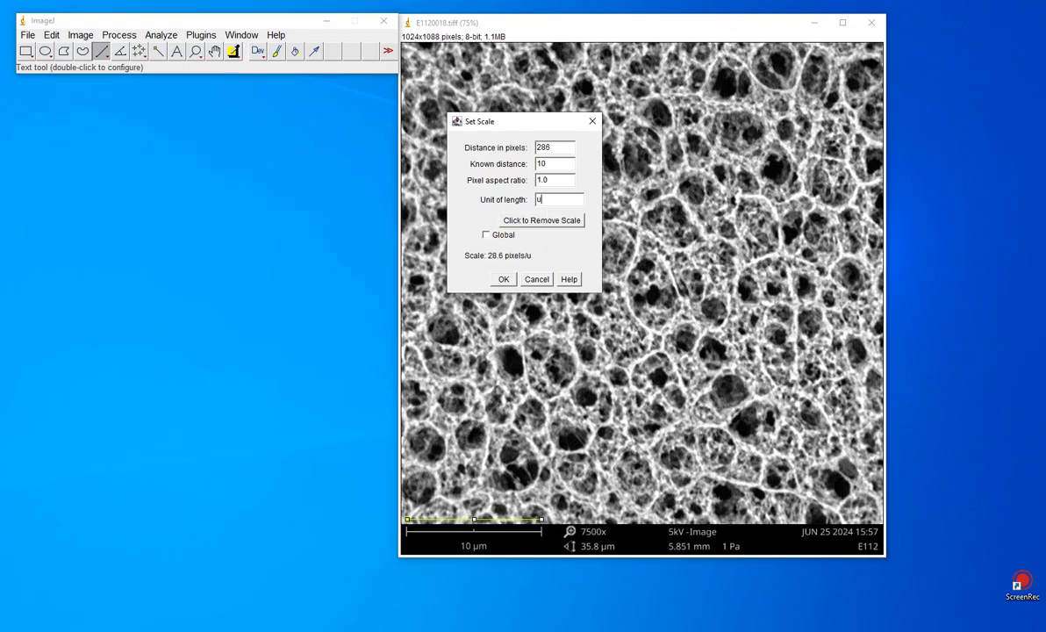
Step: Apply the micrometre calibration and measure a short test line near the lower left
left_click(503, 280)
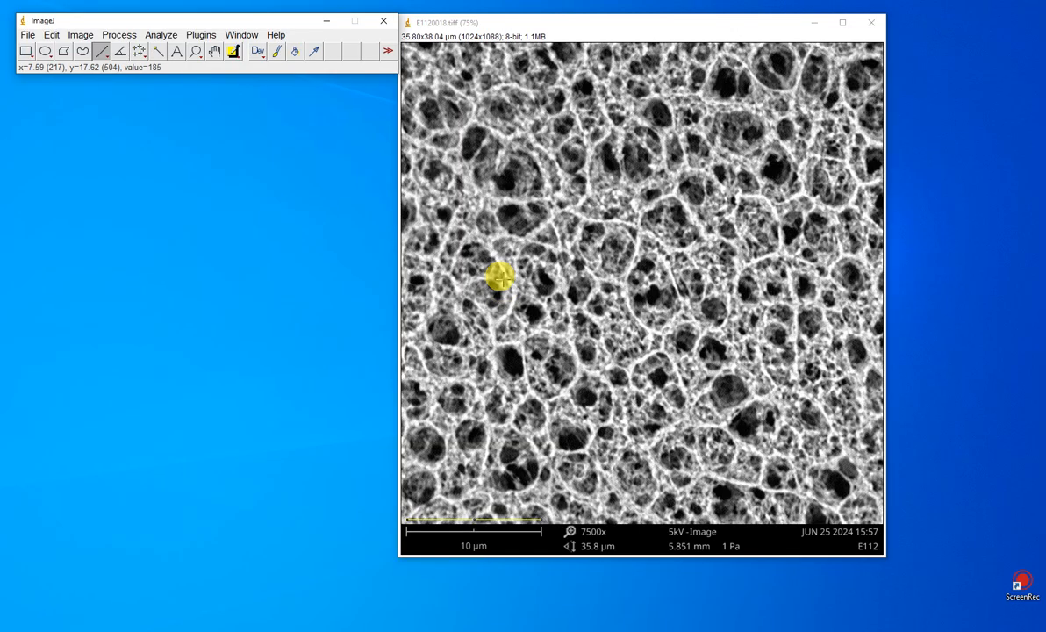
mouse_move(506, 518)
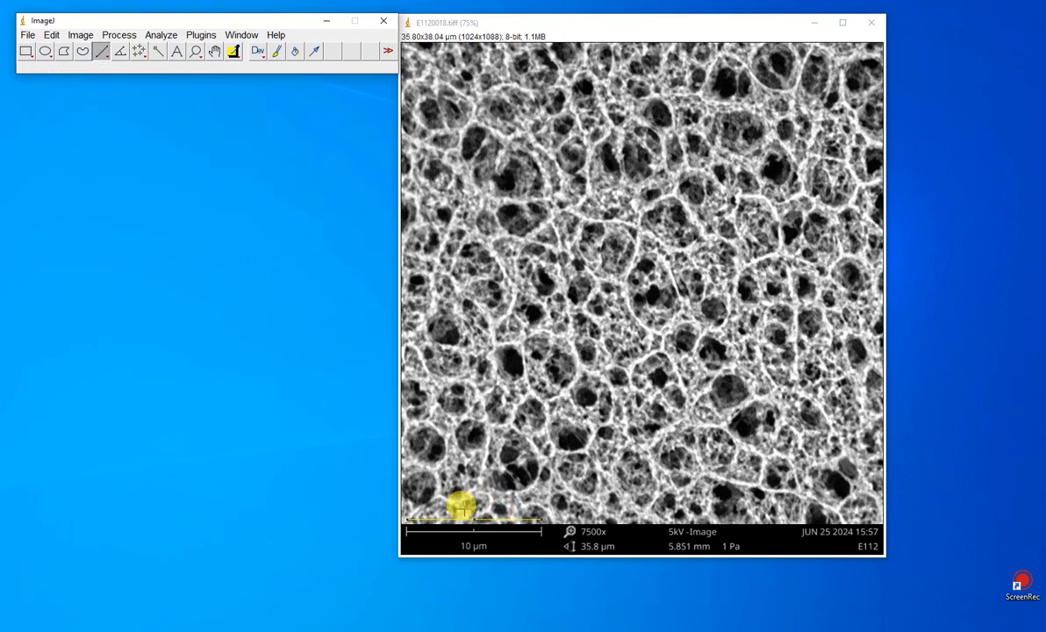
mouse_move(408, 508)
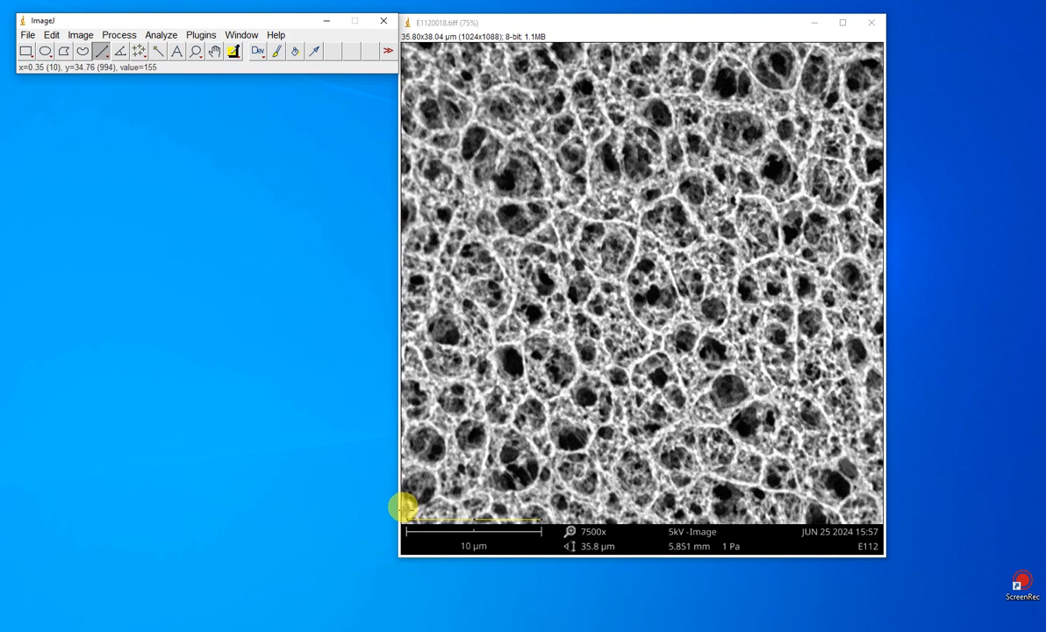
left_click_drag(406, 513, 474, 508)
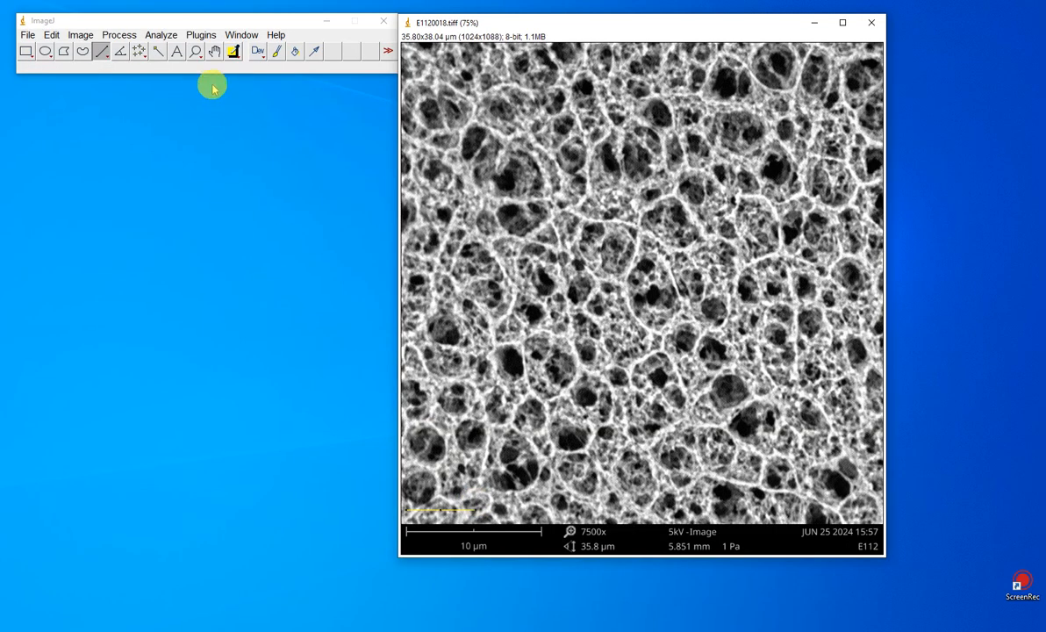
left_click(160, 35)
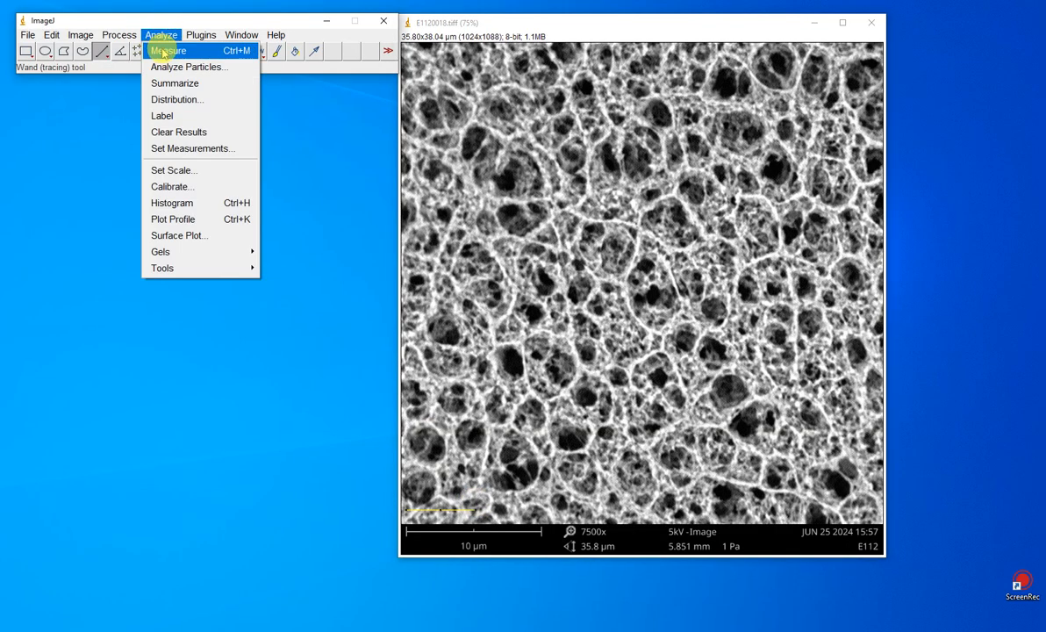
left_click(169, 49)
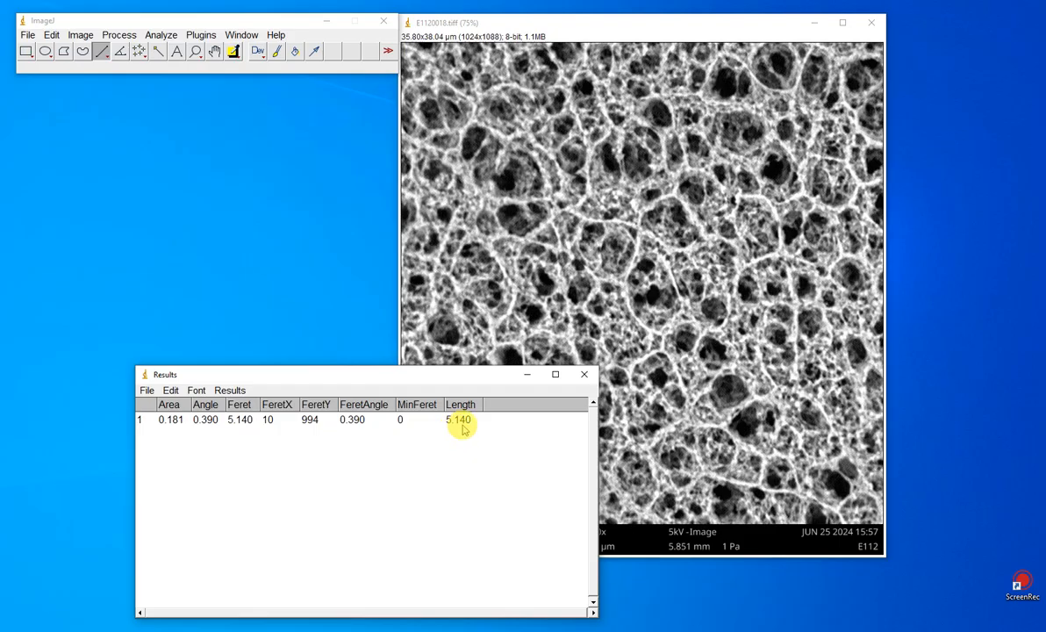
mouse_move(548, 388)
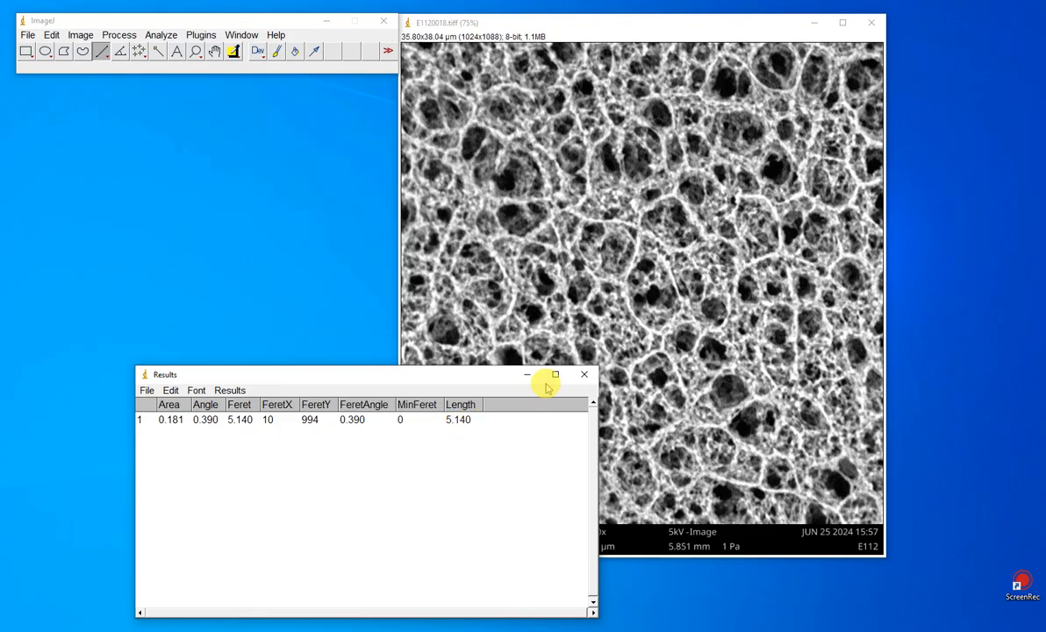
Step: Close the Results table, discarding the 5.14 µm test measurement without saving
left_click(583, 375)
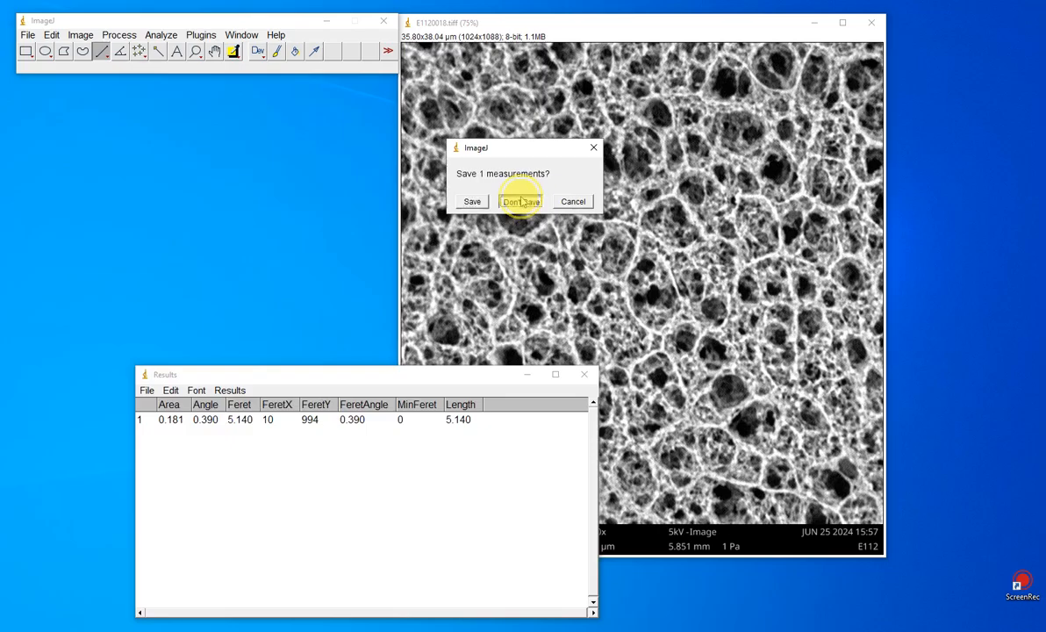
left_click(521, 200)
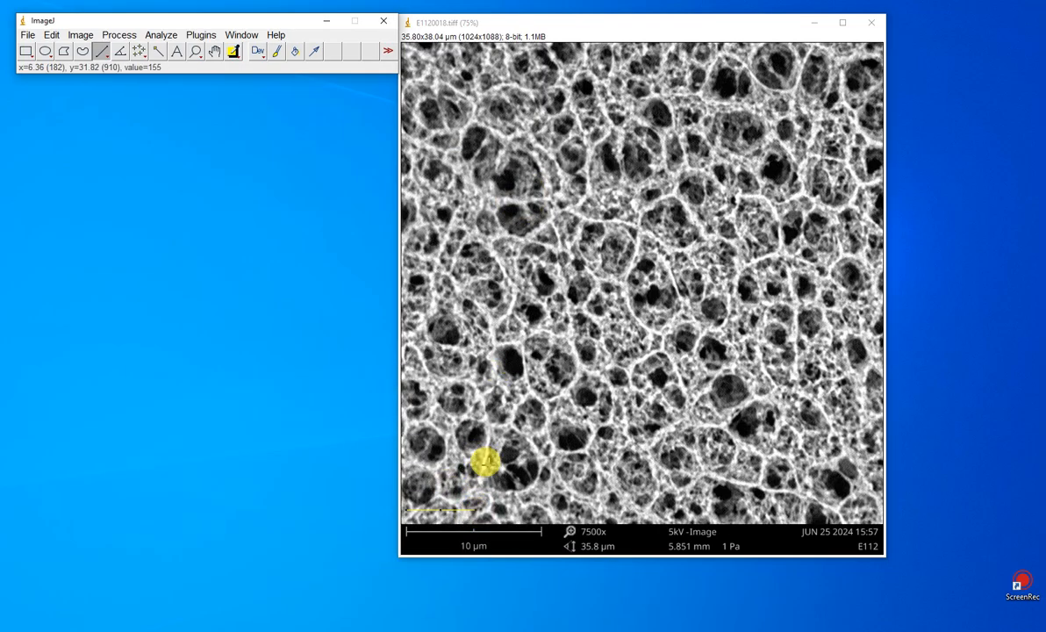
mouse_move(485, 453)
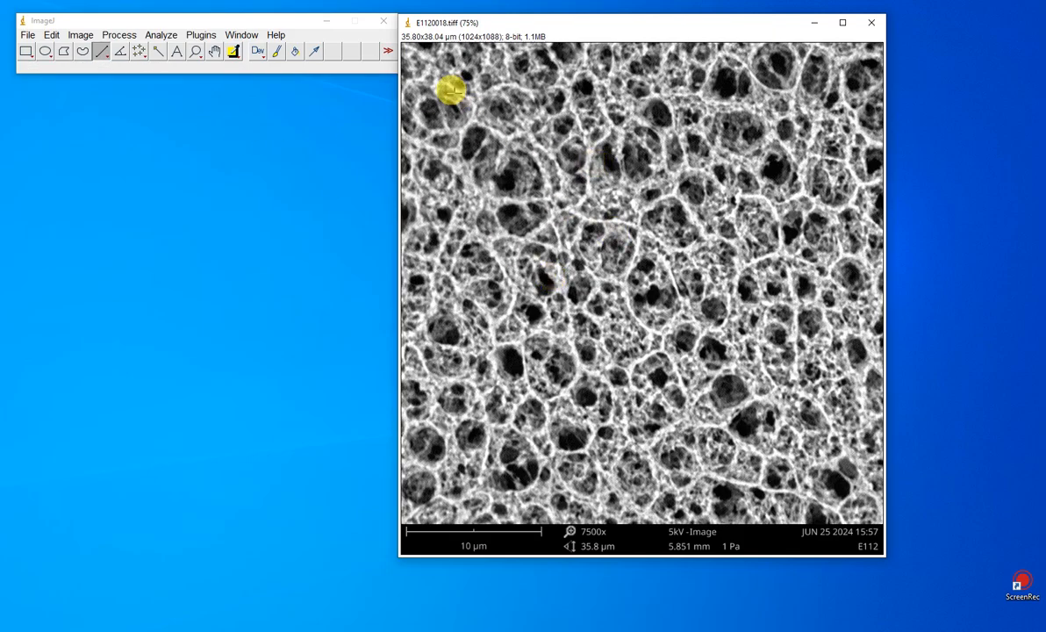
mouse_move(778, 67)
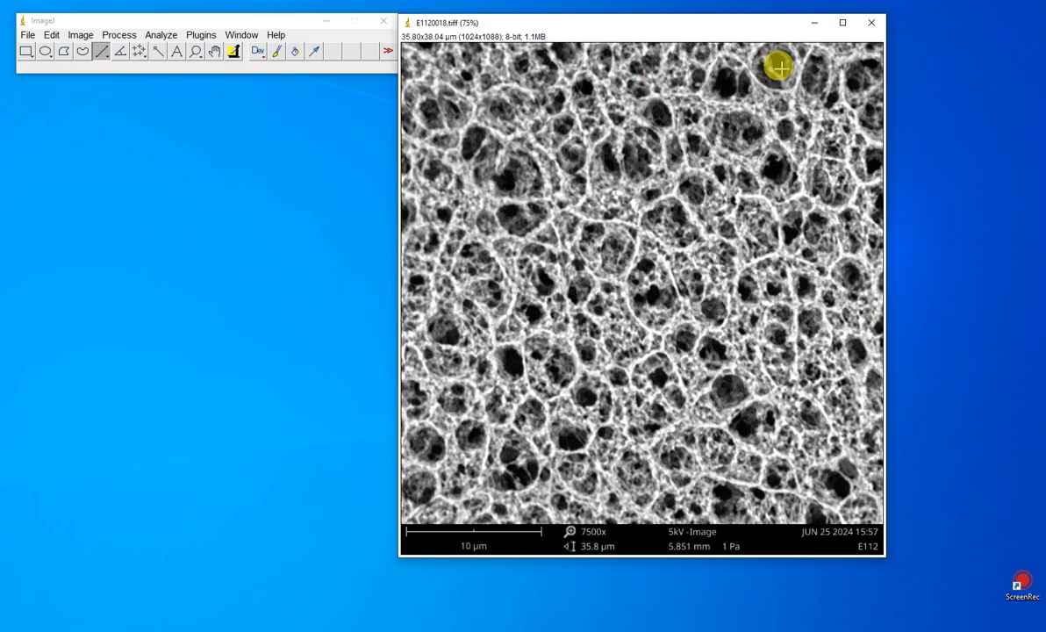
mouse_move(460, 237)
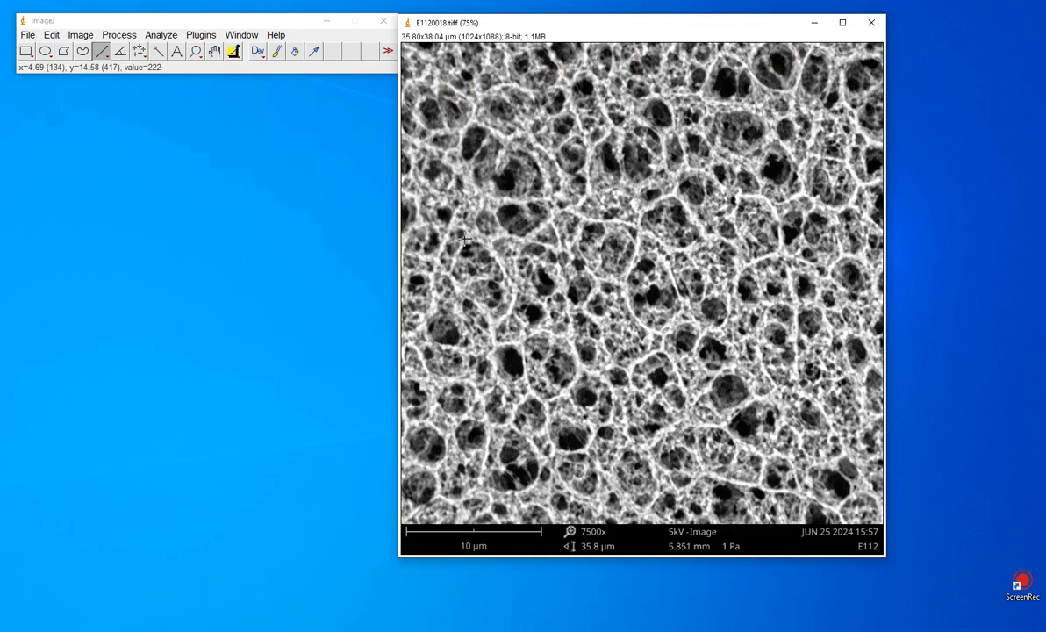
mouse_move(236, 112)
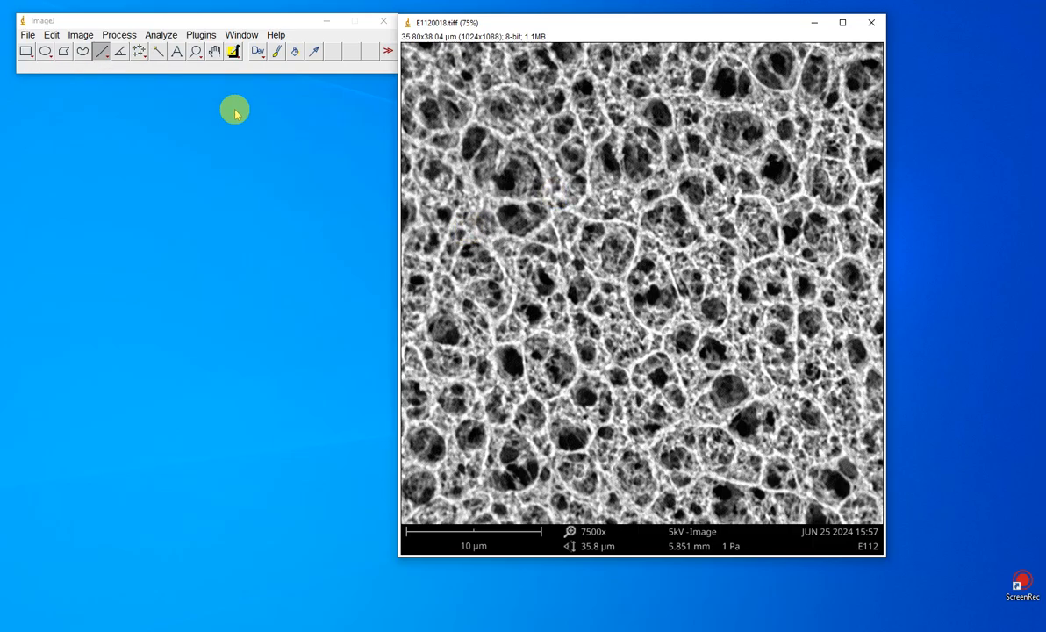
mouse_move(26, 49)
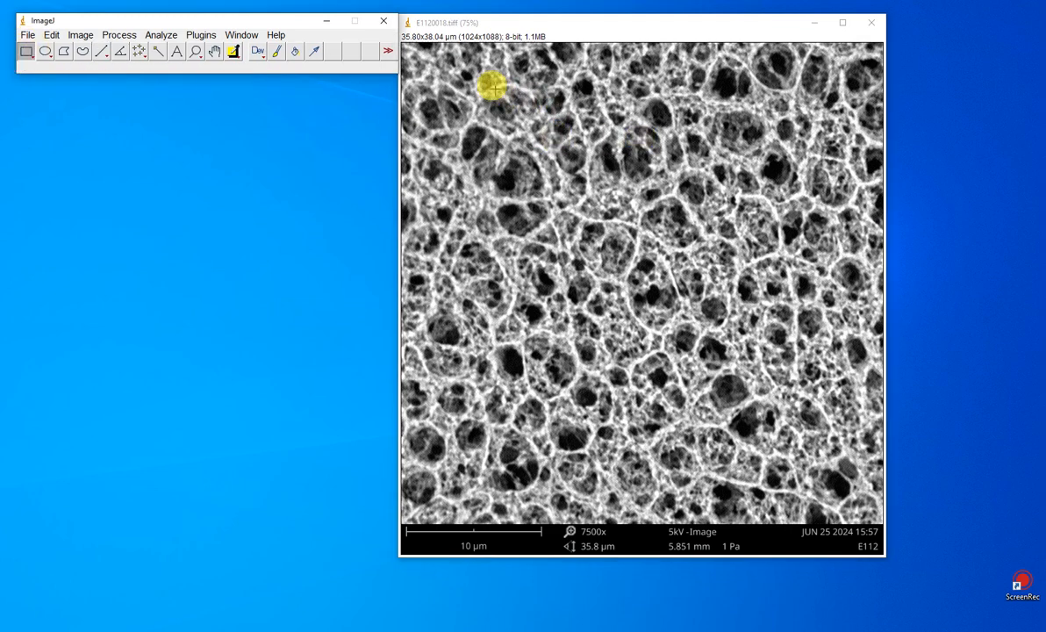
Step: Crop the micrograph to a large central square region of the pore network
left_click_drag(491, 86, 792, 383)
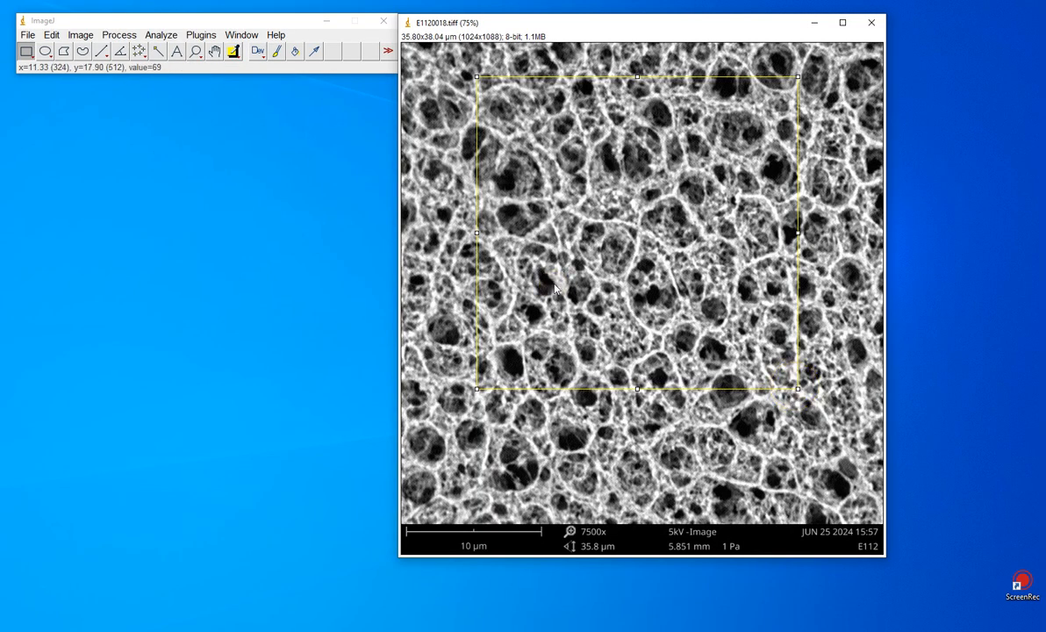
mouse_move(84, 105)
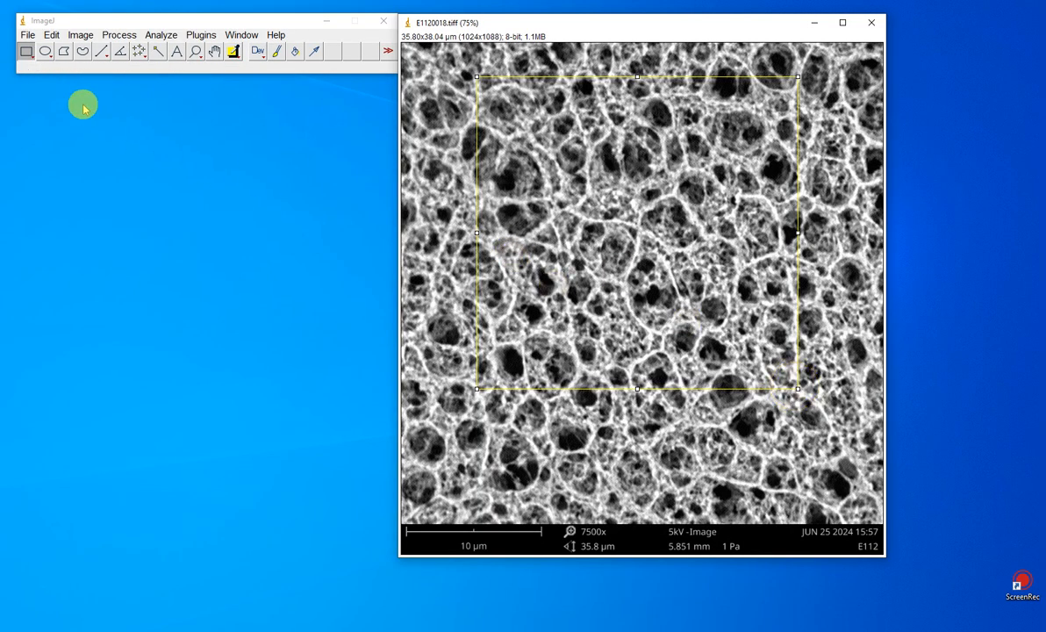
left_click(81, 35)
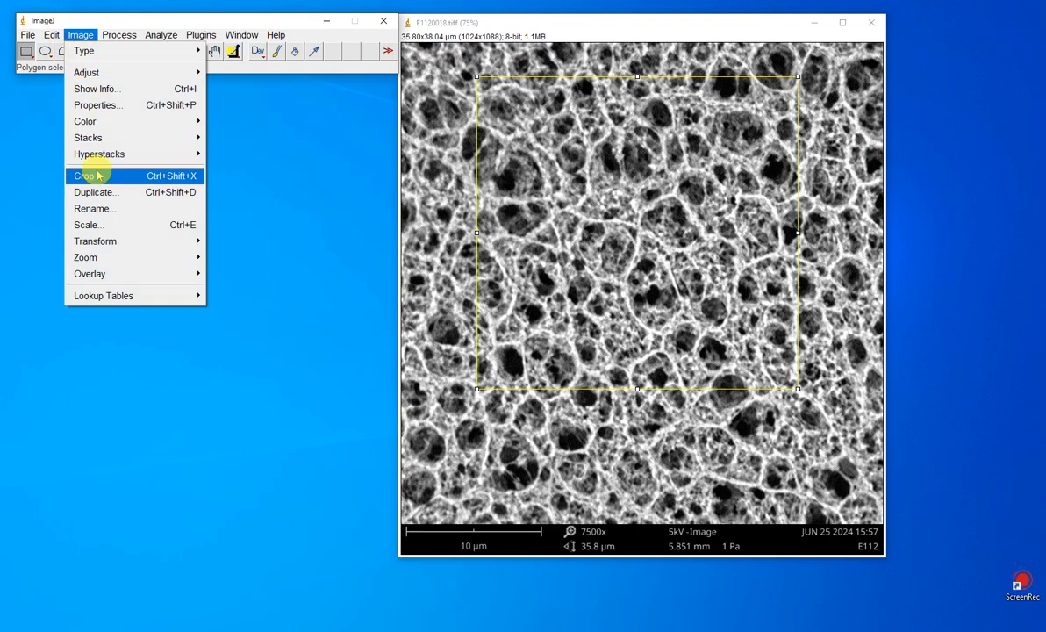
left_click(95, 191)
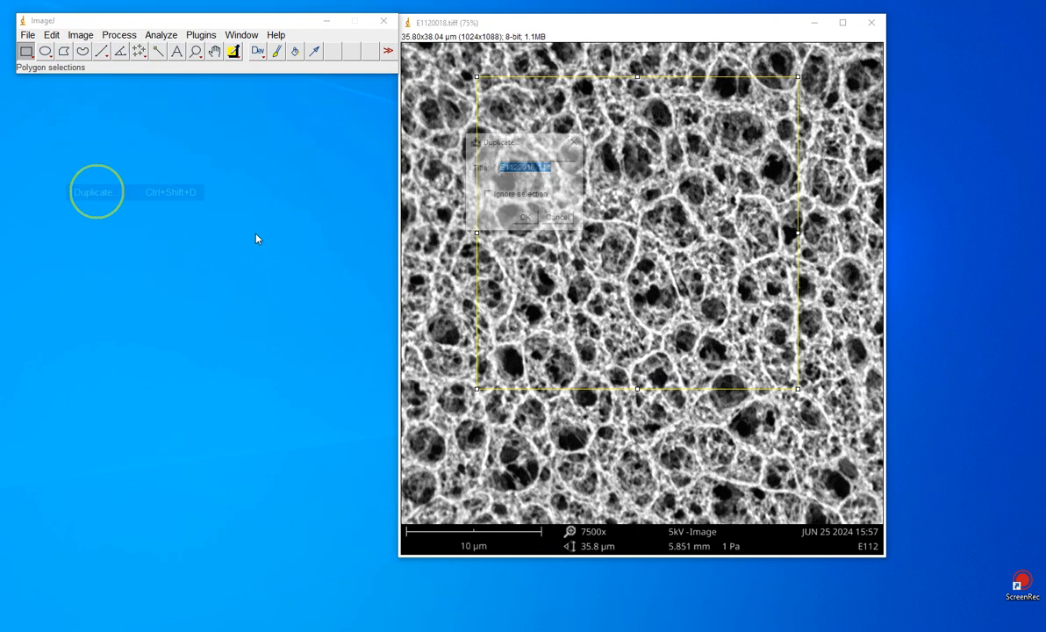
left_click(525, 218)
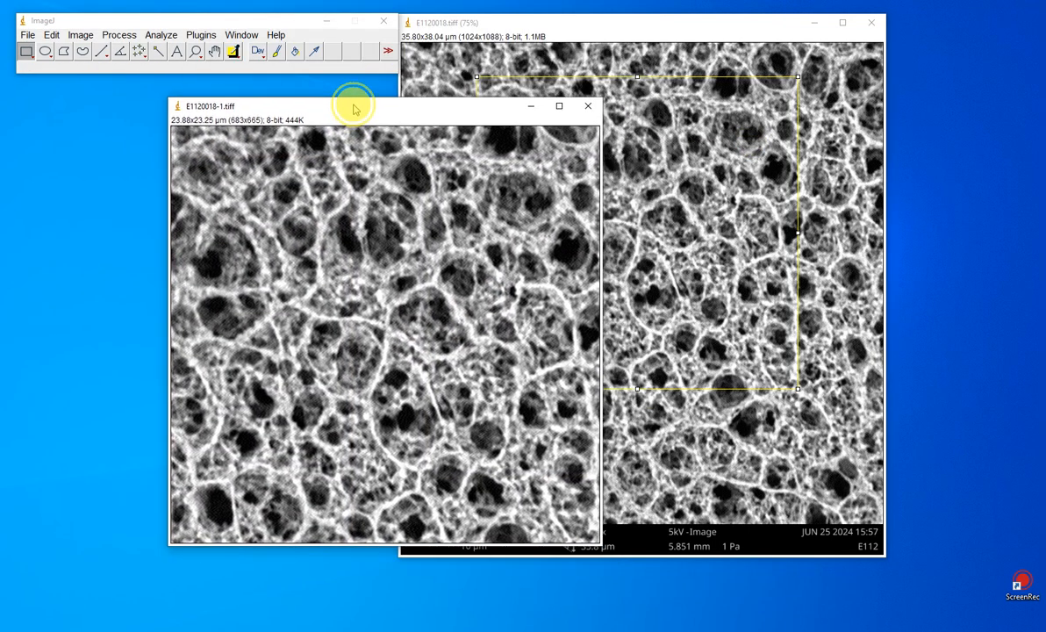
mouse_move(367, 420)
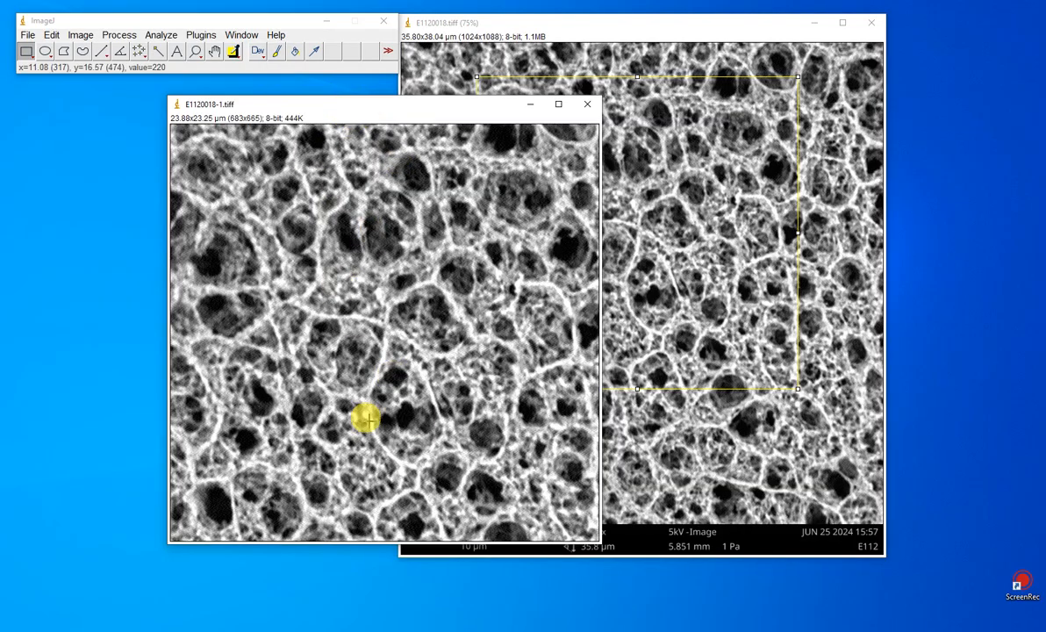
mouse_move(327, 328)
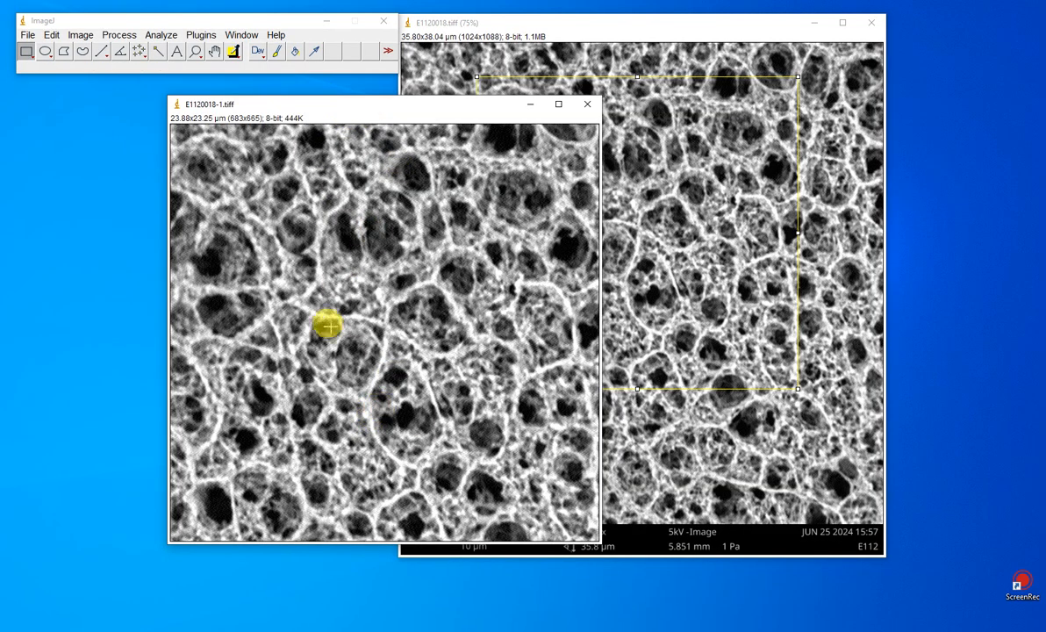
mouse_move(81, 34)
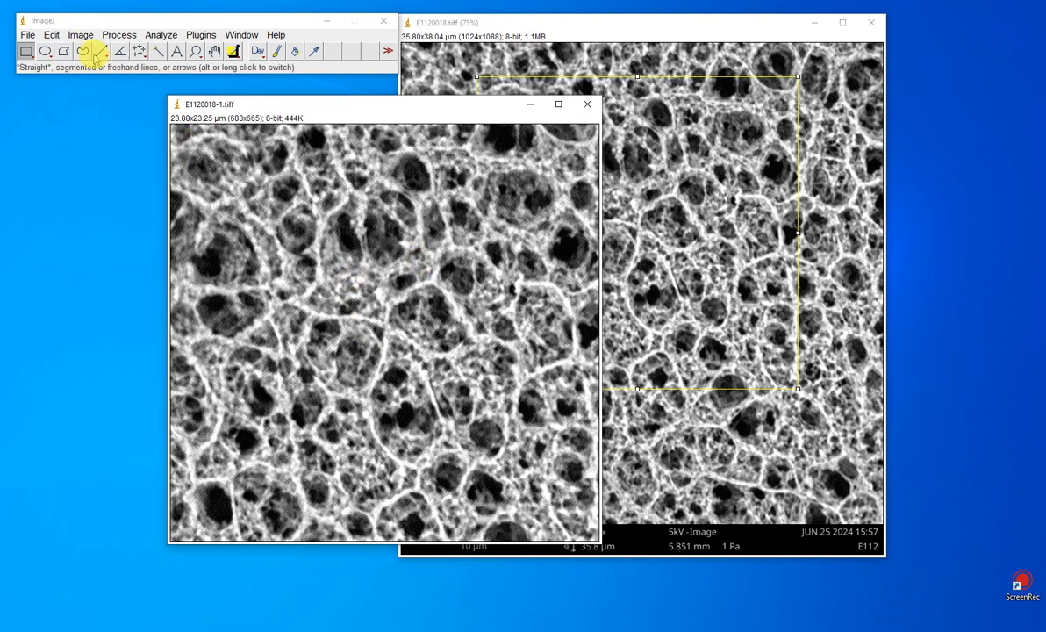
Step: Bring up Image > Adjust > Threshold for the cropped pore image
left_click(81, 35)
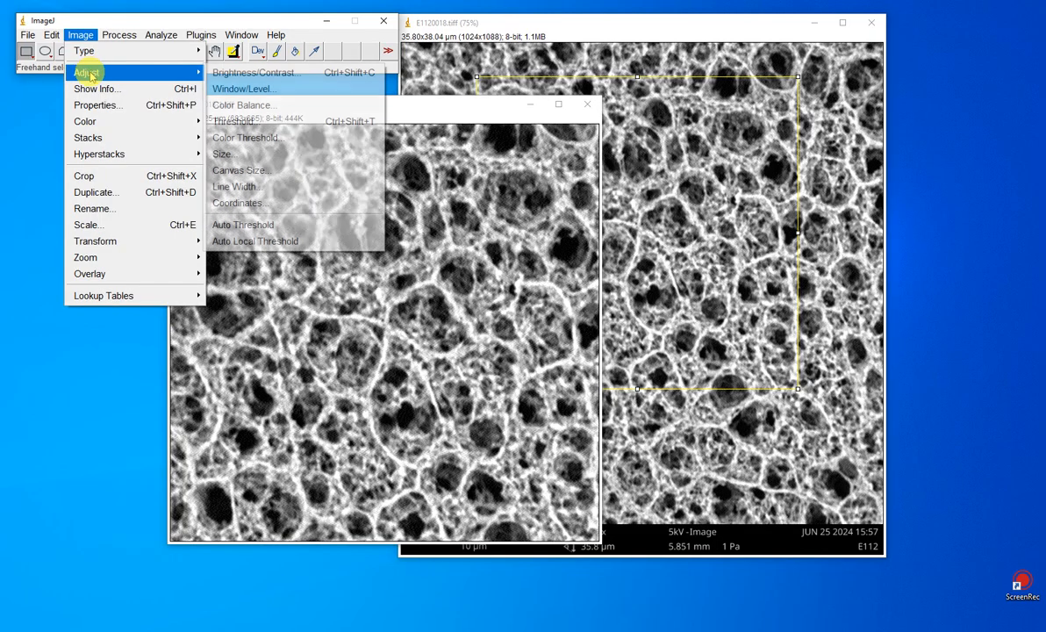
mouse_move(244, 105)
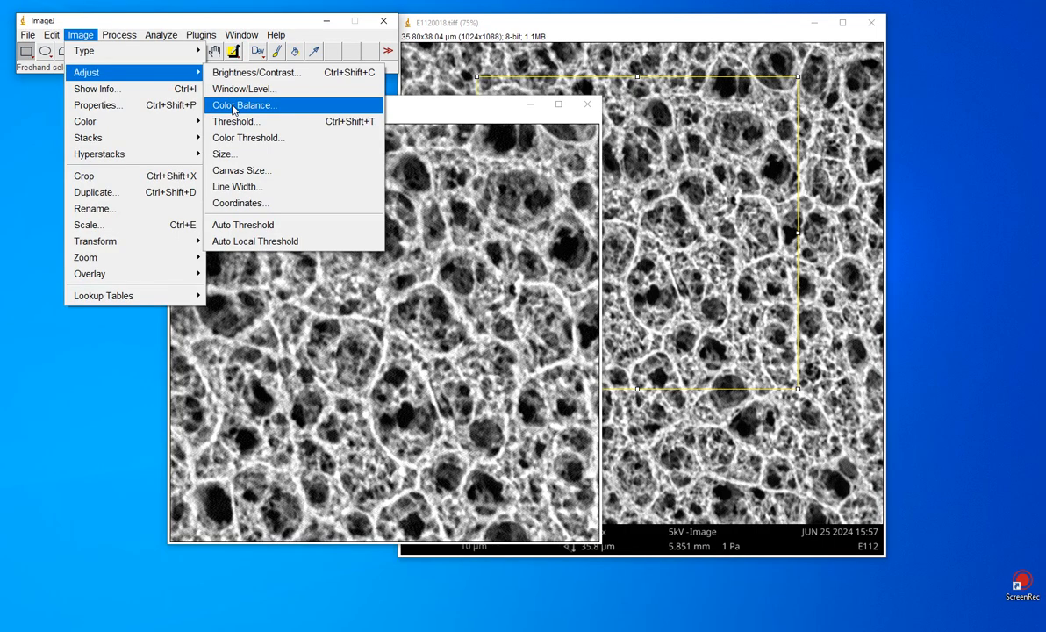
mouse_move(149, 72)
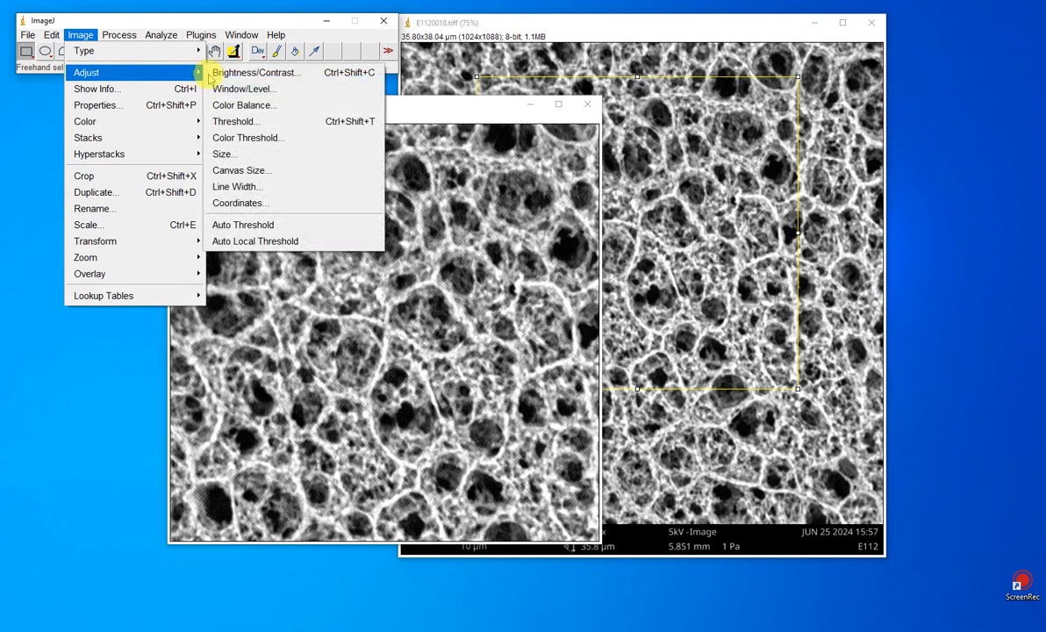
mouse_move(236, 121)
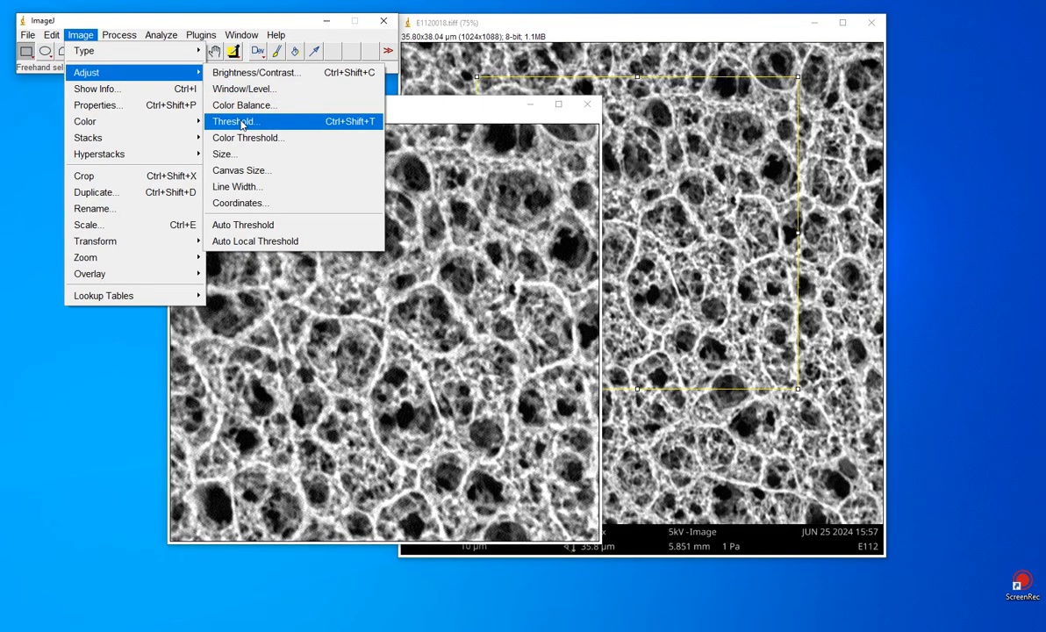
left_click(235, 121)
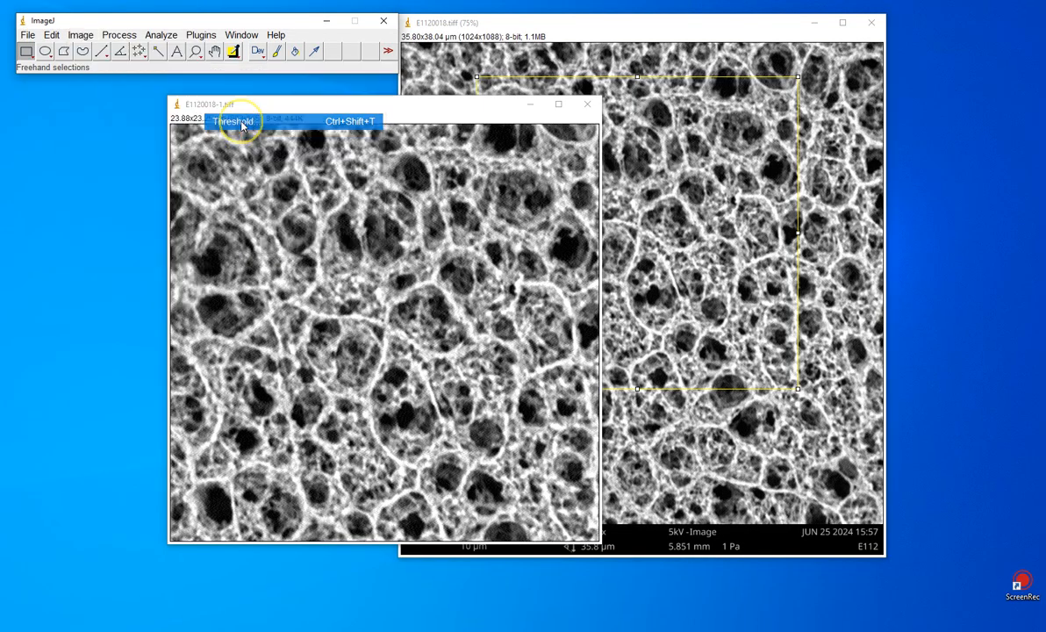
Step: Adjust the threshold limits so the dark pores, not the bright walls, are marked red
left_click(232, 122)
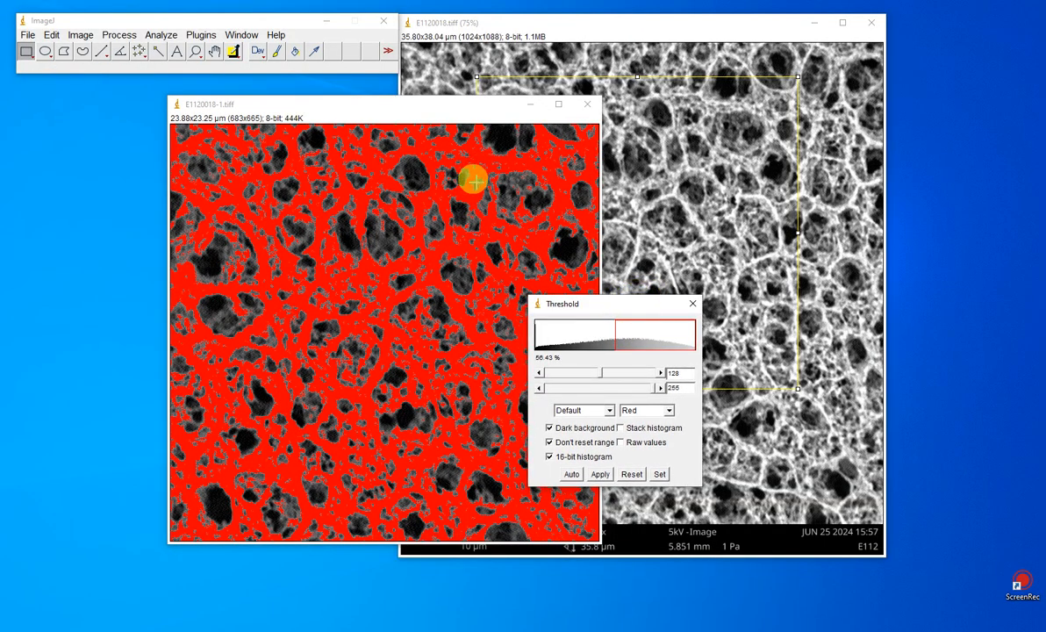
mouse_move(541, 192)
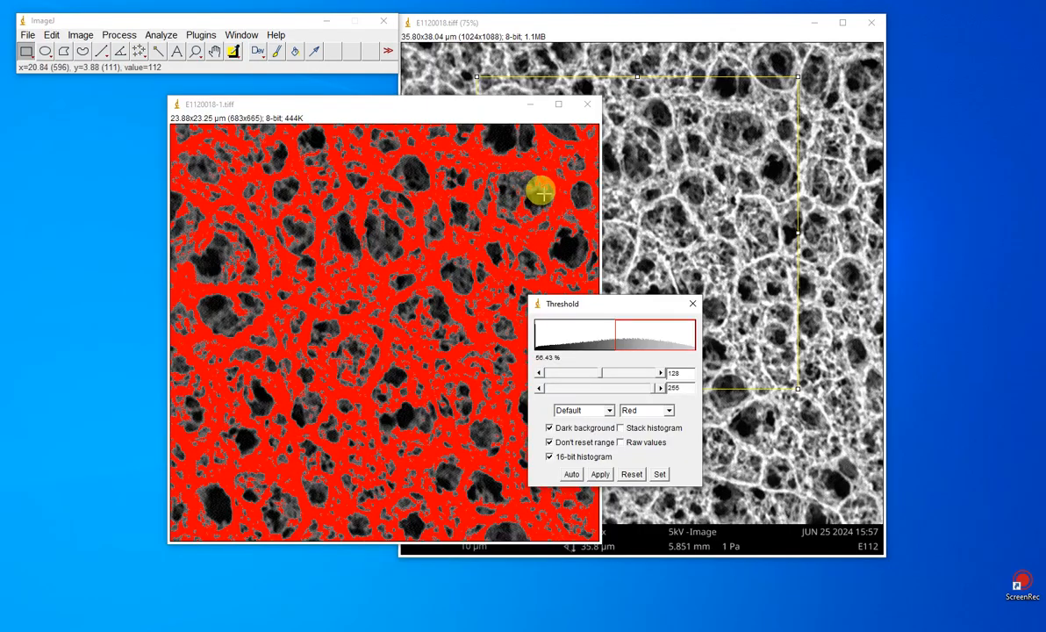
mouse_move(390, 253)
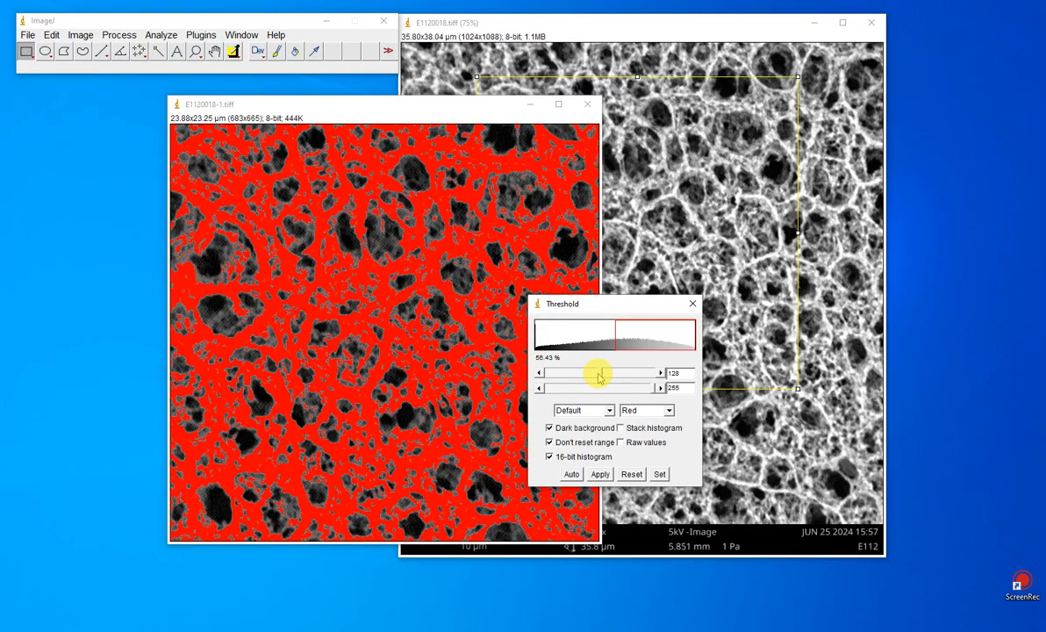
left_click_drag(600, 372, 566, 373)
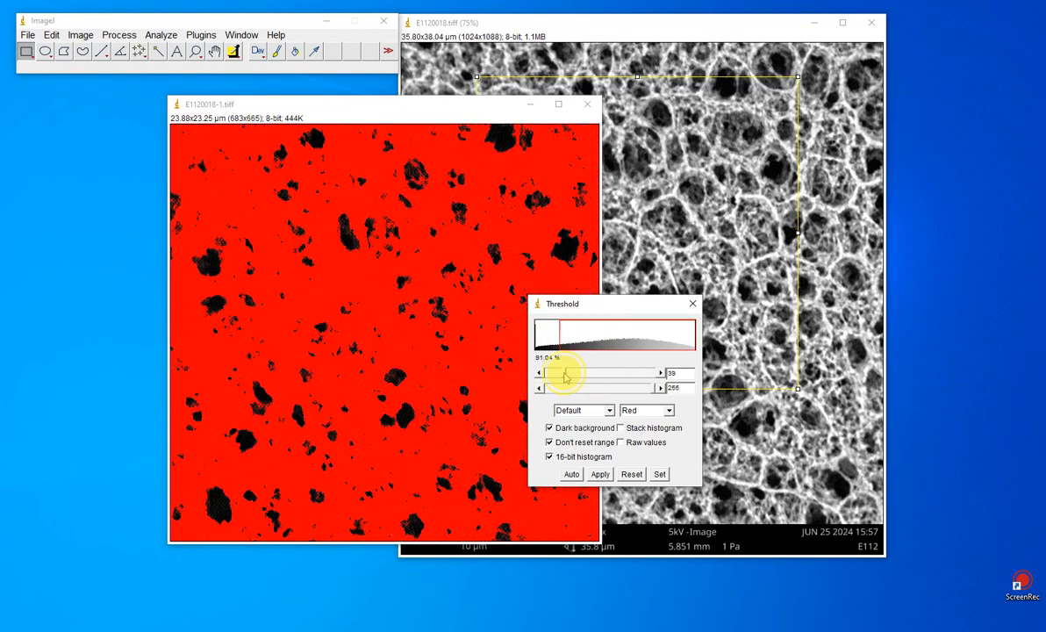
left_click_drag(566, 372, 629, 373)
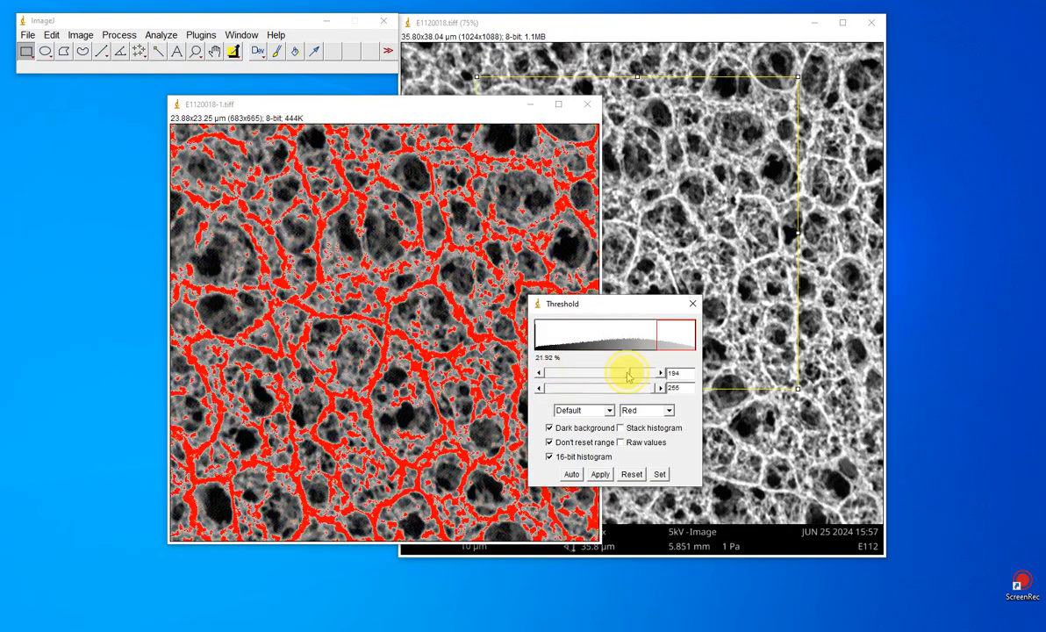
left_click_drag(630, 372, 540, 373)
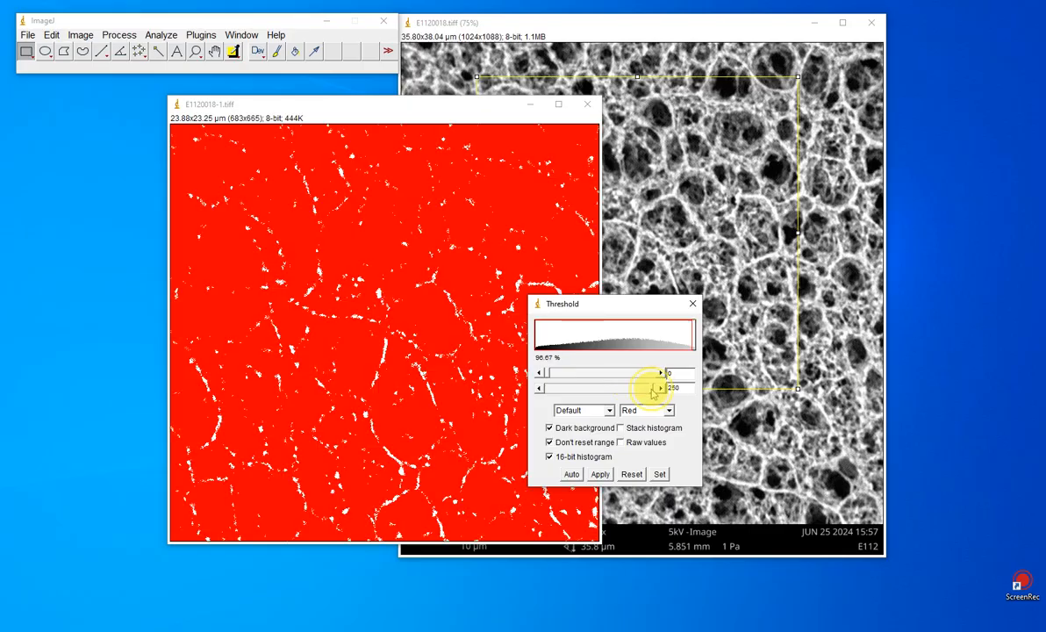
left_click_drag(658, 388, 629, 388)
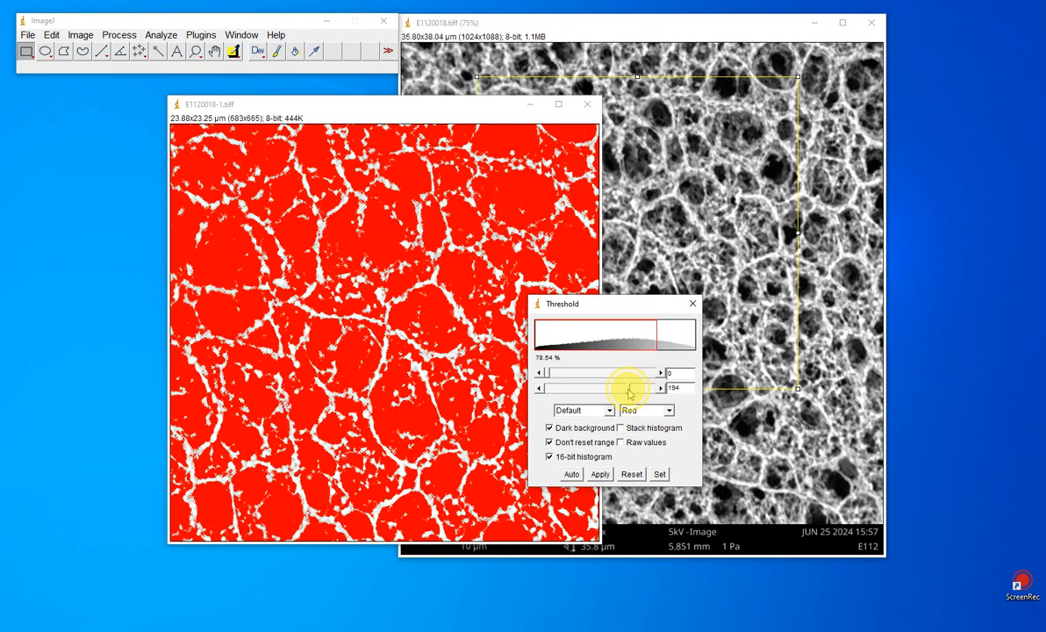
left_click_drag(629, 388, 589, 388)
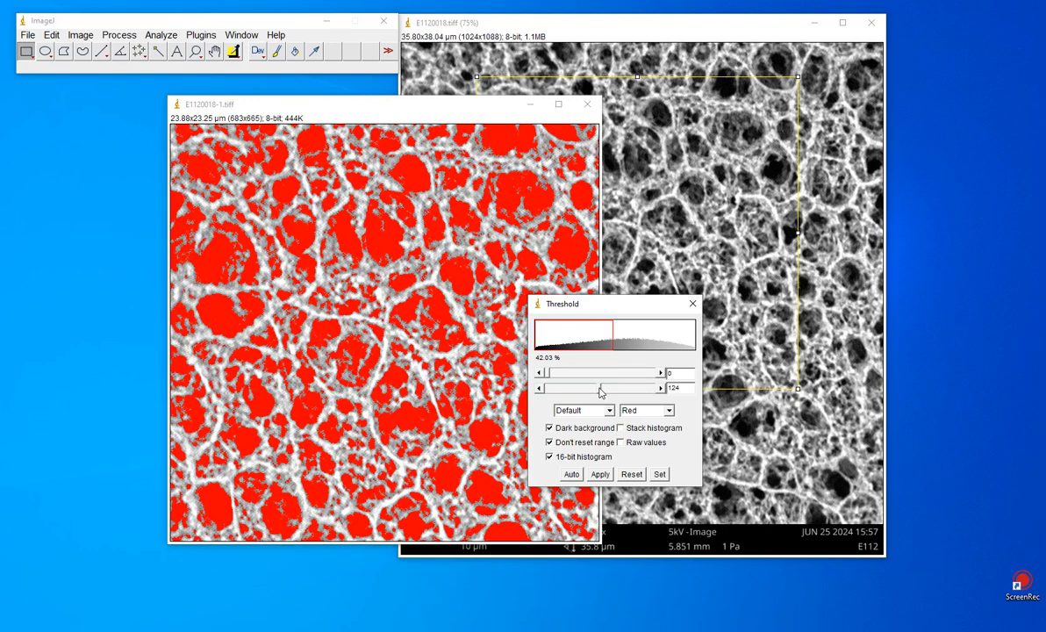
left_click_drag(601, 388, 576, 388)
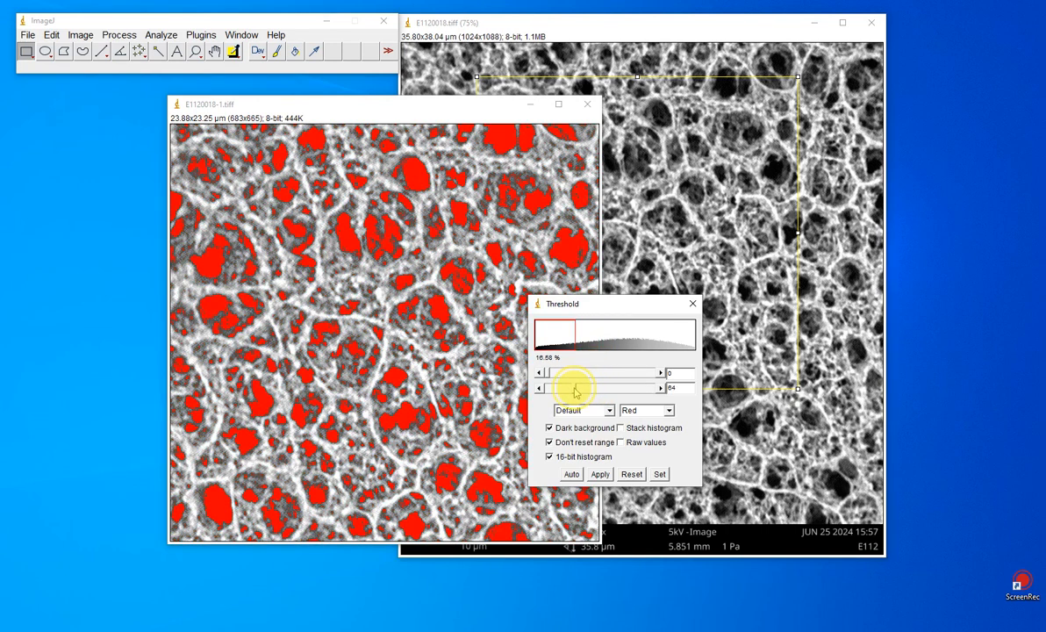
left_click_drag(576, 388, 565, 388)
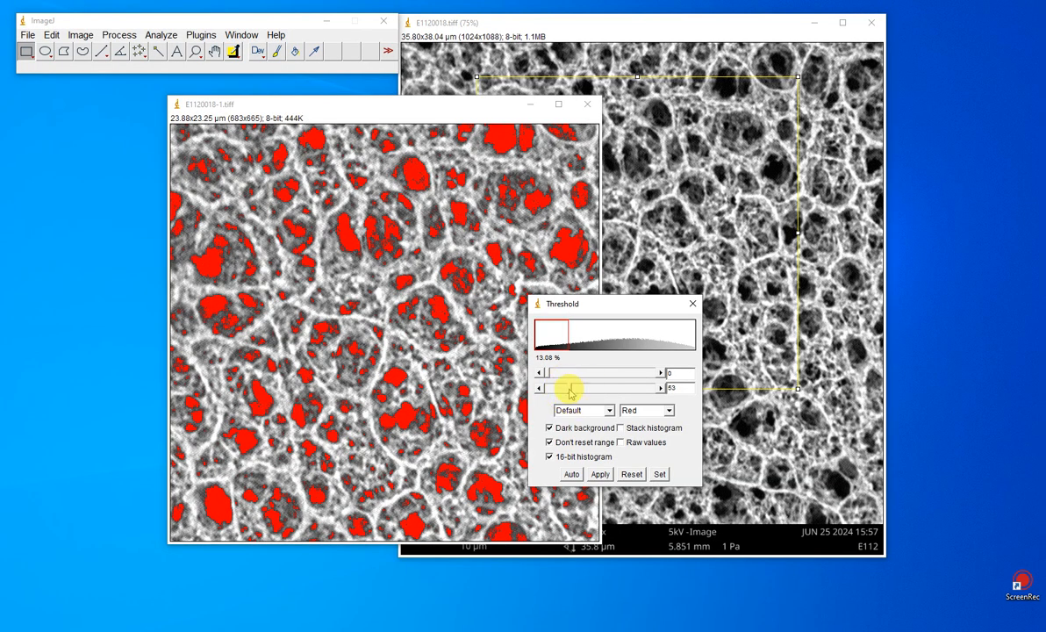
mouse_move(429, 242)
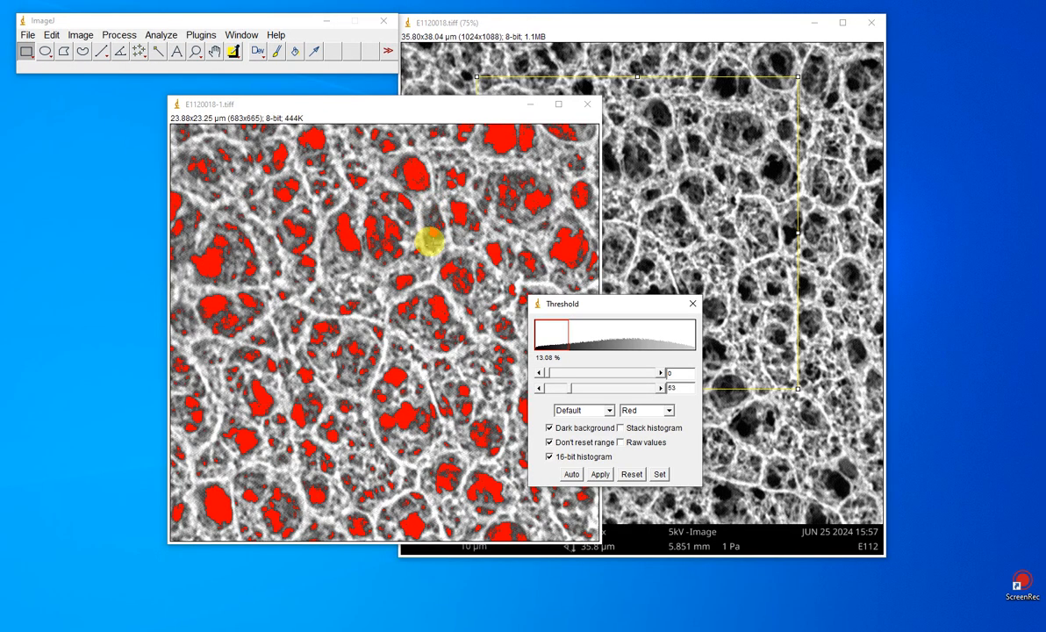
mouse_move(470, 277)
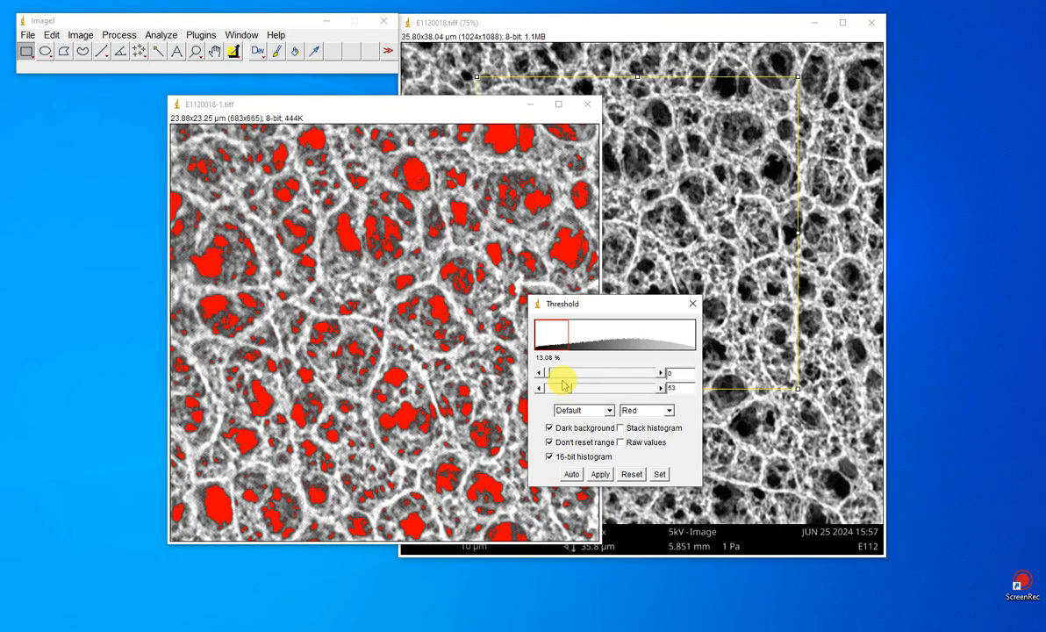
mouse_move(436, 232)
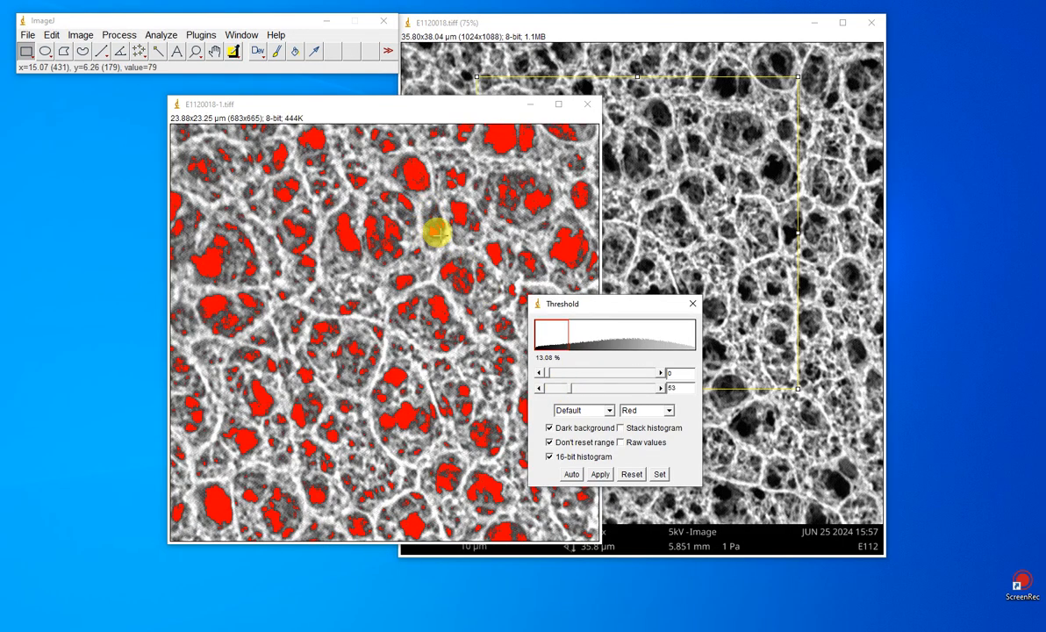
mouse_move(436, 169)
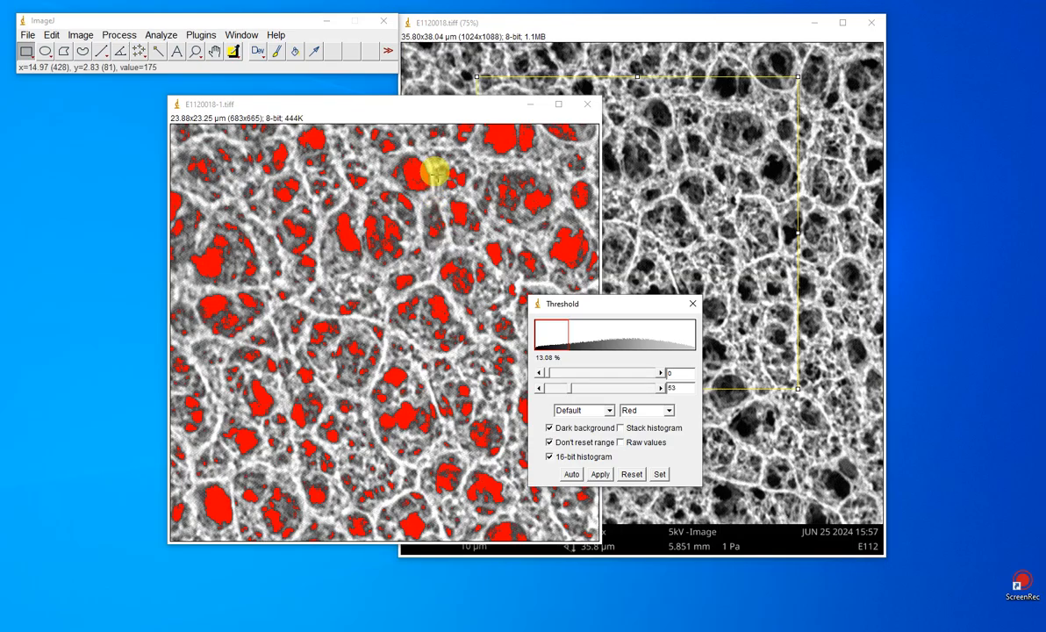
mouse_move(471, 189)
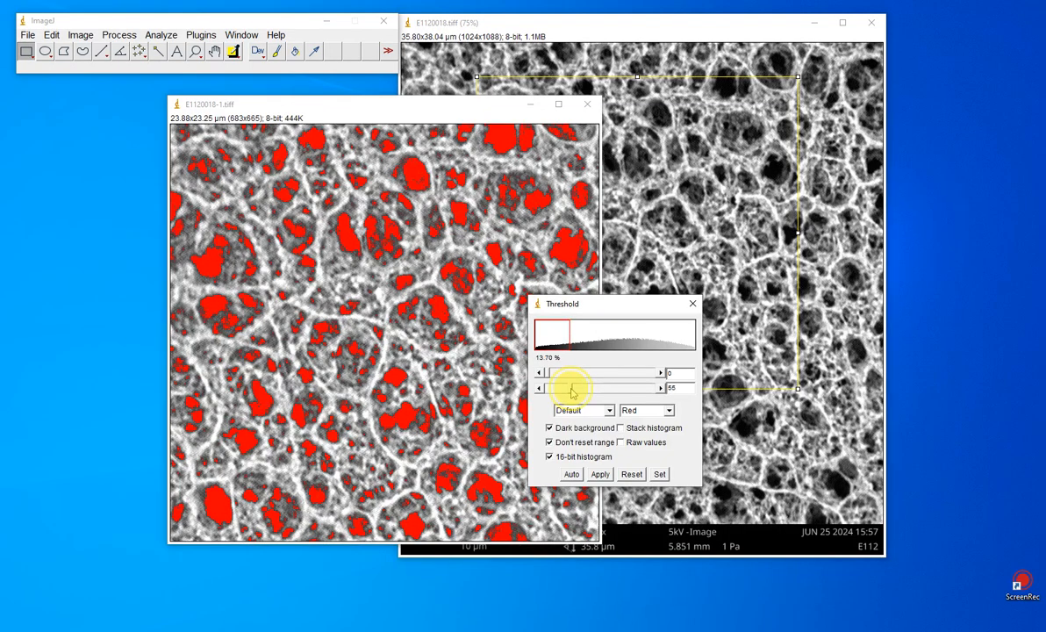
Step: Settle the threshold near 47.75% pore coverage and apply it to make a binary mask
left_click_drag(571, 388, 611, 388)
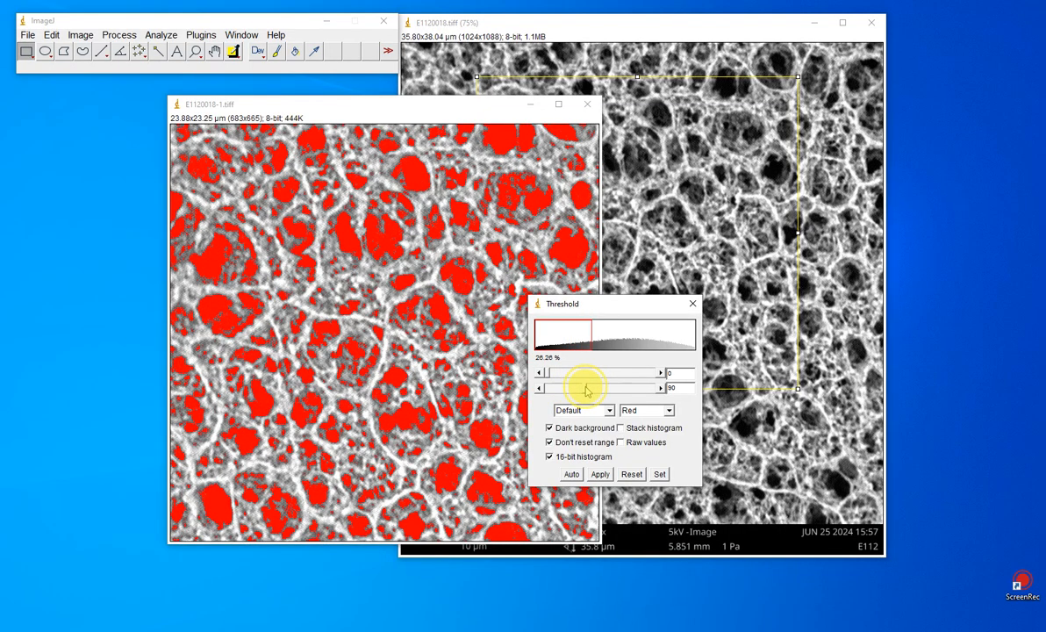
left_click_drag(588, 388, 611, 388)
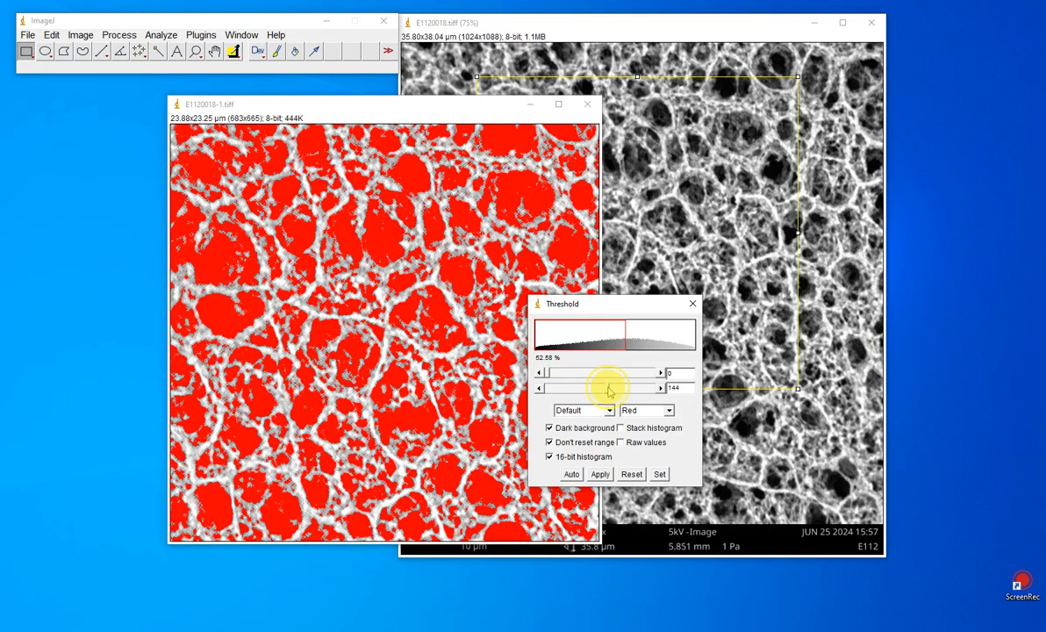
left_click_drag(632, 388, 605, 388)
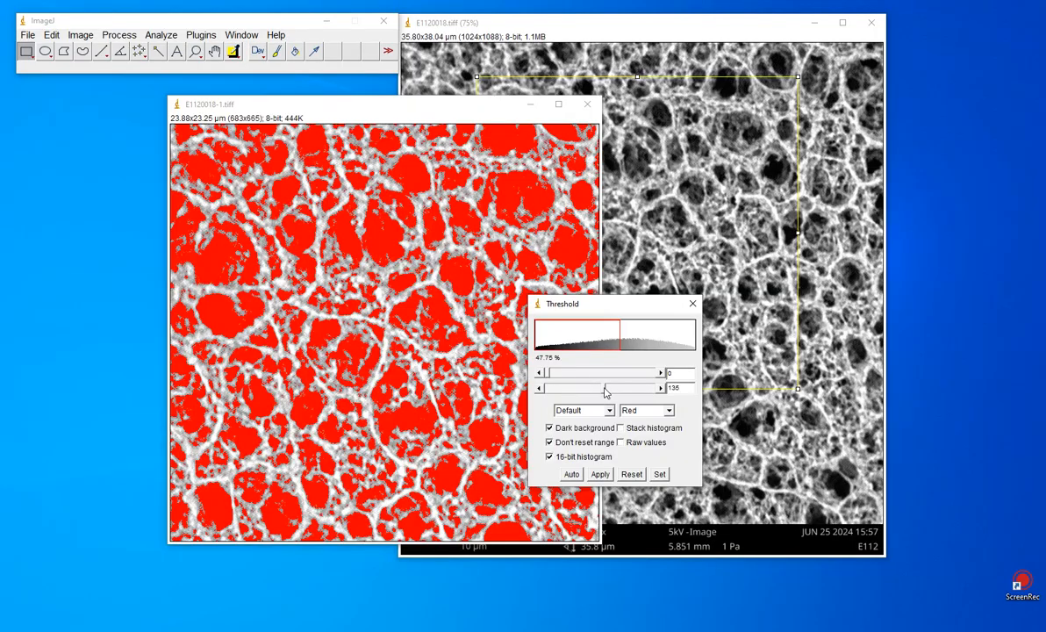
mouse_move(502, 348)
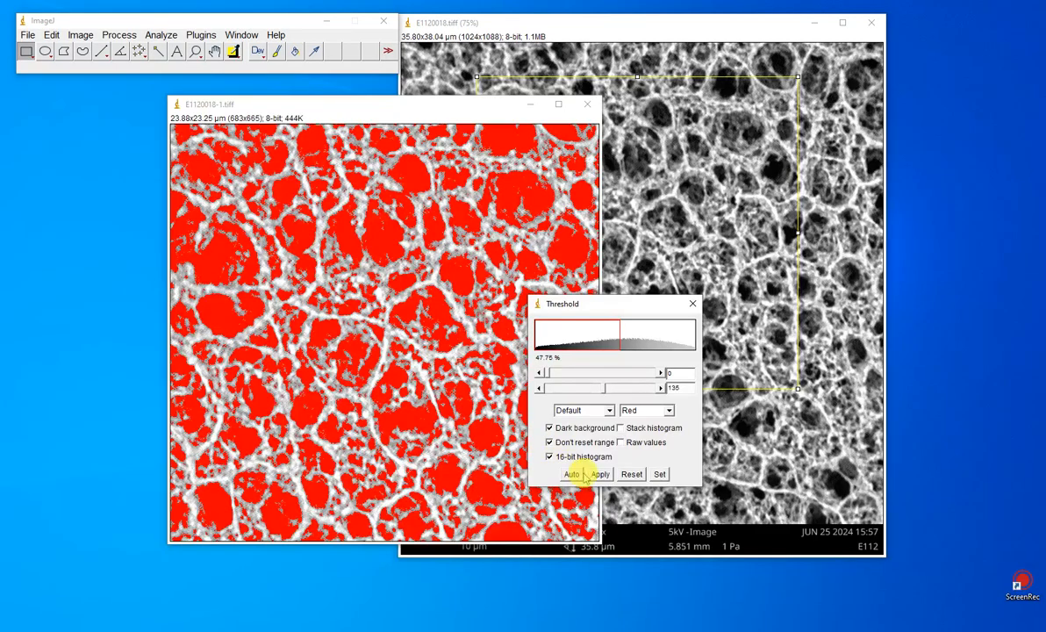
left_click(601, 474)
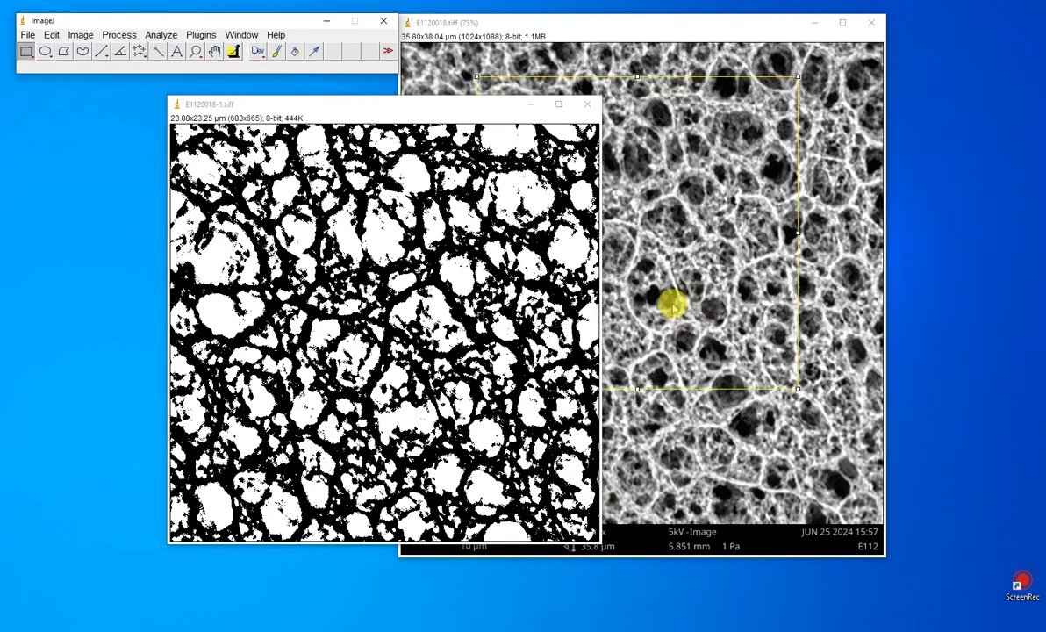
mouse_move(235, 160)
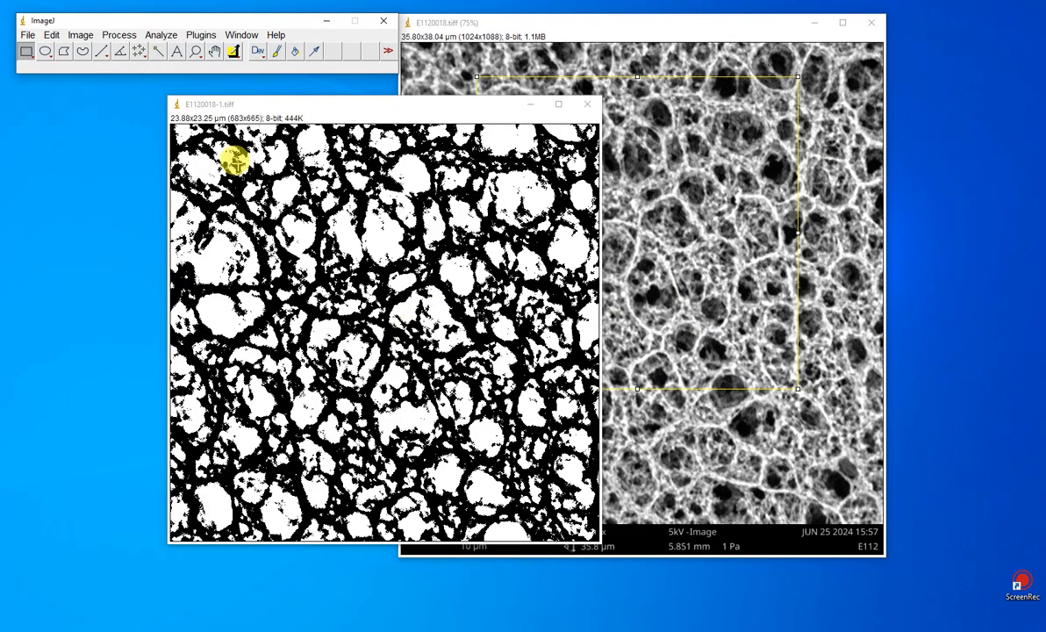
Step: Set measurements to record Area and Feret's diameter with 3 decimal places
left_click(160, 35)
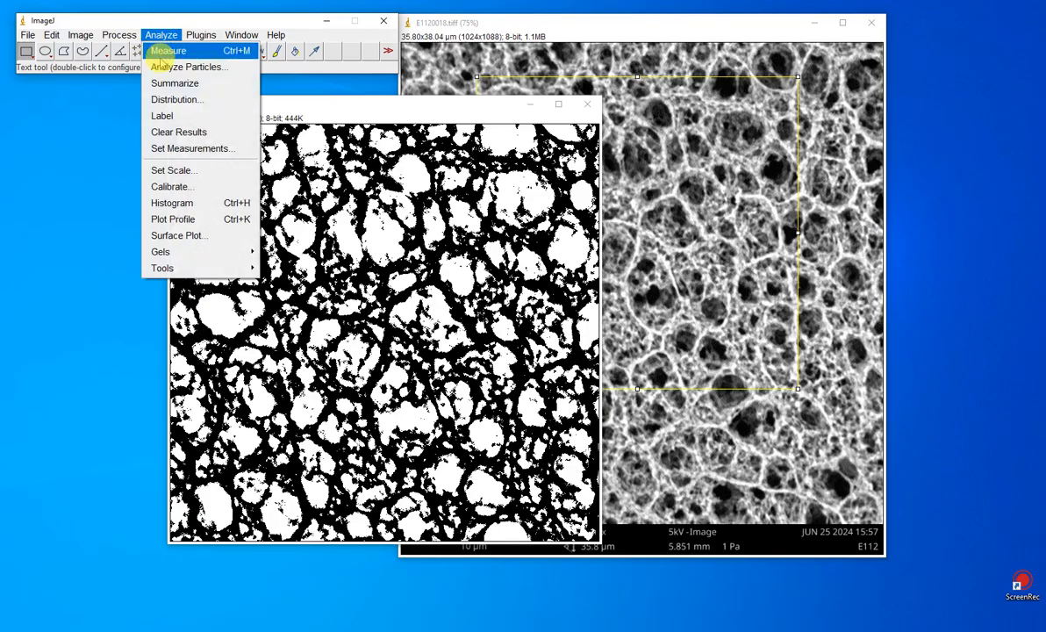
left_click(193, 148)
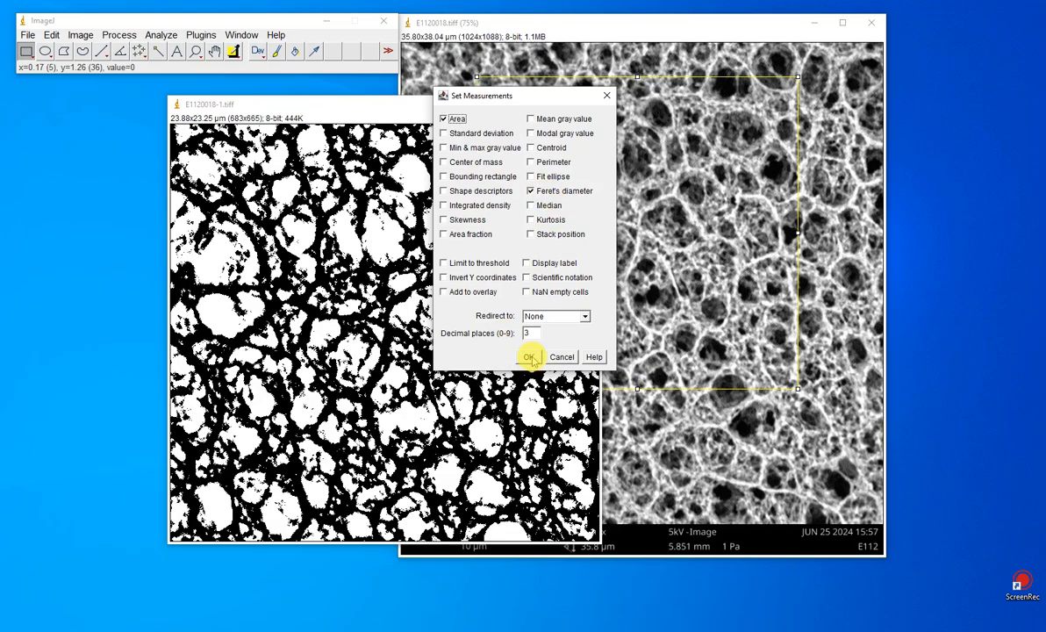
left_click(530, 357)
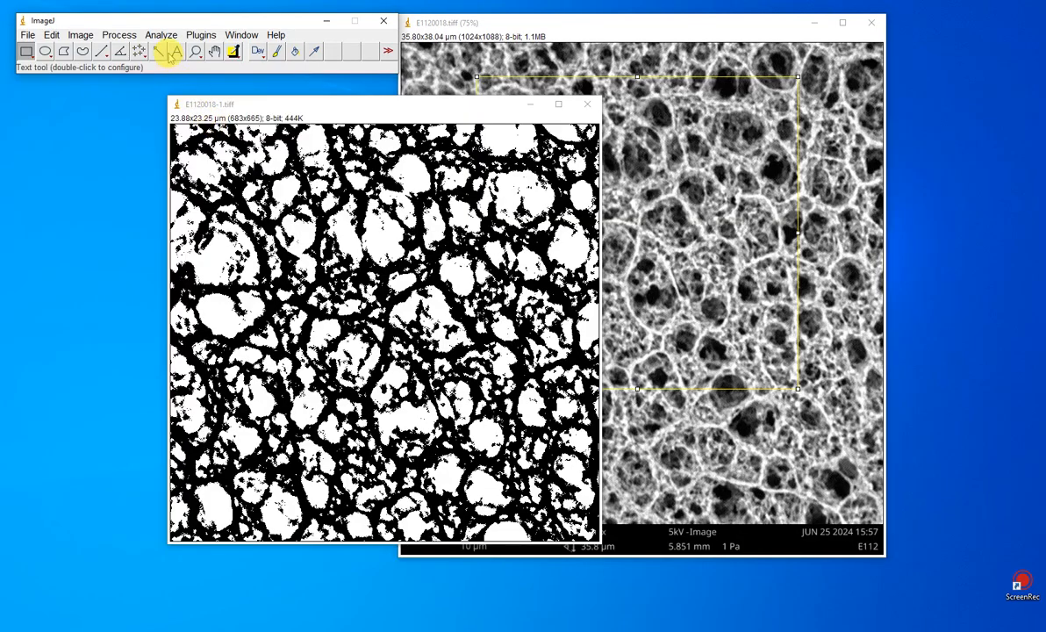
Step: Run Analyze Particles with Show set to Overlay Masks, results, summary and manager enabled
left_click(160, 35)
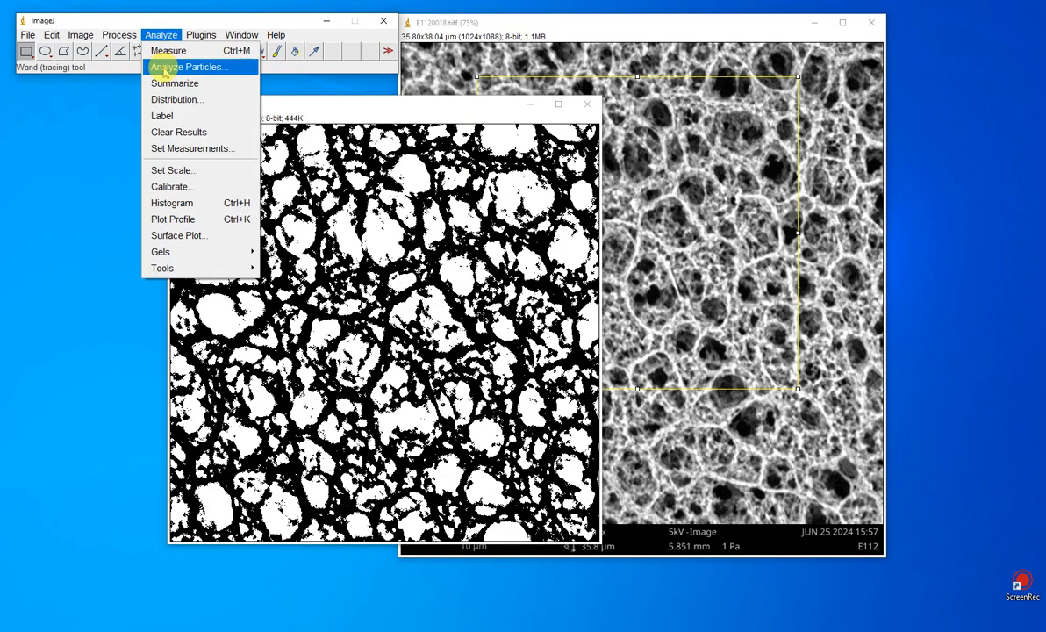
mouse_move(184, 77)
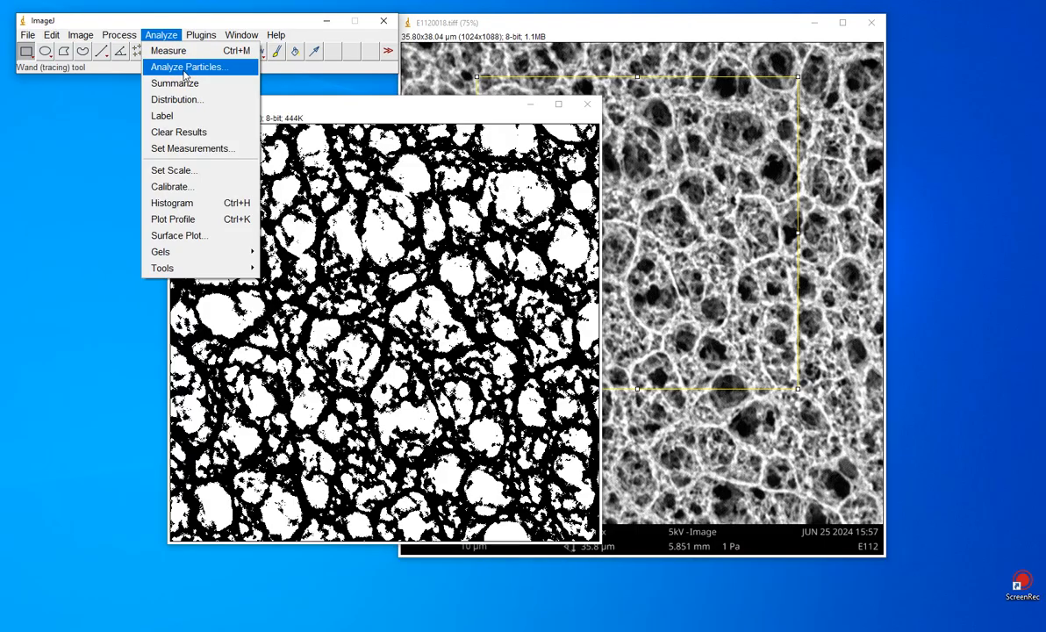
left_click(186, 67)
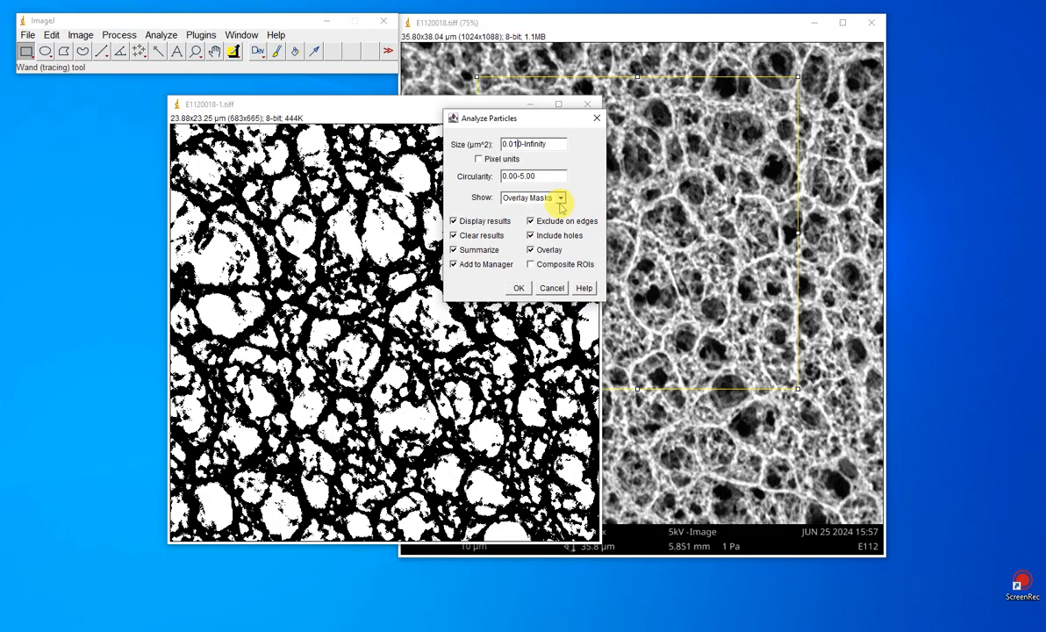
left_click(561, 197)
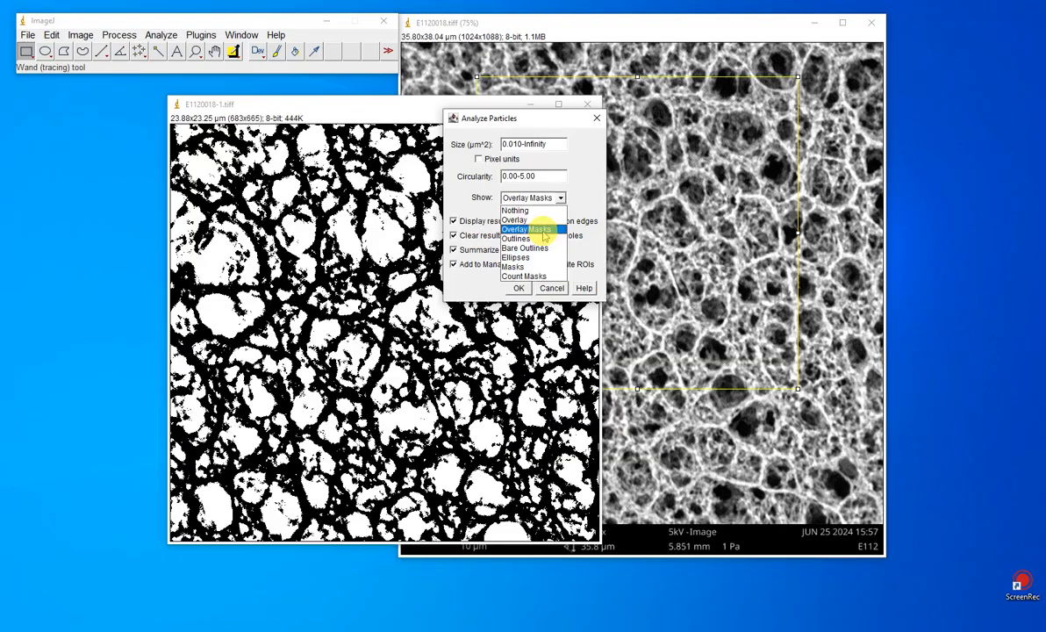
left_click(527, 228)
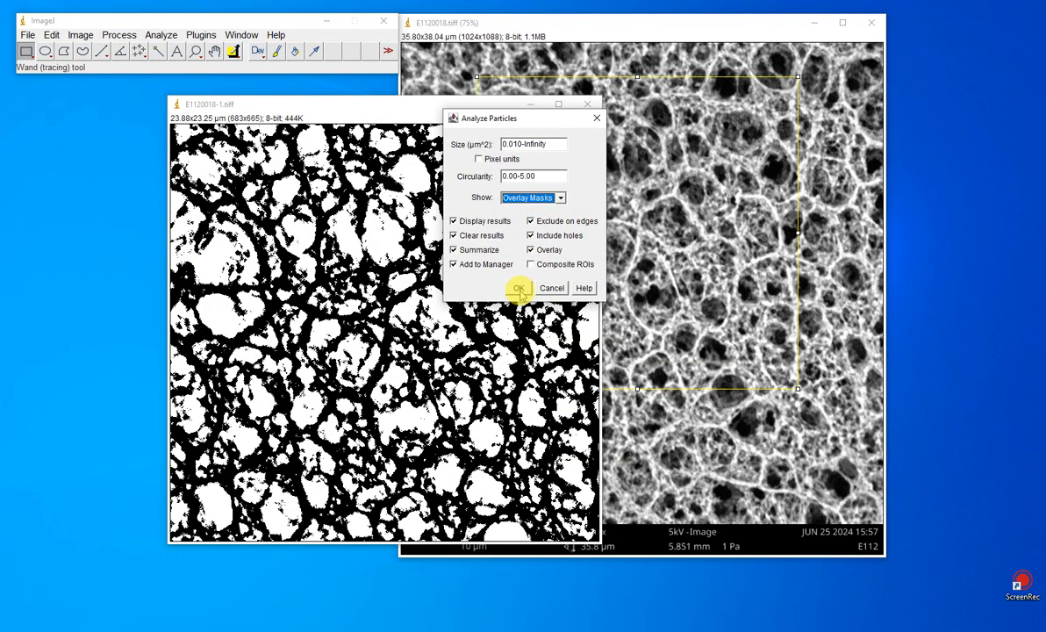
left_click(518, 288)
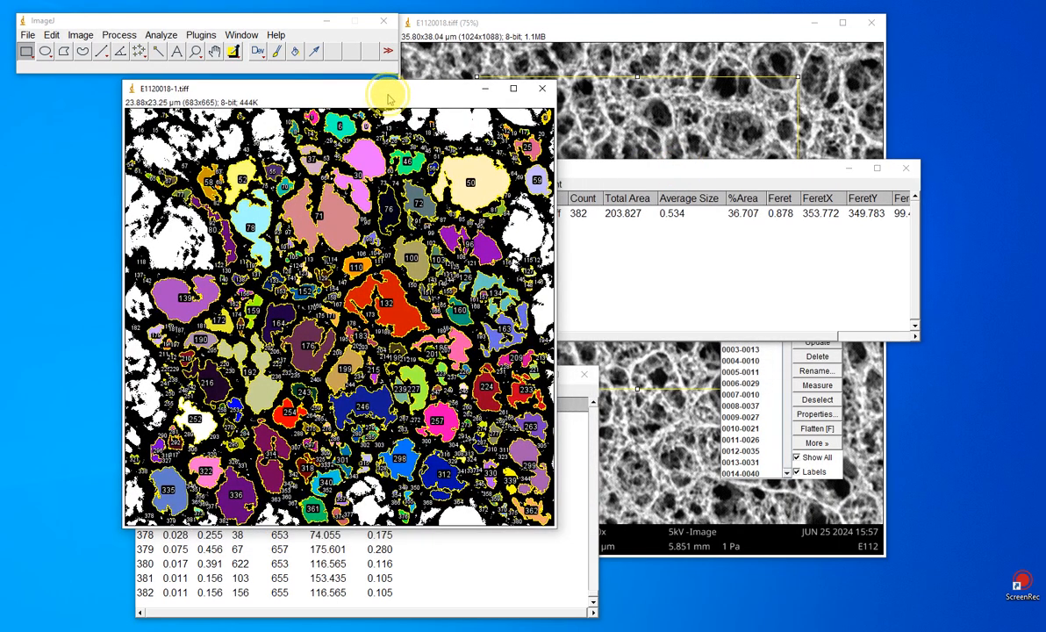
mouse_move(463, 114)
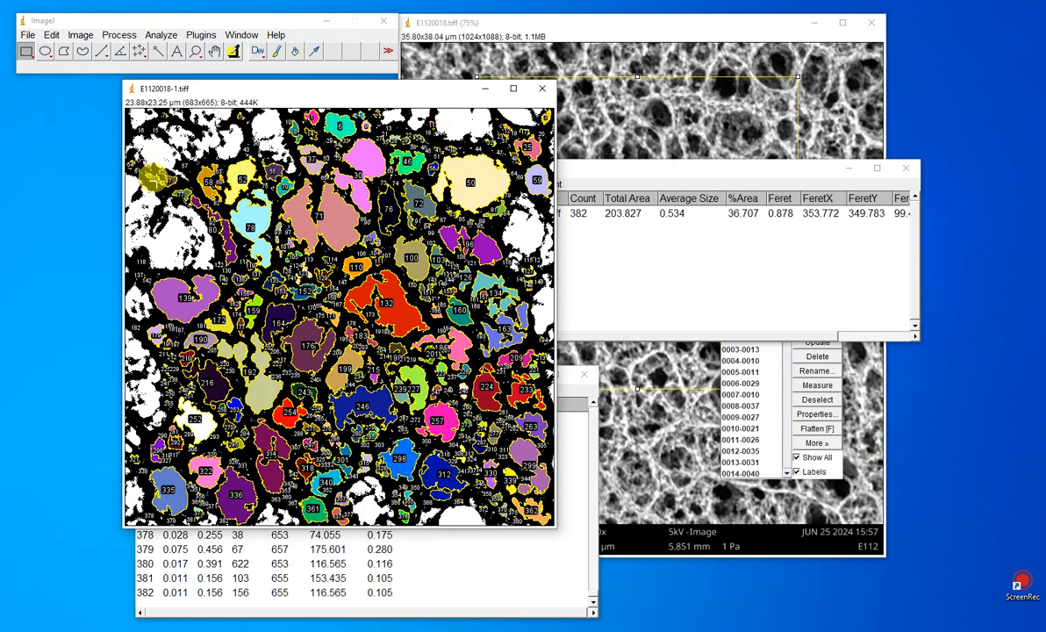
mouse_move(179, 246)
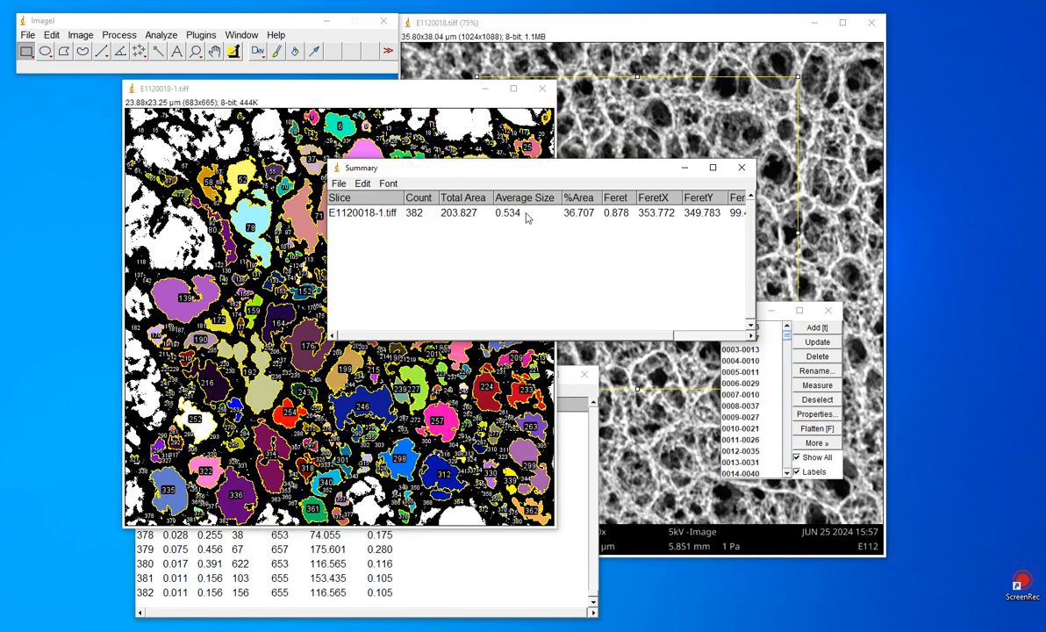
mouse_move(541, 221)
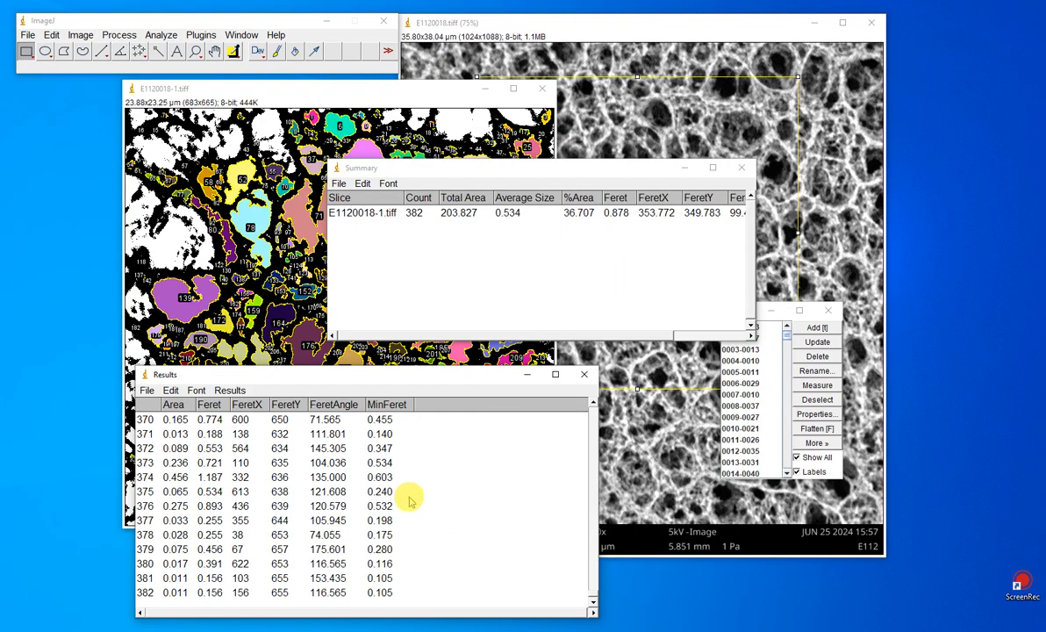
mouse_move(403, 489)
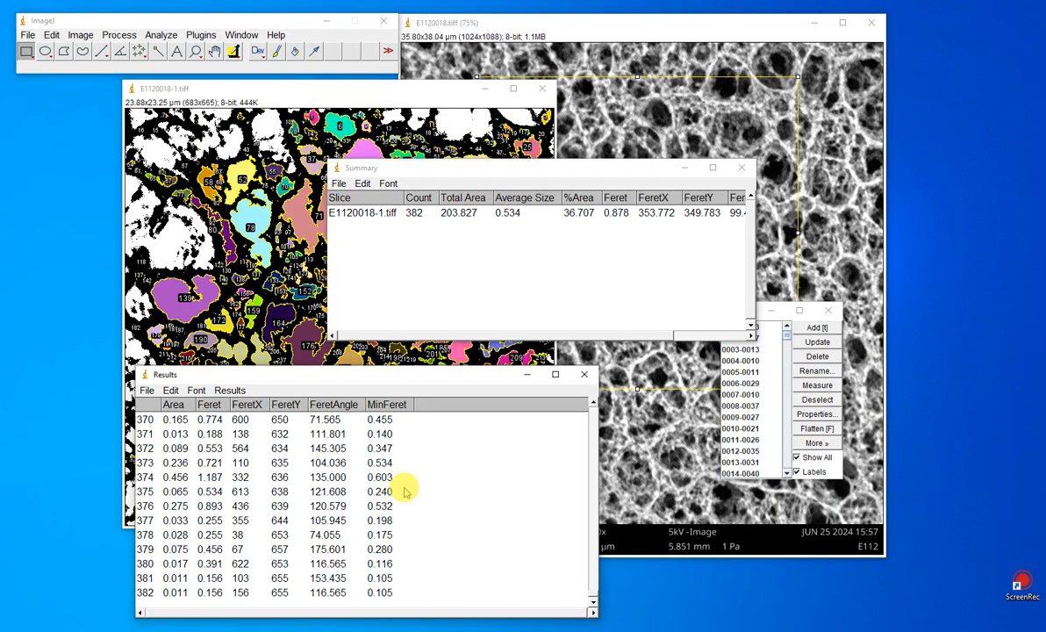
Step: Scroll the Results table to the first pores, select the measurement rows and raise the table above the image
left_click(172, 404)
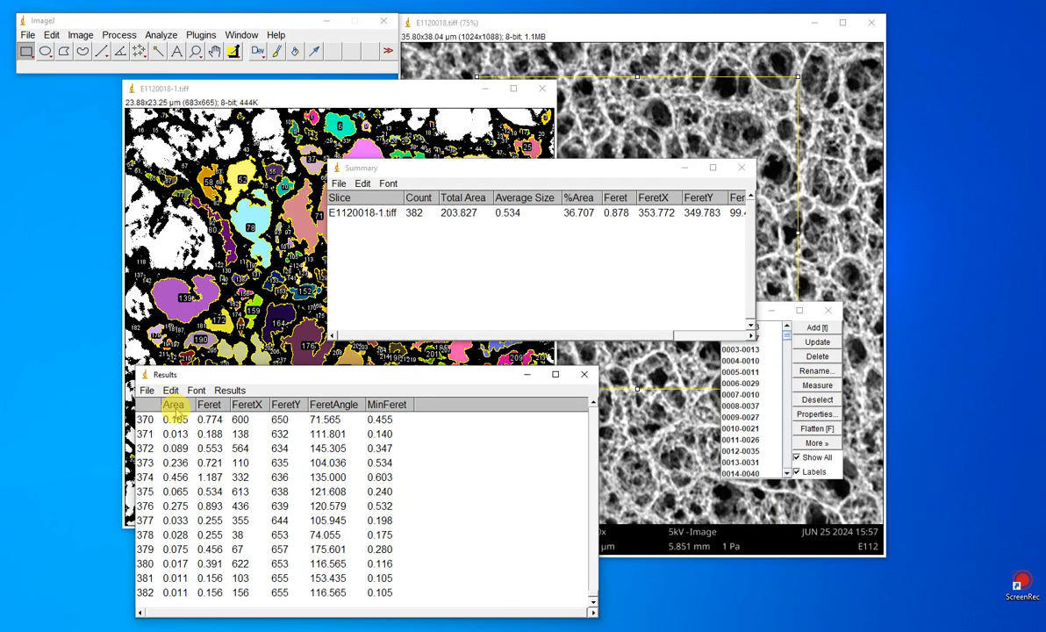
scroll("up", 3)
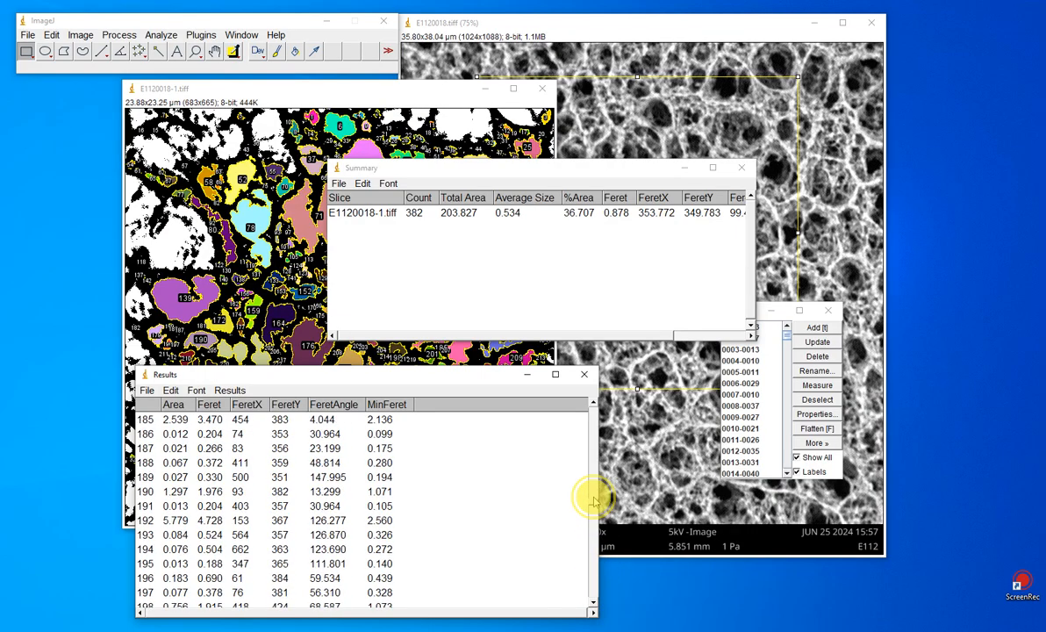
scroll("up", 3)
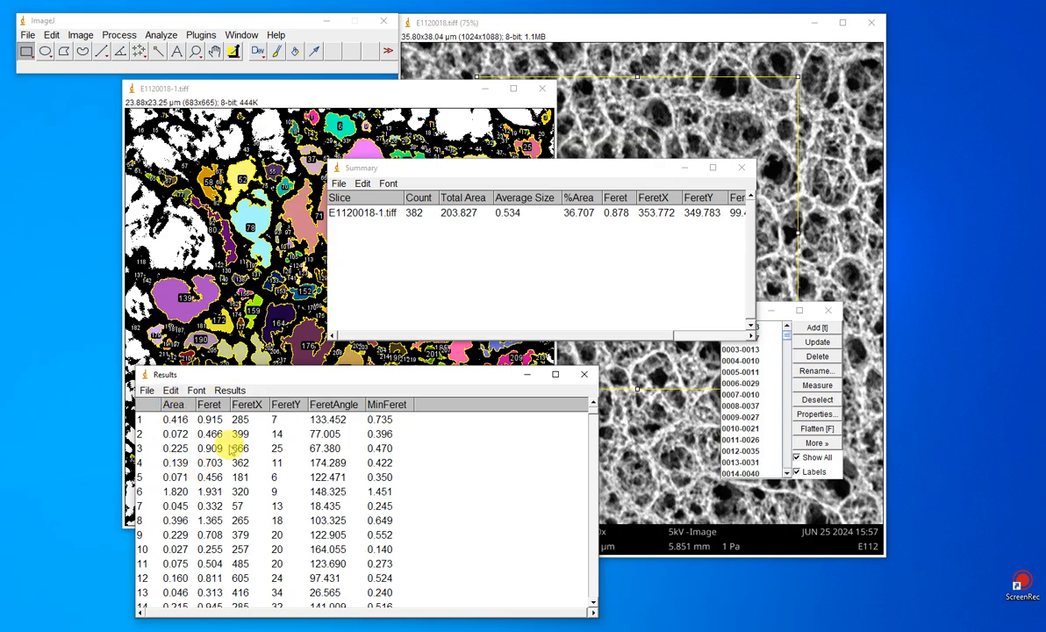
left_click(209, 434)
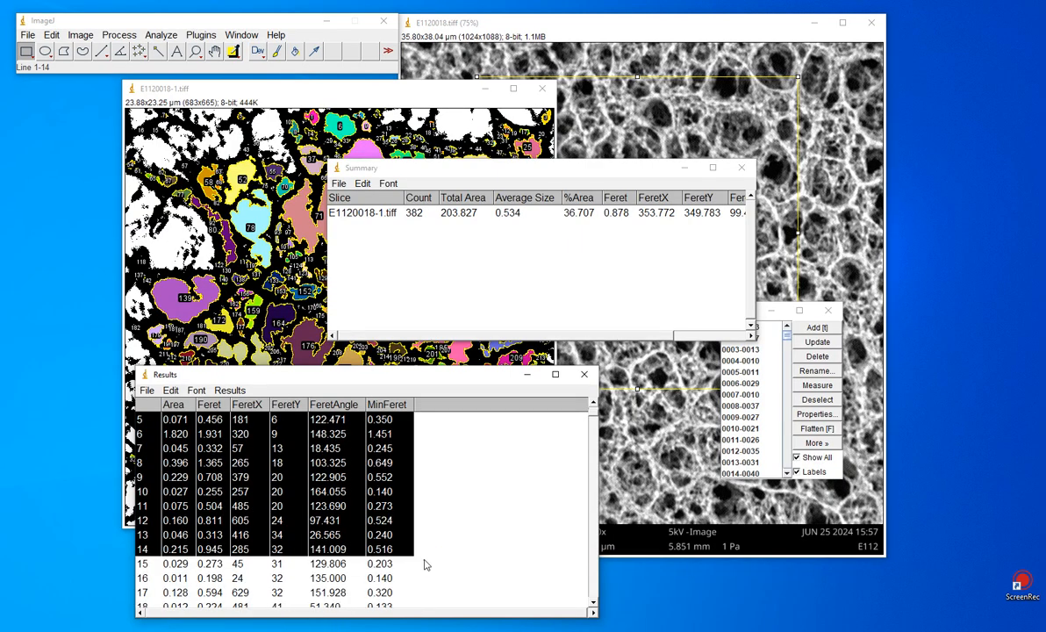
scroll("up", 3)
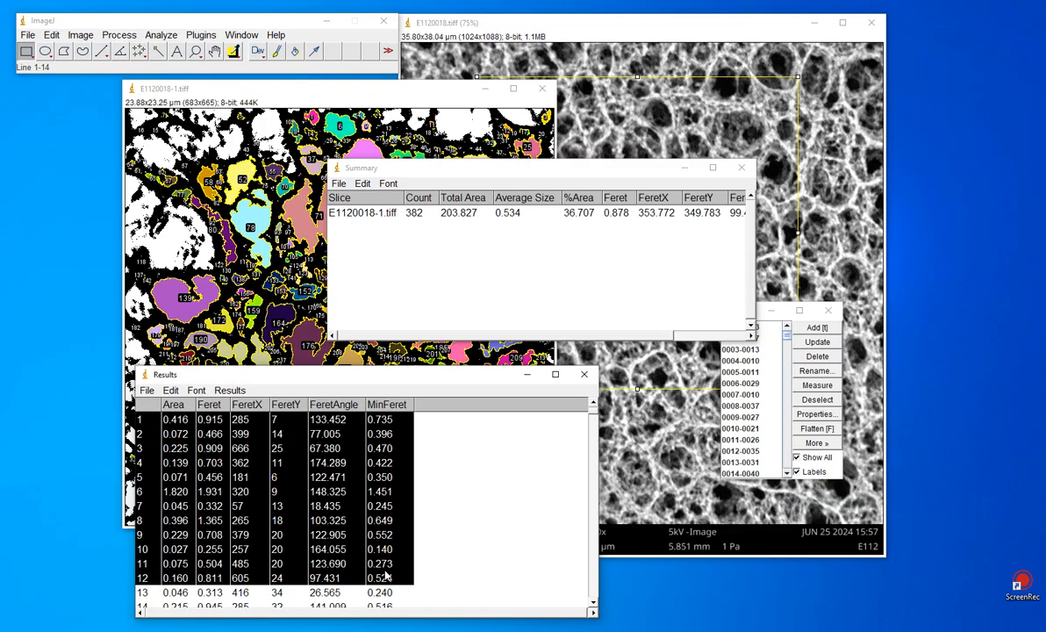
left_click_drag(165, 374, 134, 93)
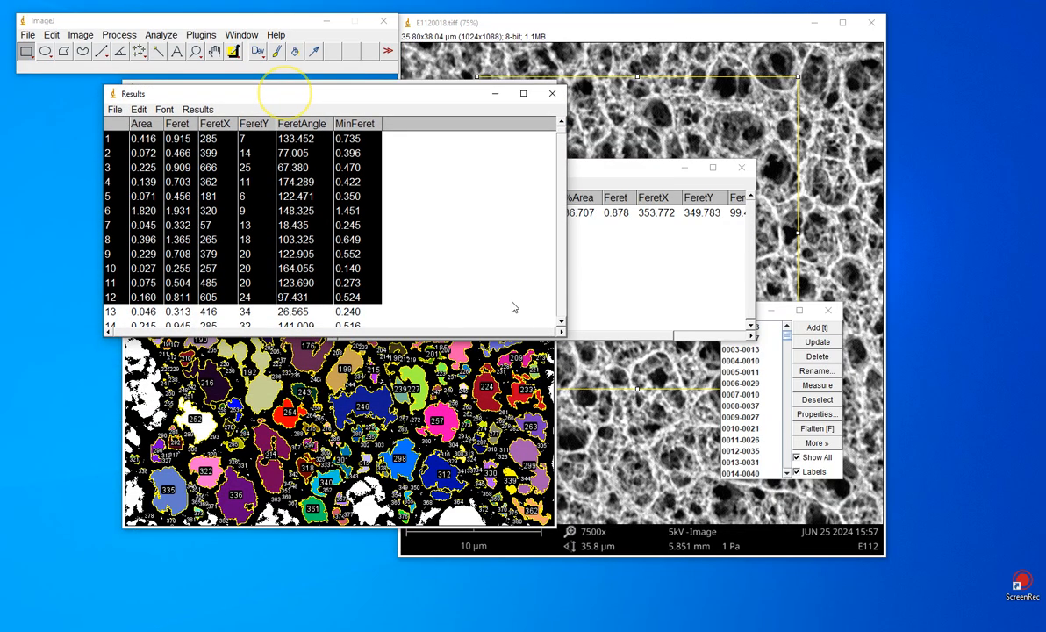
mouse_move(379, 228)
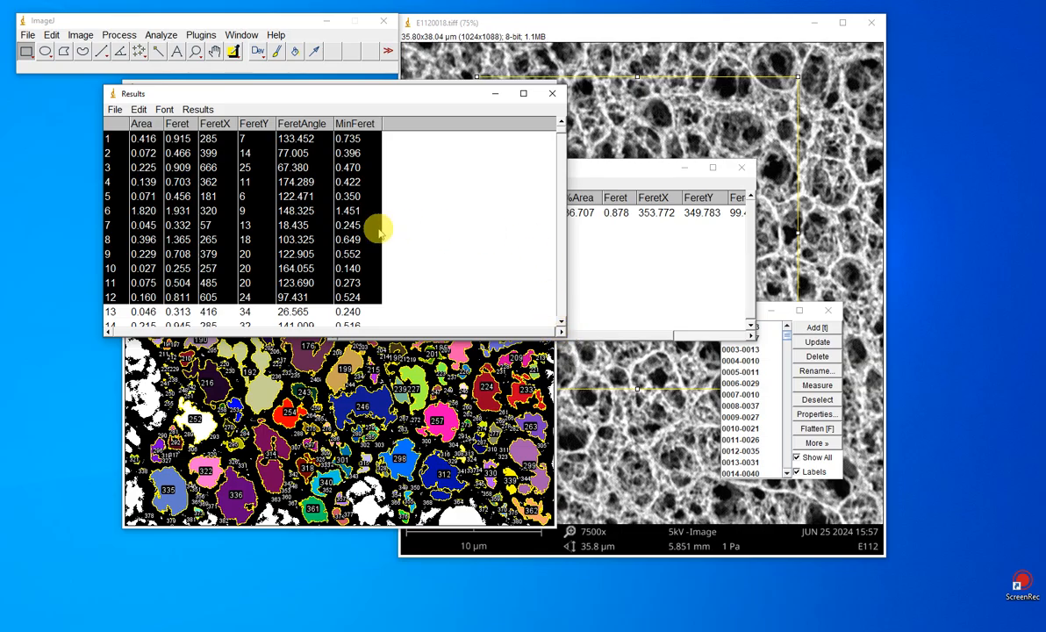
Step: Select all 382 pore measurement rows in ImageJ's Results table and scroll through to check them
left_click(245, 225)
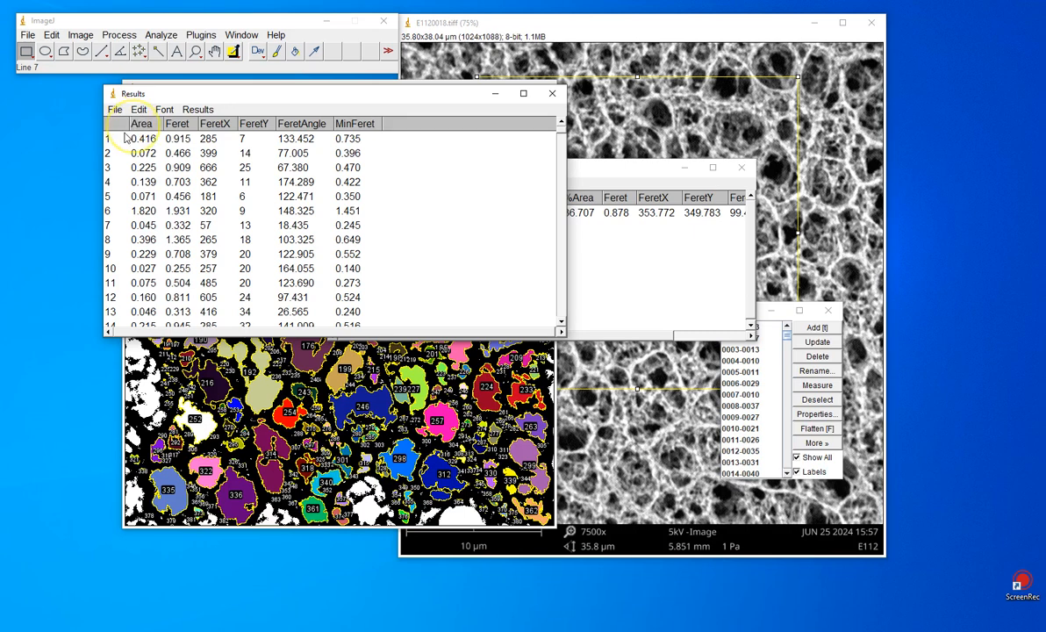
left_click(141, 137)
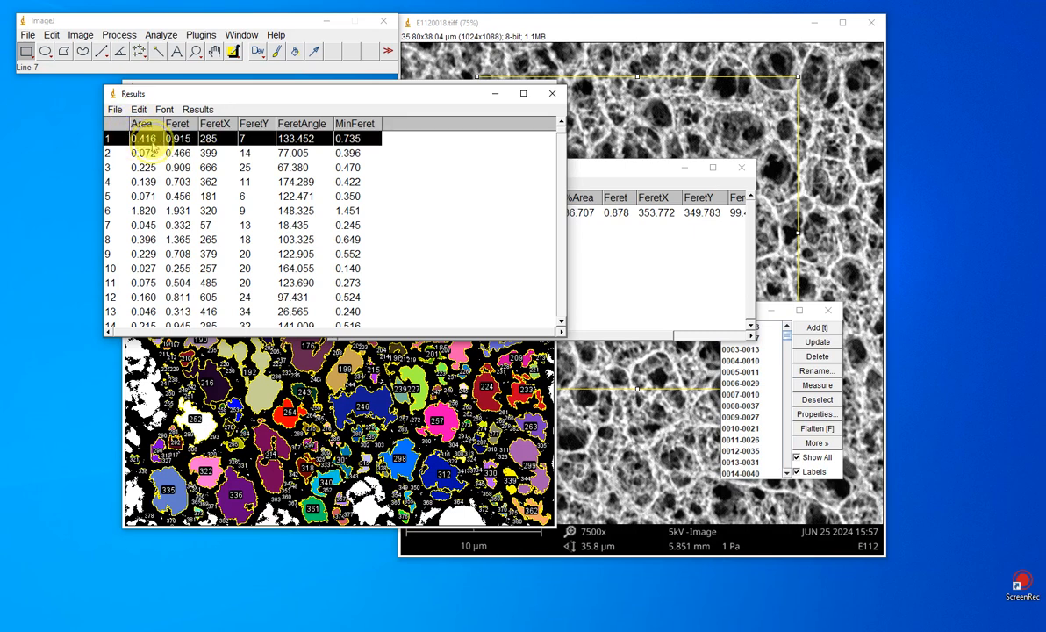
left_click(449, 288)
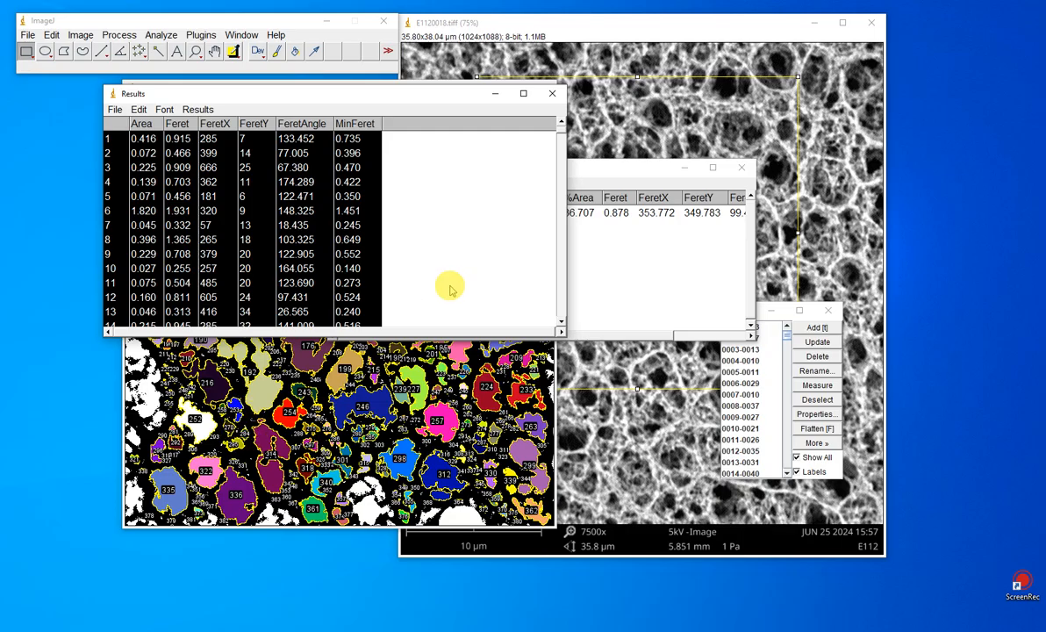
scroll("down", 3)
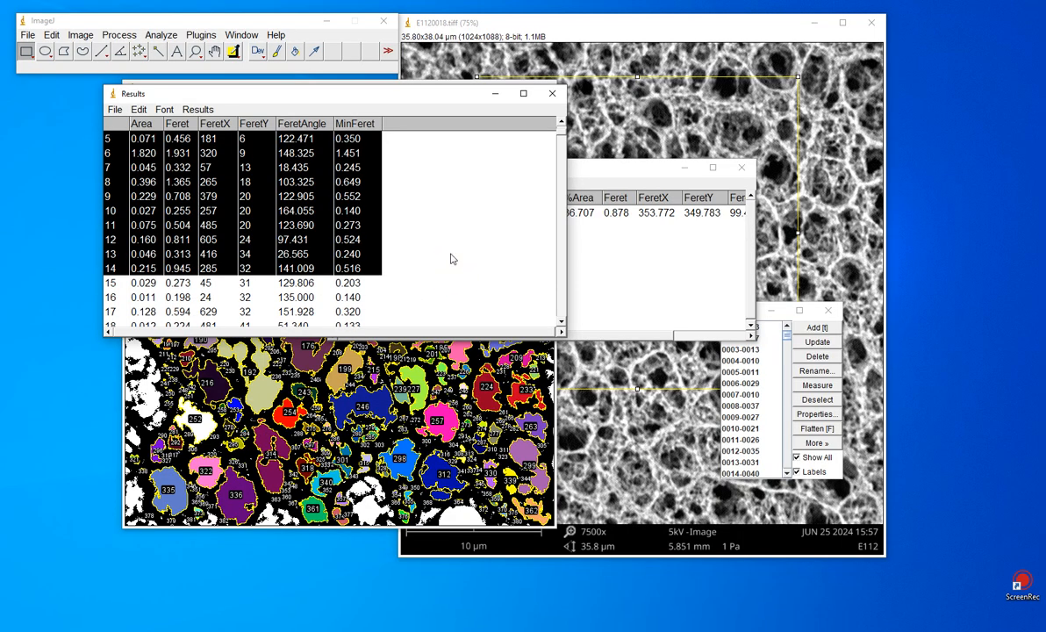
mouse_move(551, 144)
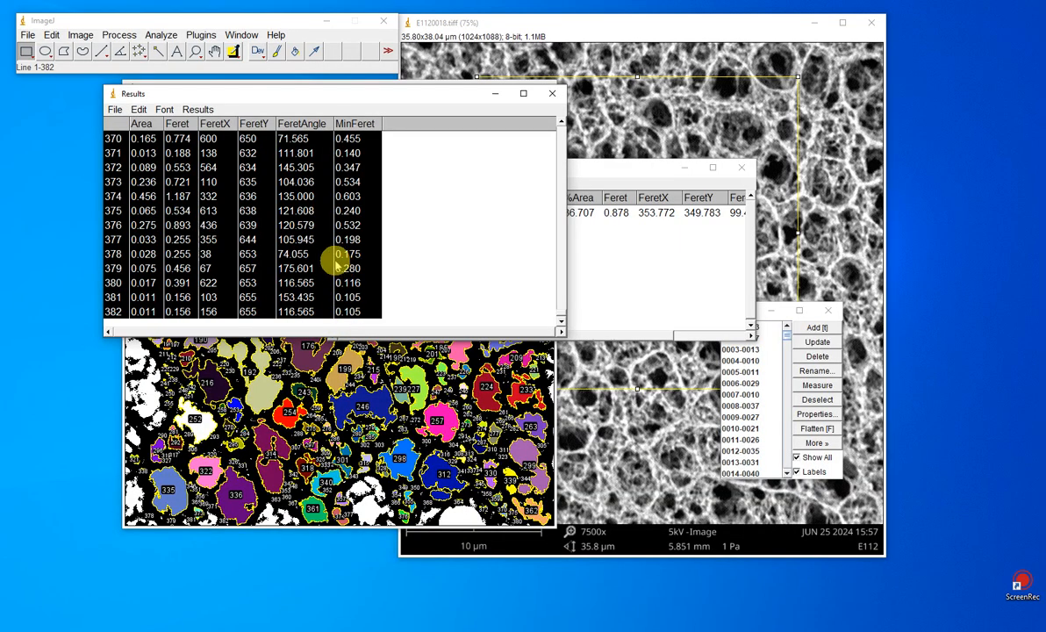
scroll("up", 3)
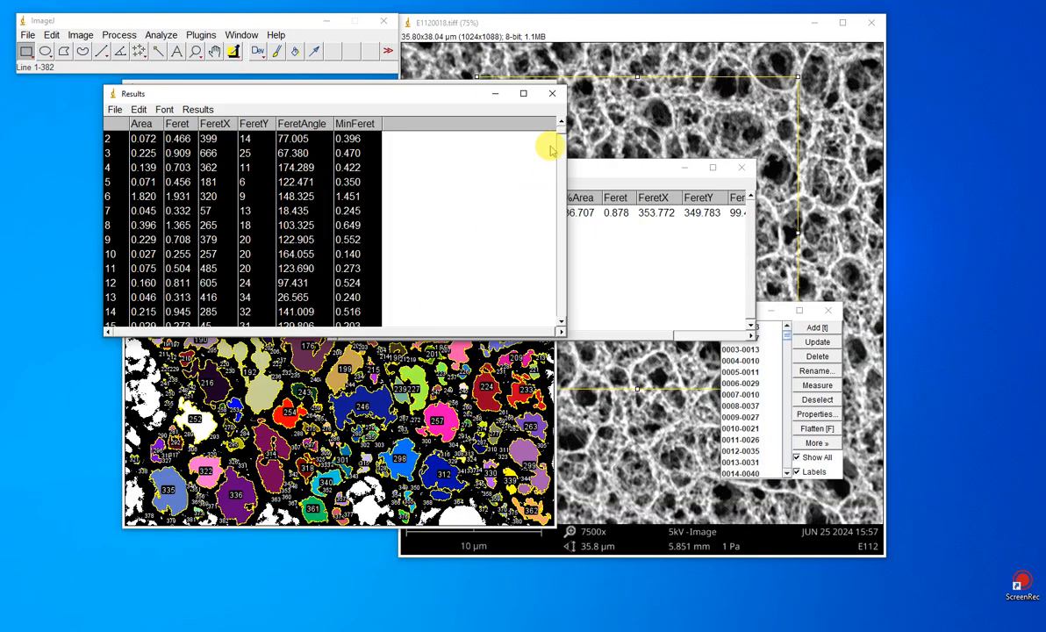
scroll("down", 3)
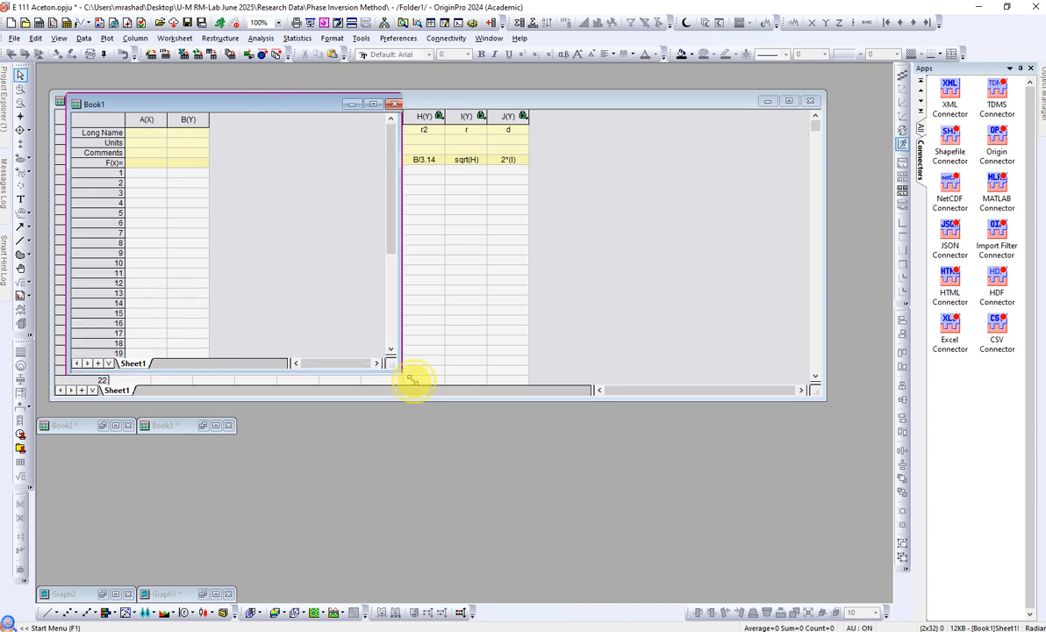
Step: Activate the empty Book1 worksheet in OriginPro
left_click(147, 172)
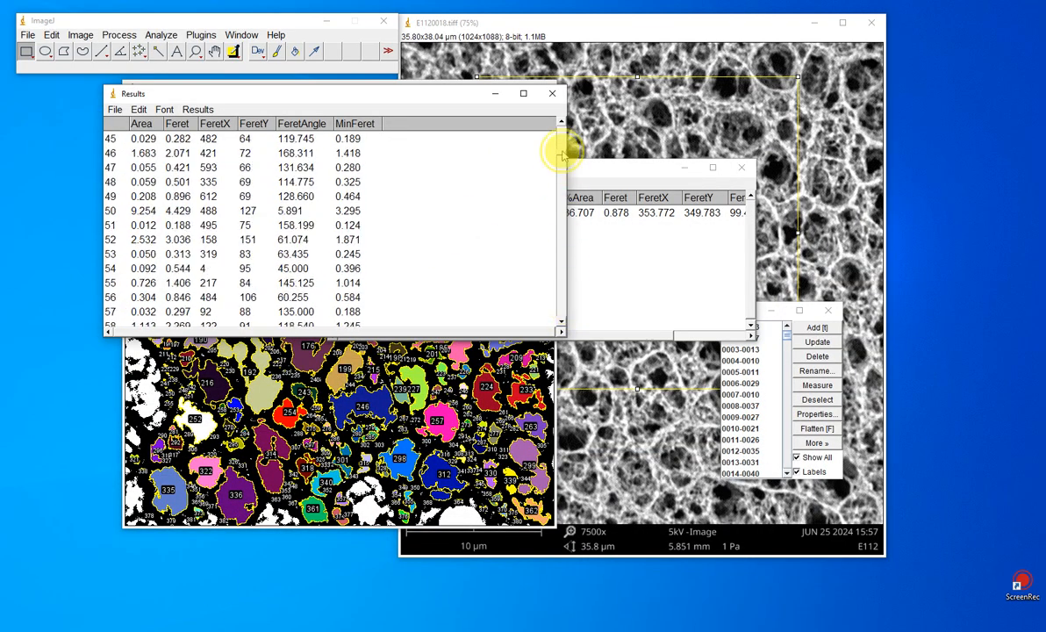
Step: Copy the pore measurement rows from ImageJ and paste them into Book1 with Area in column B
left_click(142, 122)
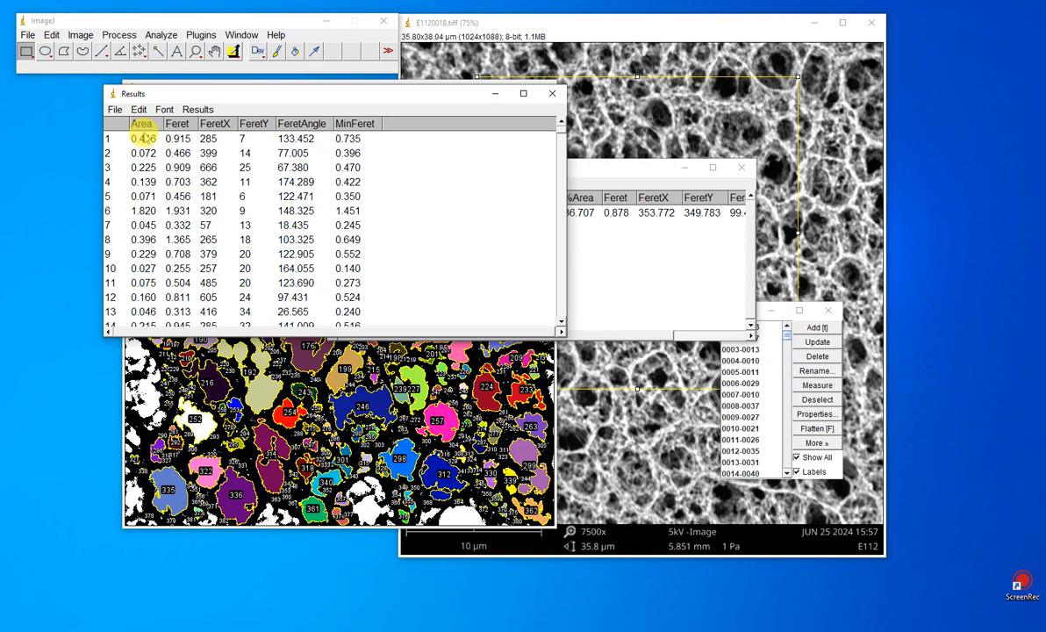
left_click(144, 152)
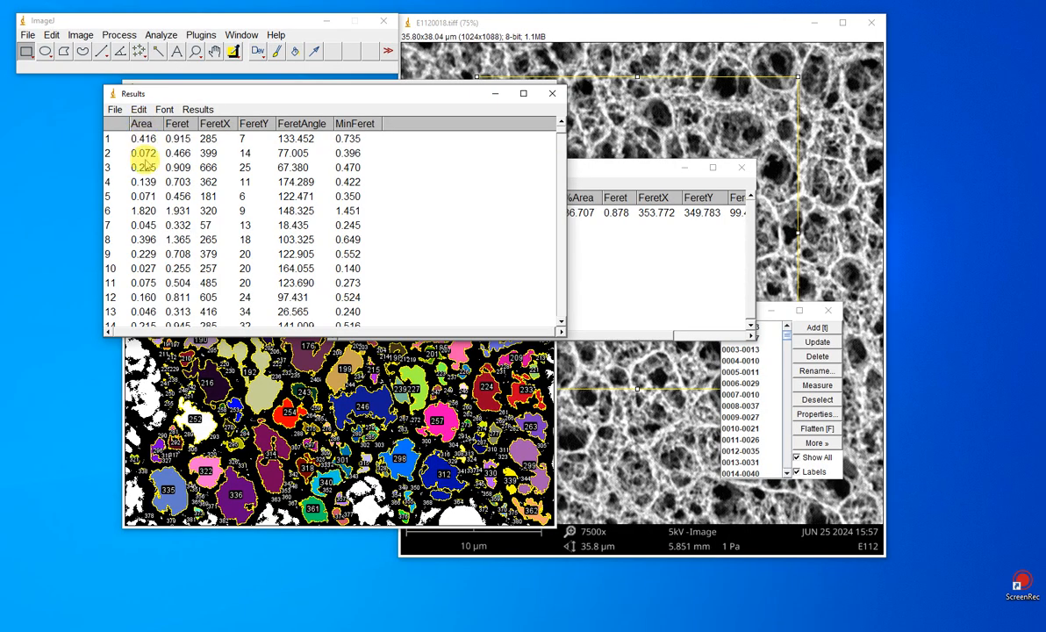
left_click(144, 224)
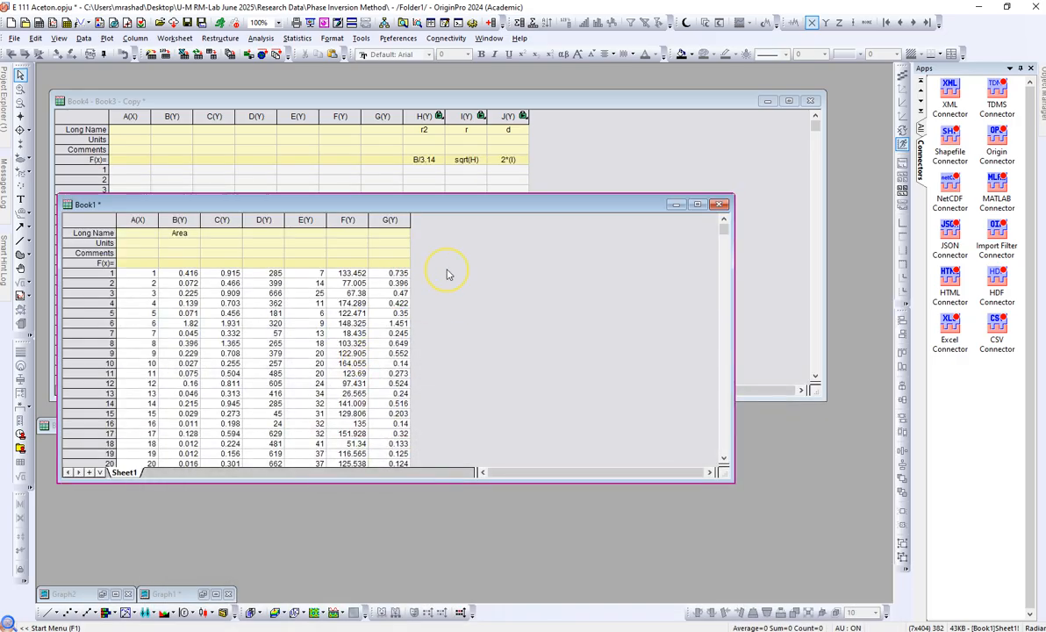
mouse_move(526, 84)
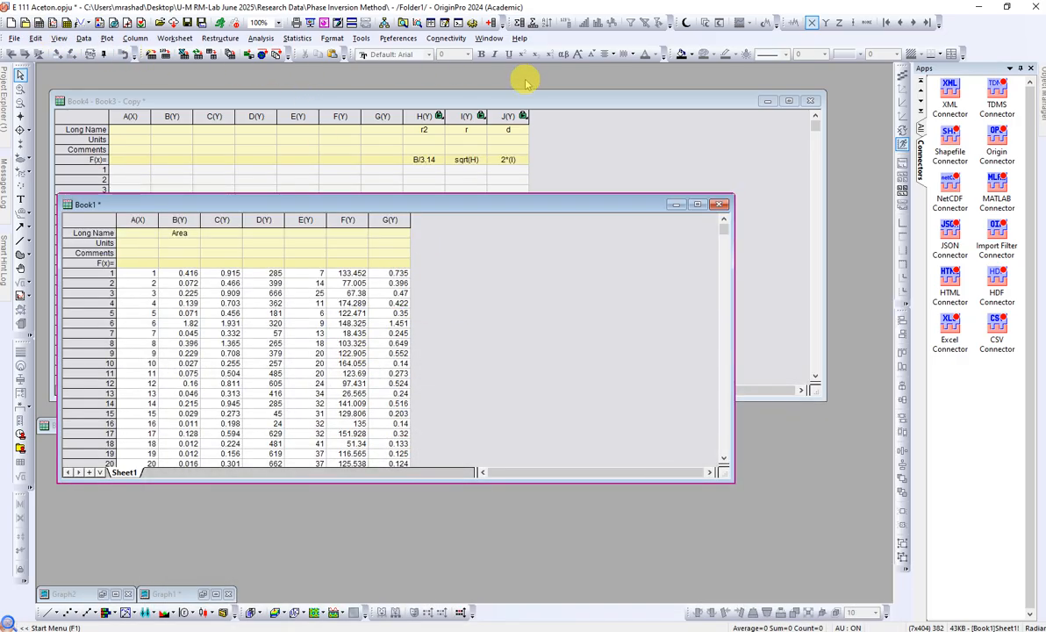
mouse_move(488, 25)
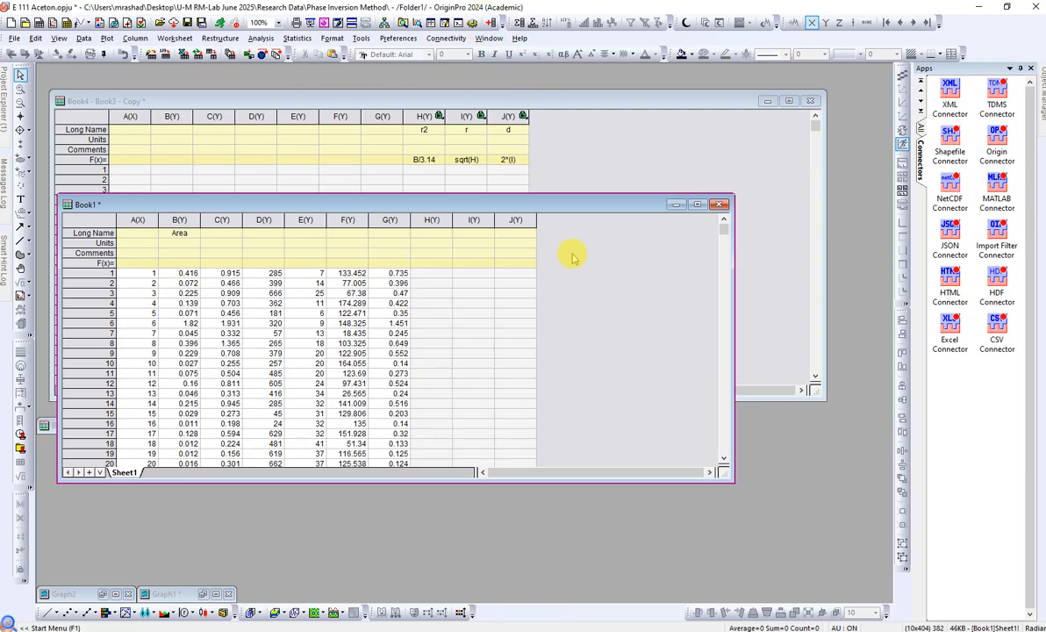
Step: Add three empty columns H, I and J to Book1
left_click(516, 309)
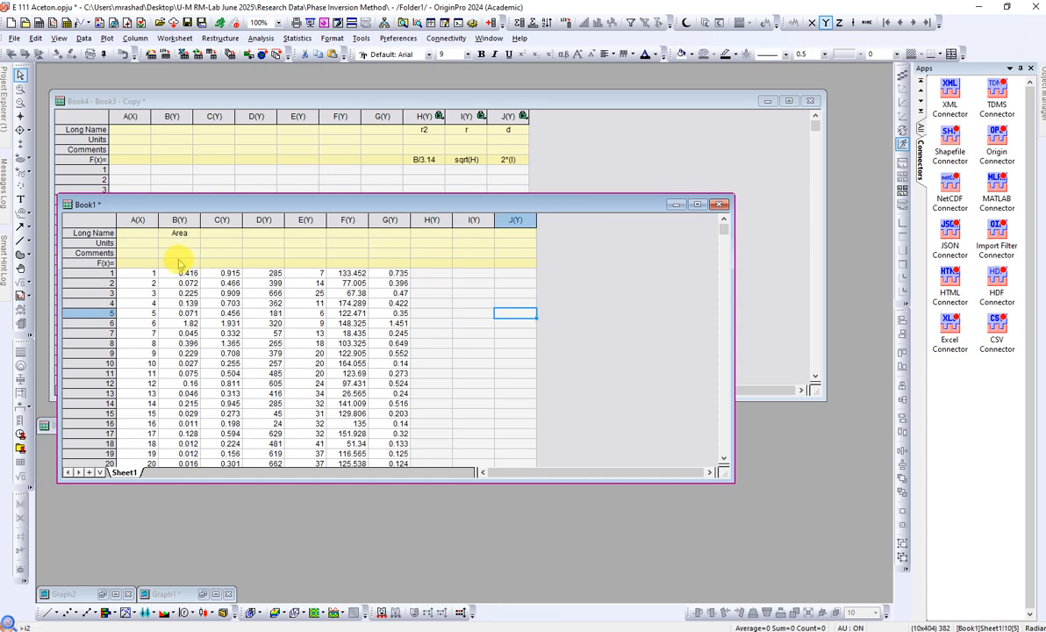
mouse_move(402, 361)
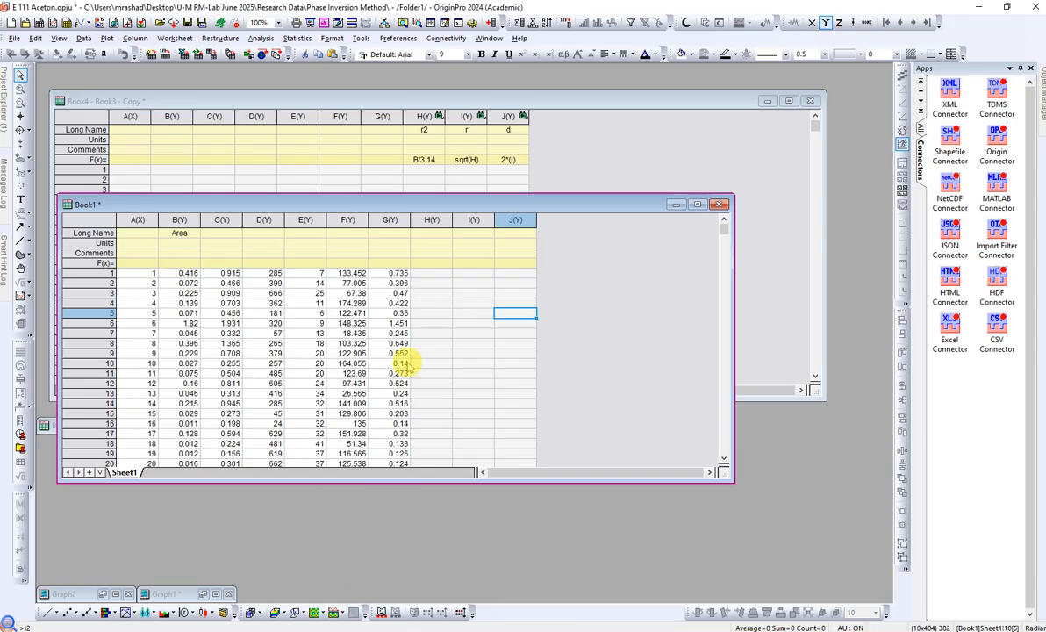
mouse_move(430, 272)
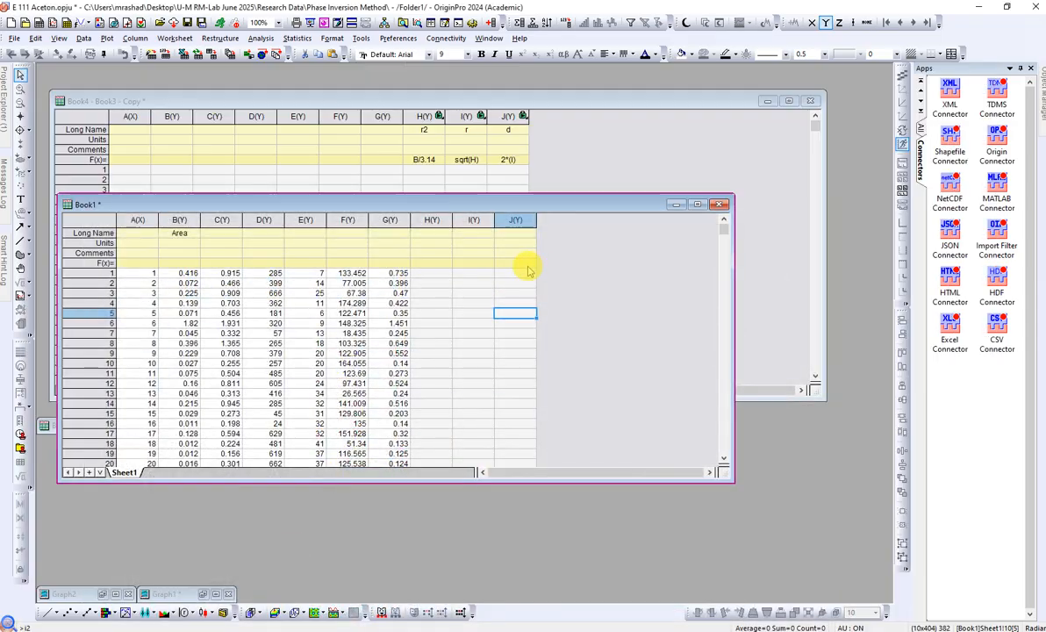
mouse_move(232, 623)
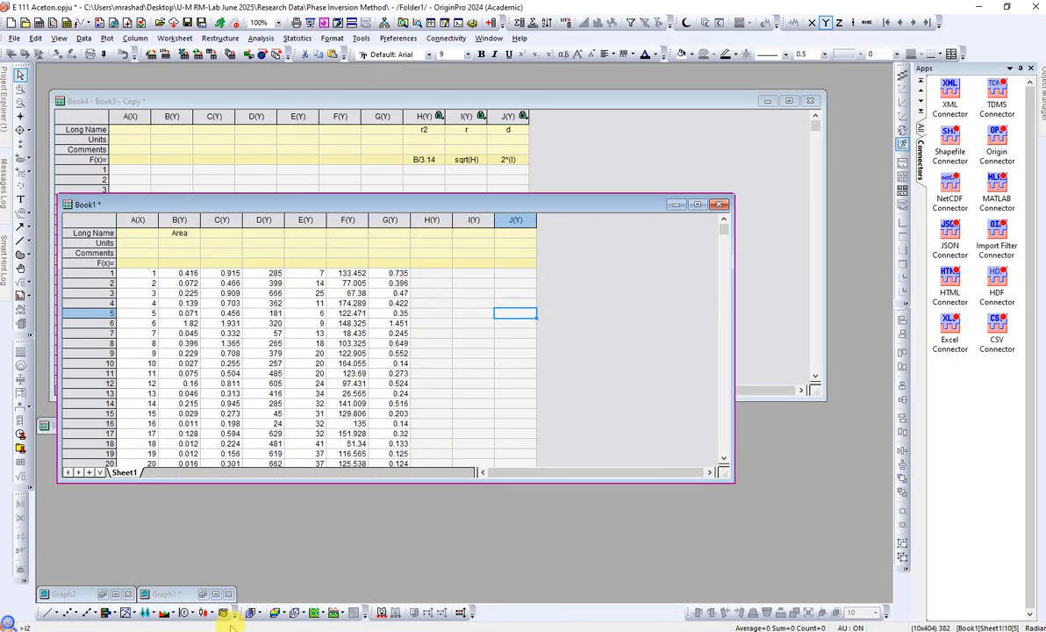
mouse_move(232, 611)
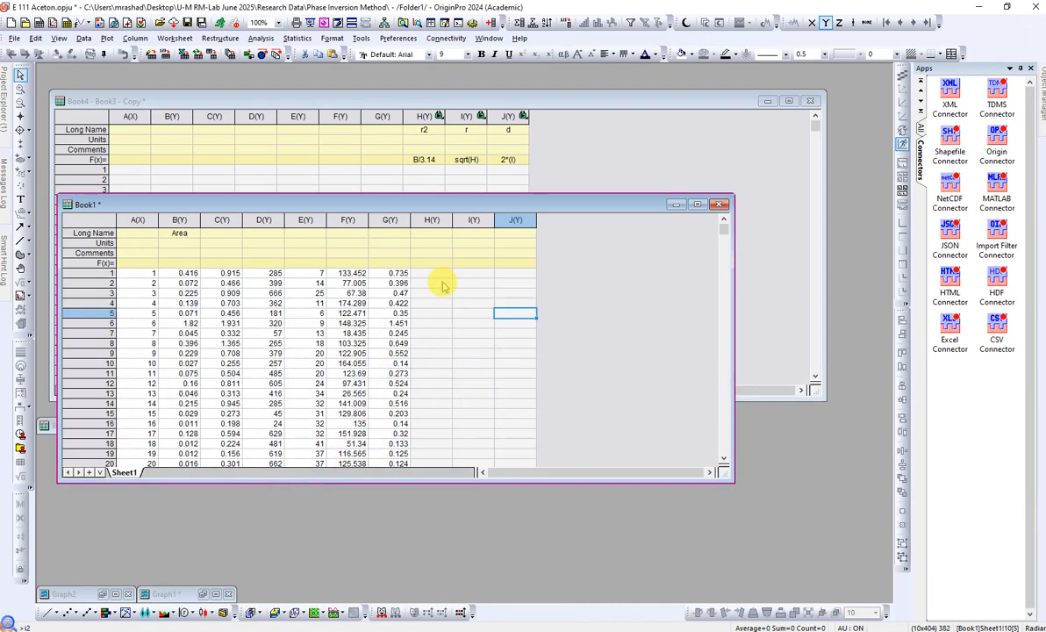
Step: Name columns H, I and J as r2, r and d
left_click(432, 264)
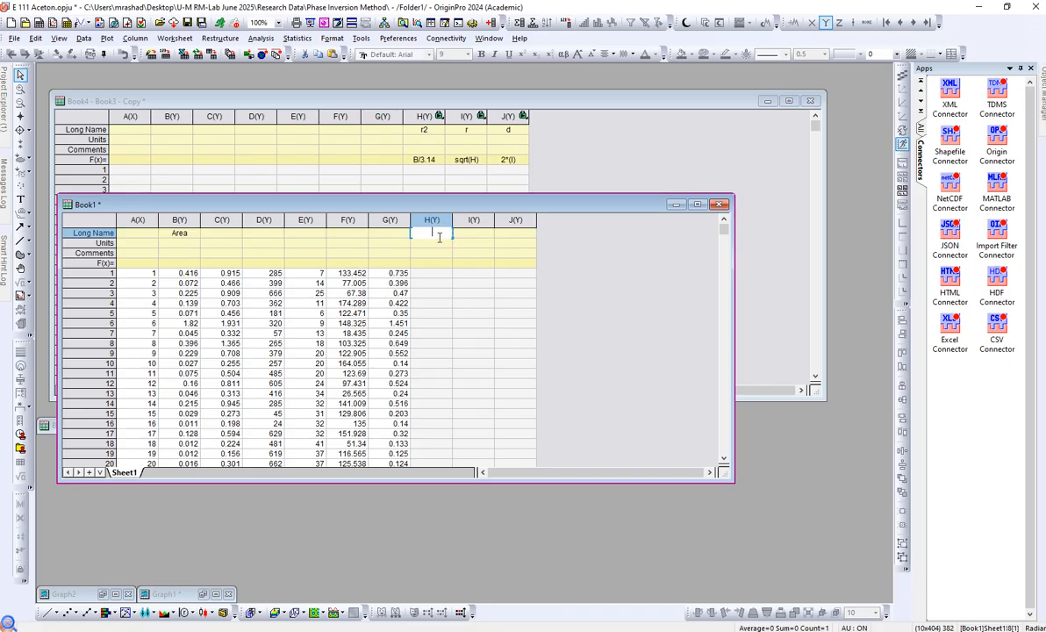
type("r2")
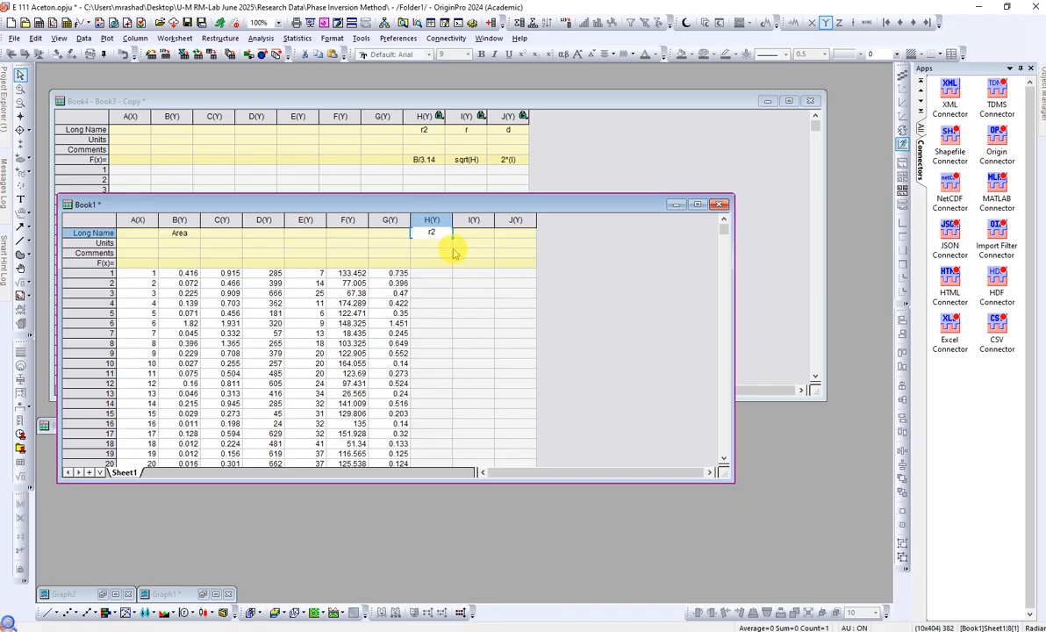
left_click(474, 232)
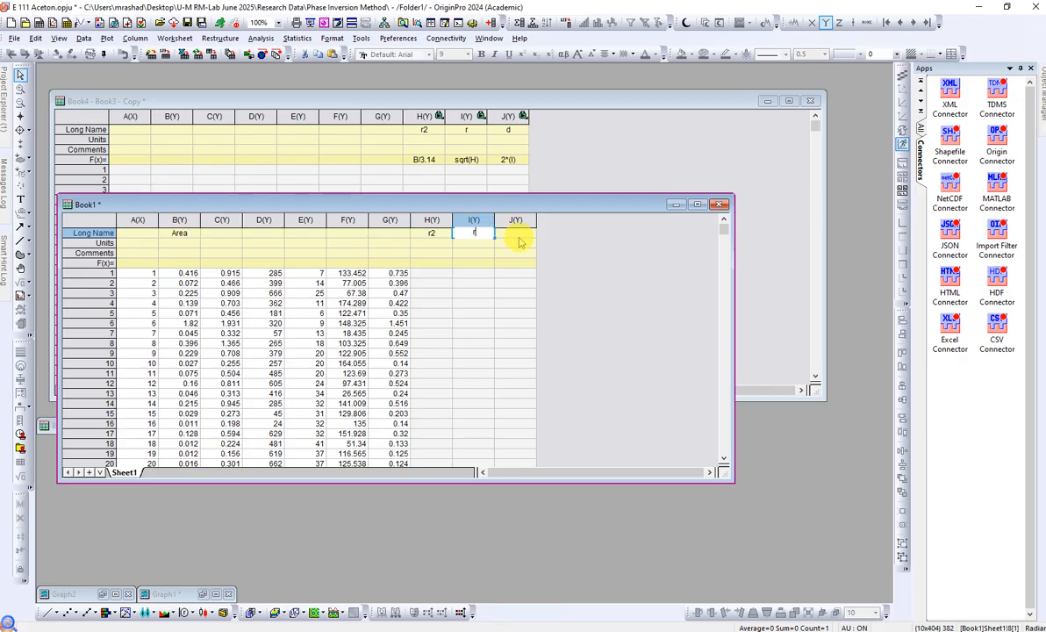
left_click(516, 232)
type("d")
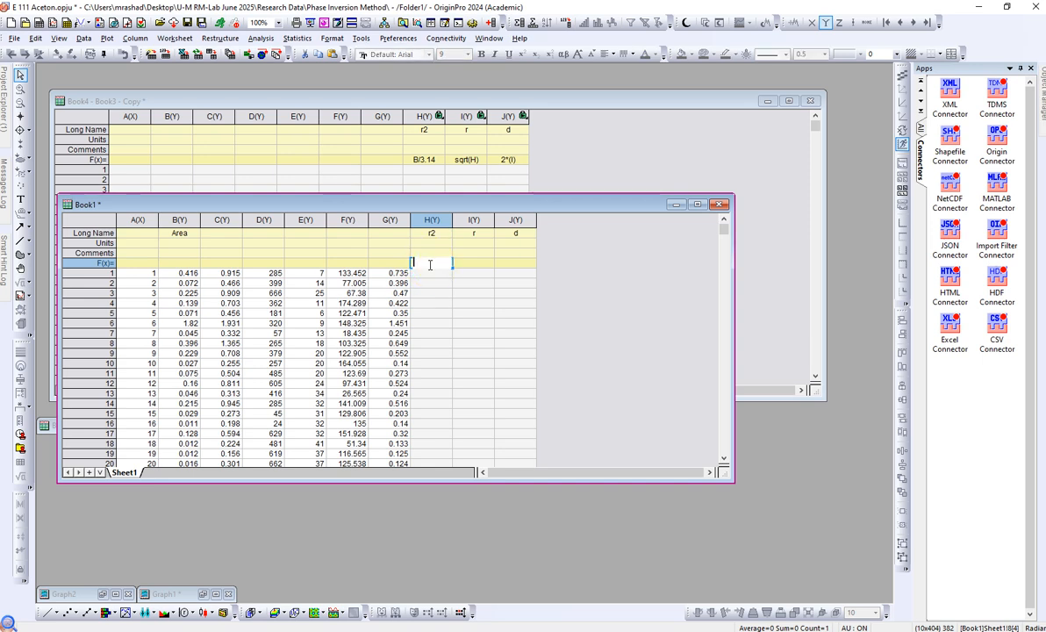
Step: Fill column r2 with the formula Col("Area")/3.14
left_click(179, 219)
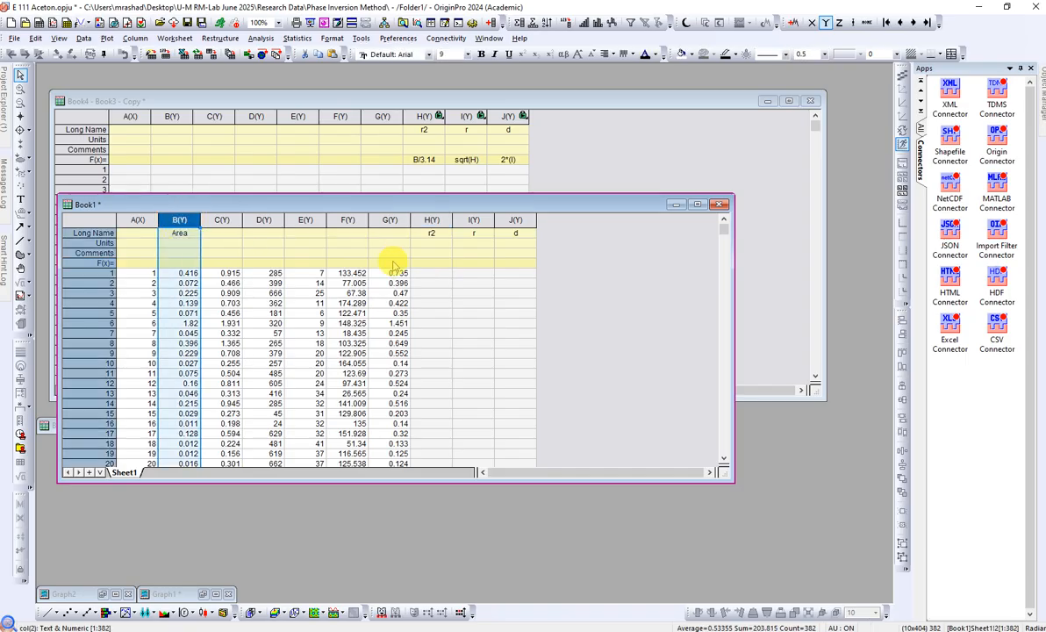
right_click(432, 255)
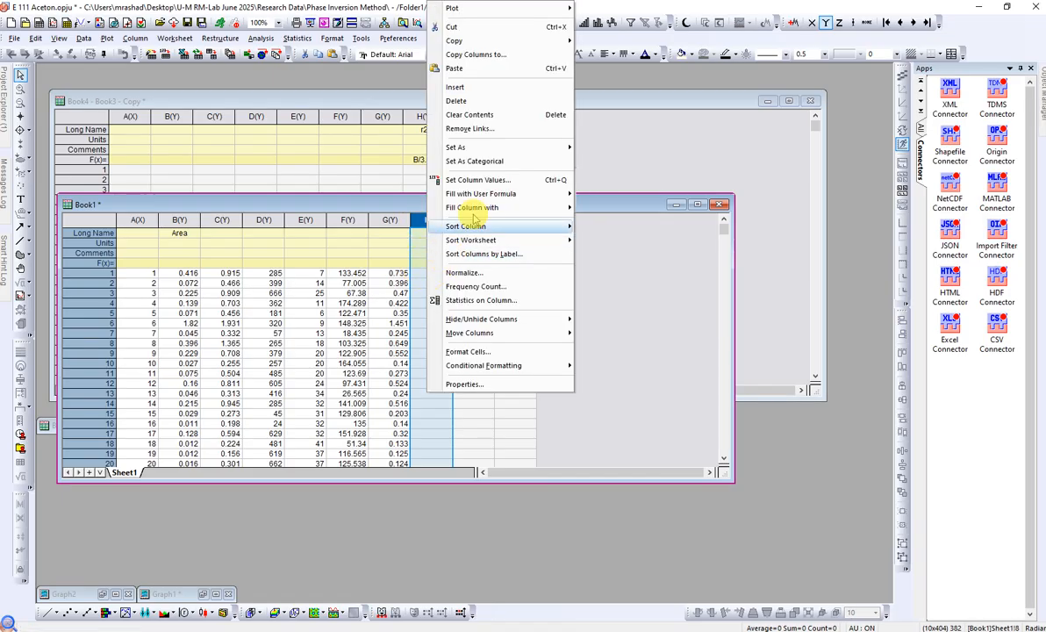
left_click(477, 179)
type("Col(\"Area")
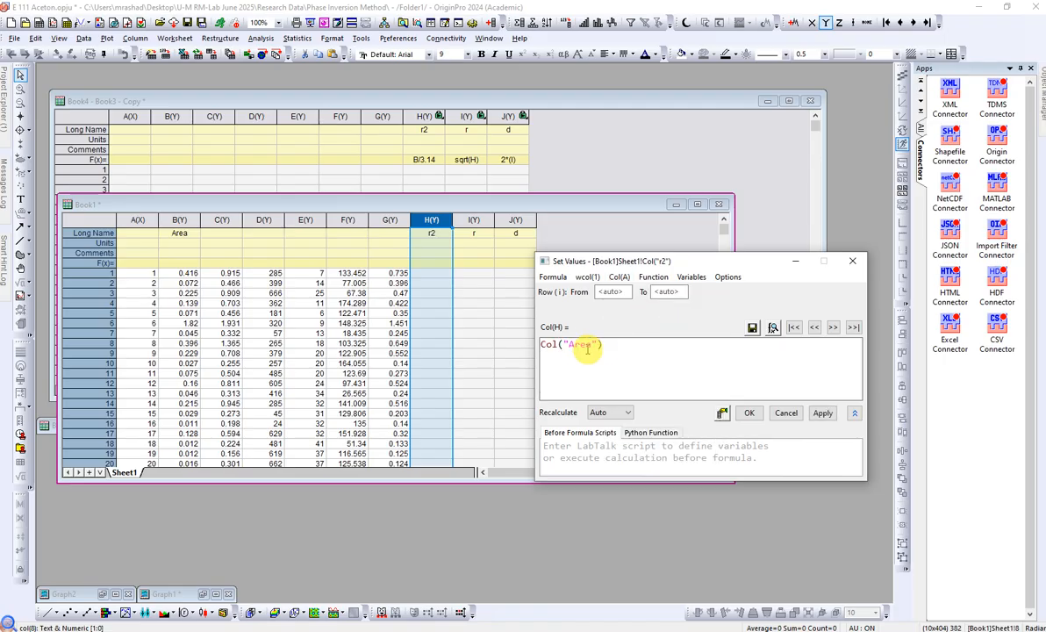
type("}/")
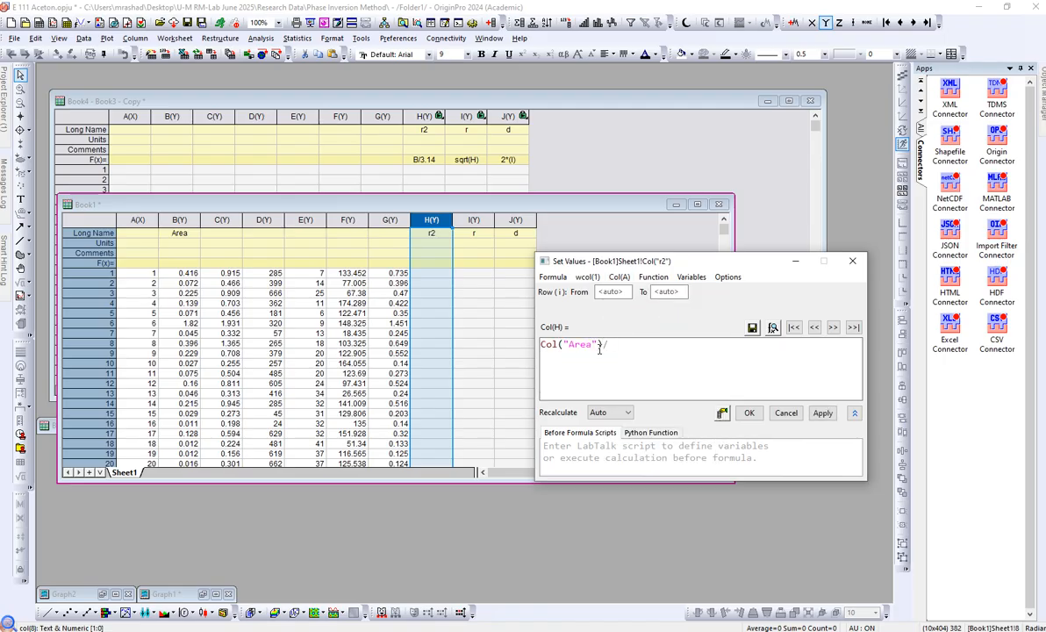
type("/3.14")
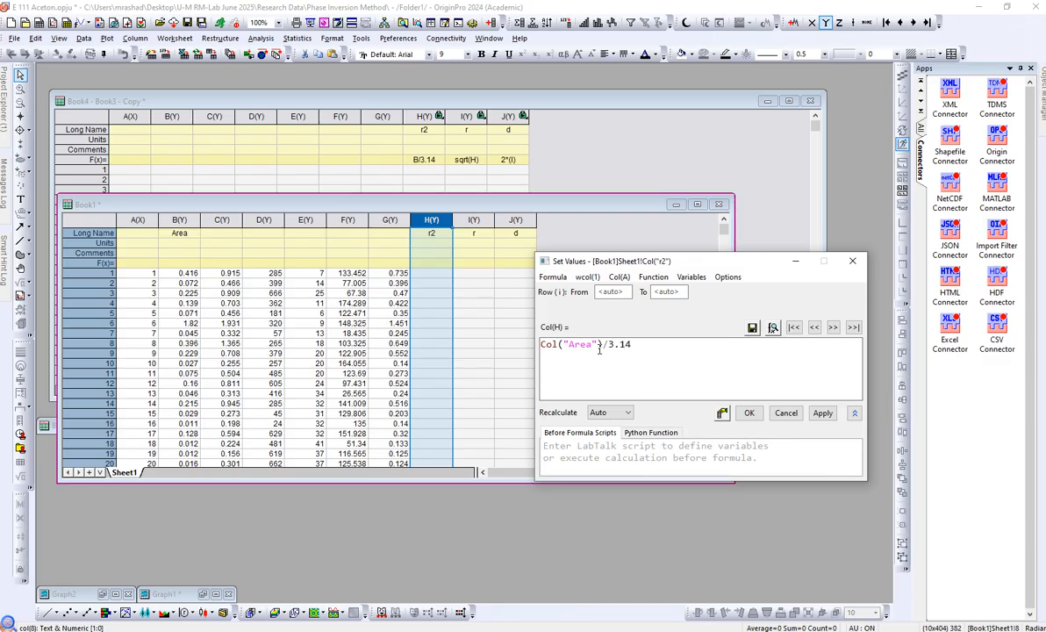
left_click(748, 413)
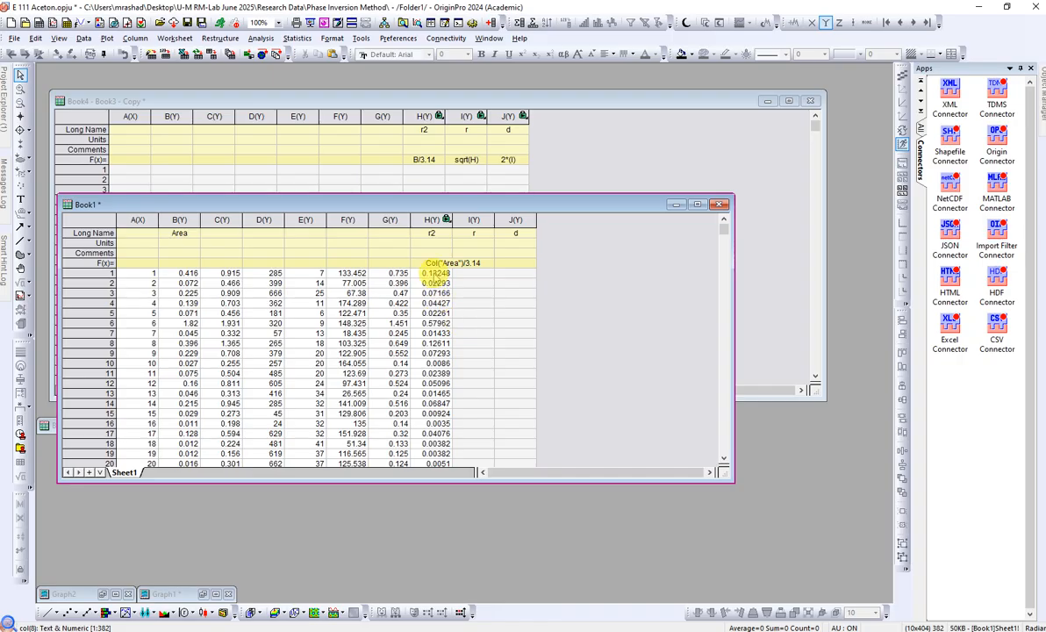
Step: Fill column r with the formula sqrt(Col("r2"))
left_click(474, 242)
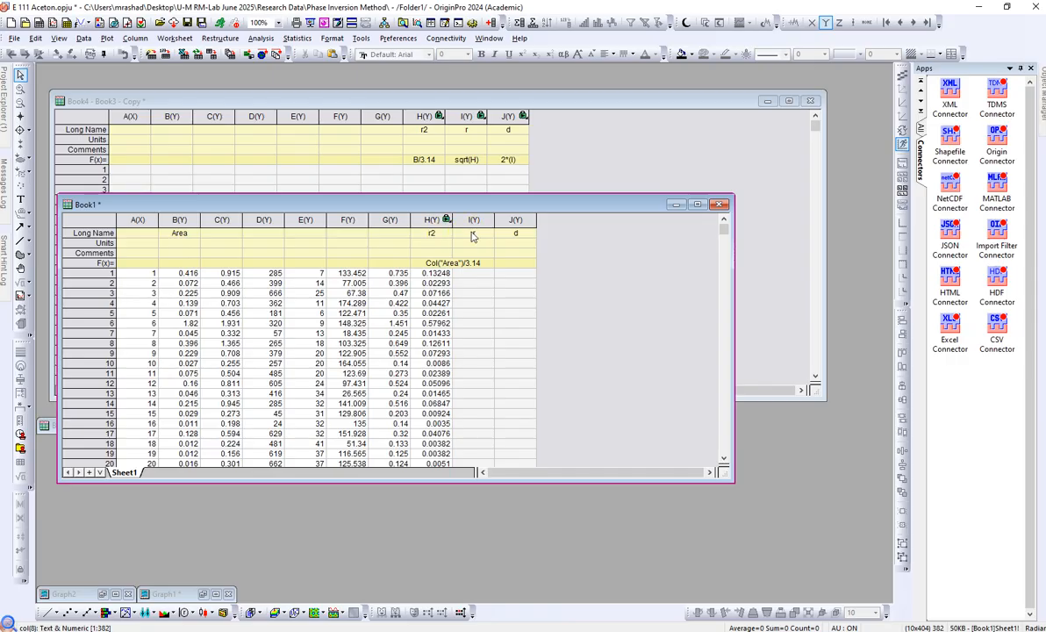
left_click(474, 220)
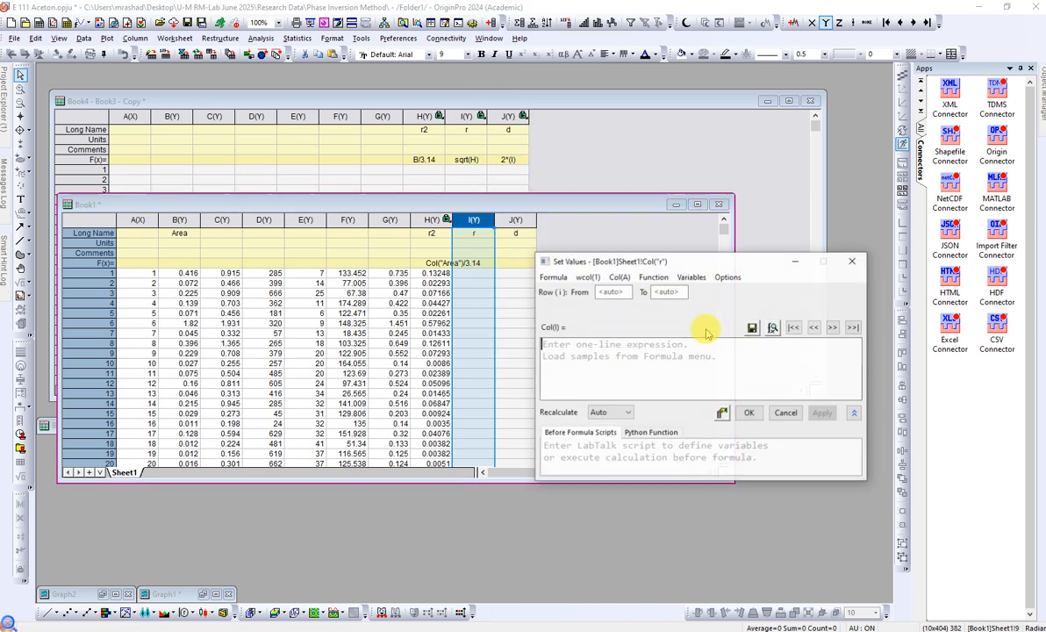
left_click(653, 277)
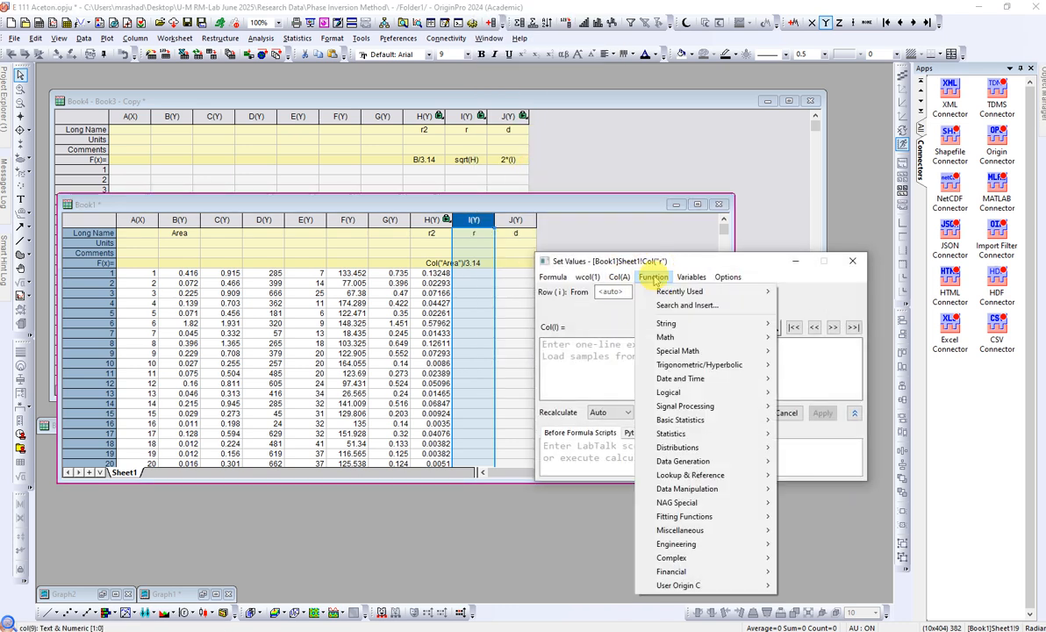
mouse_move(669, 393)
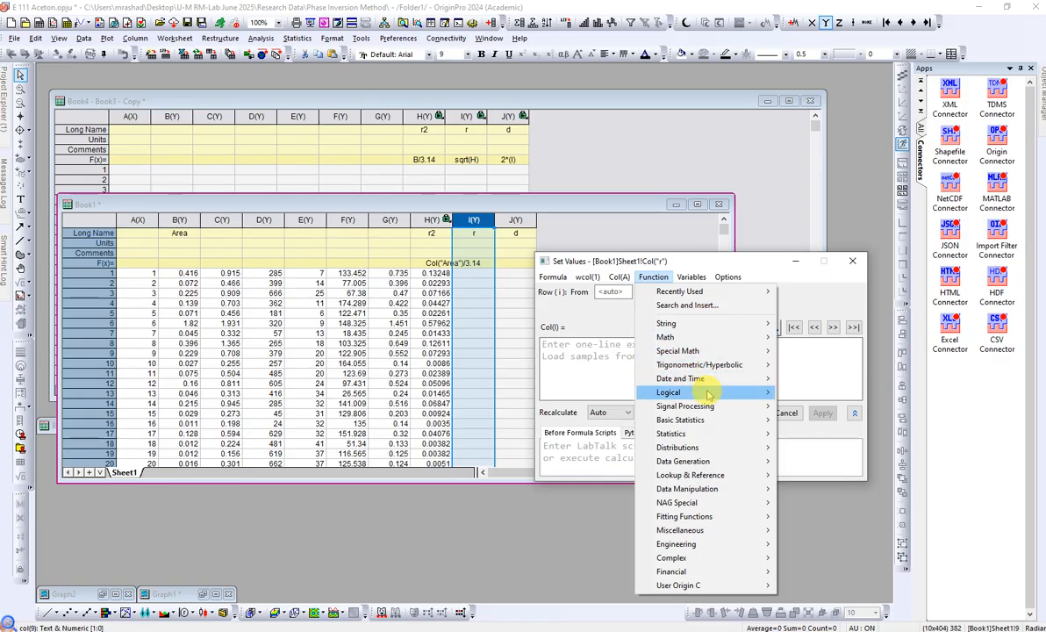
mouse_move(689, 305)
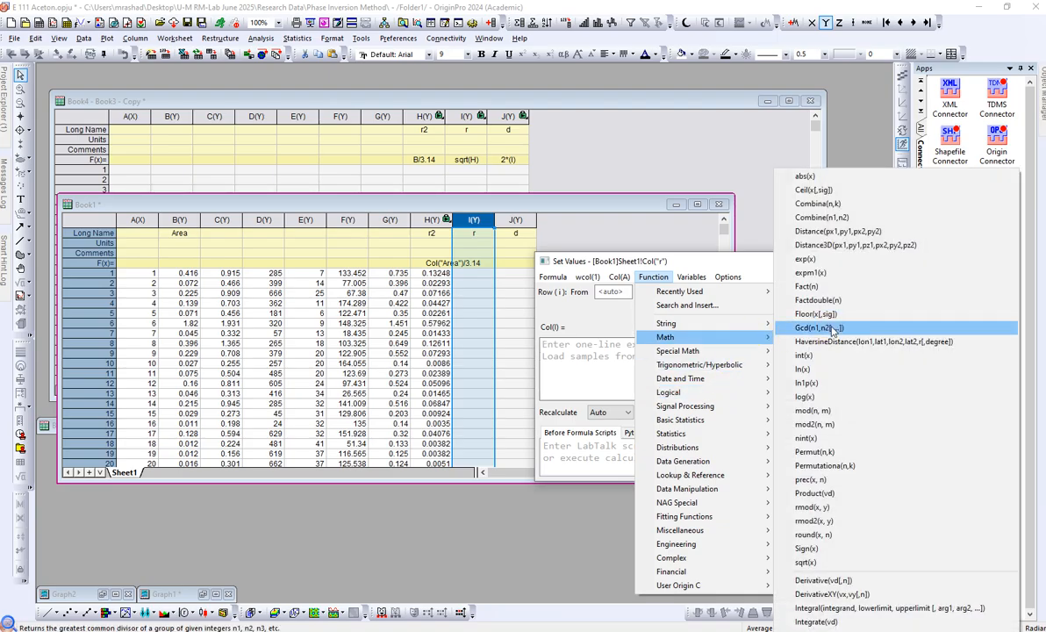
mouse_move(806, 562)
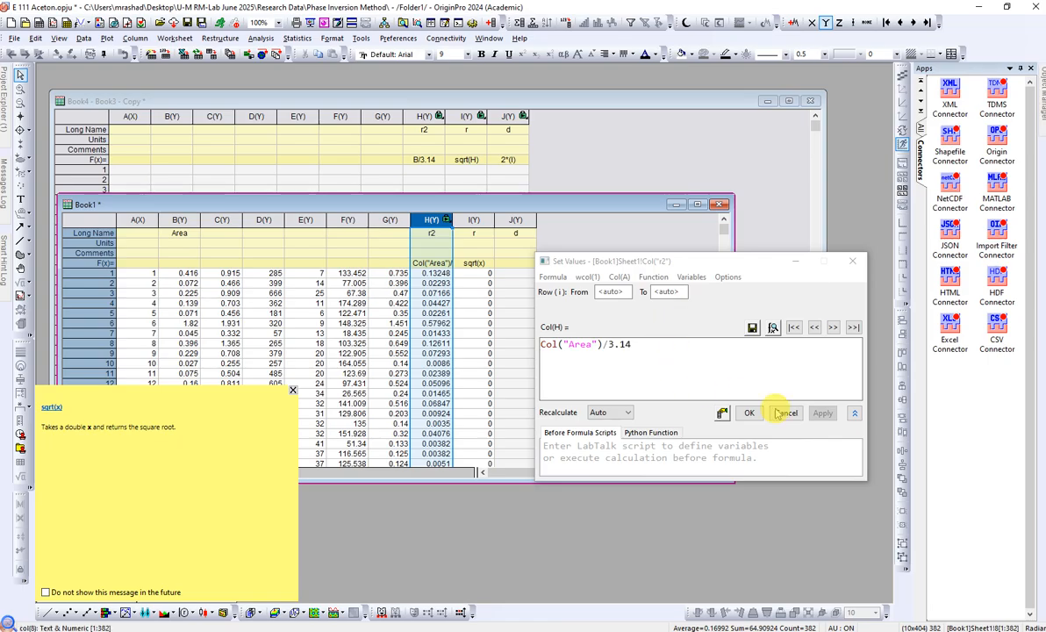
left_click(783, 412)
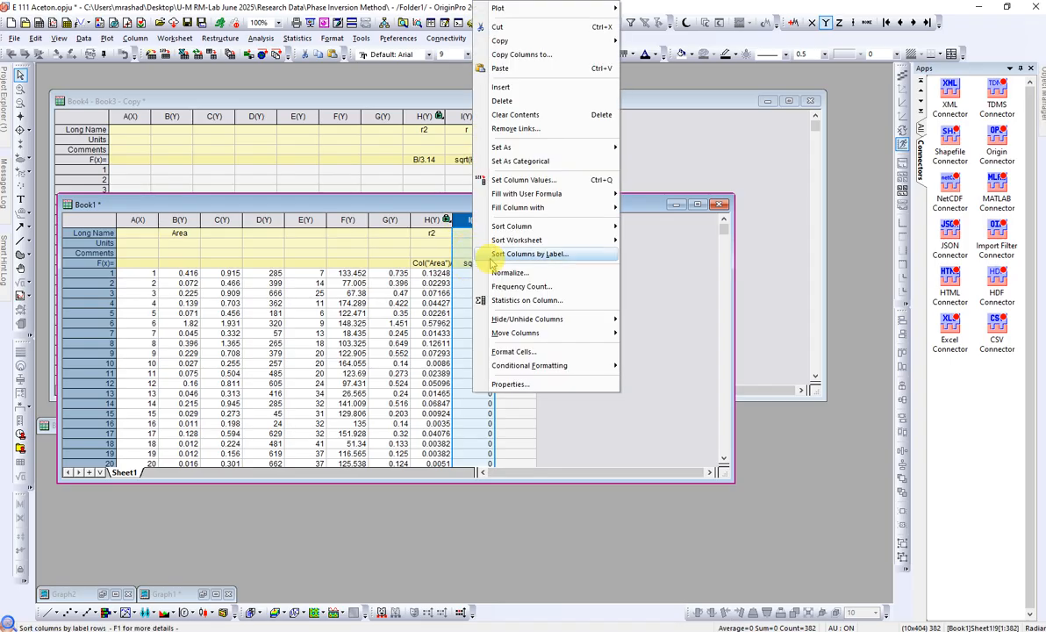
left_click(523, 179)
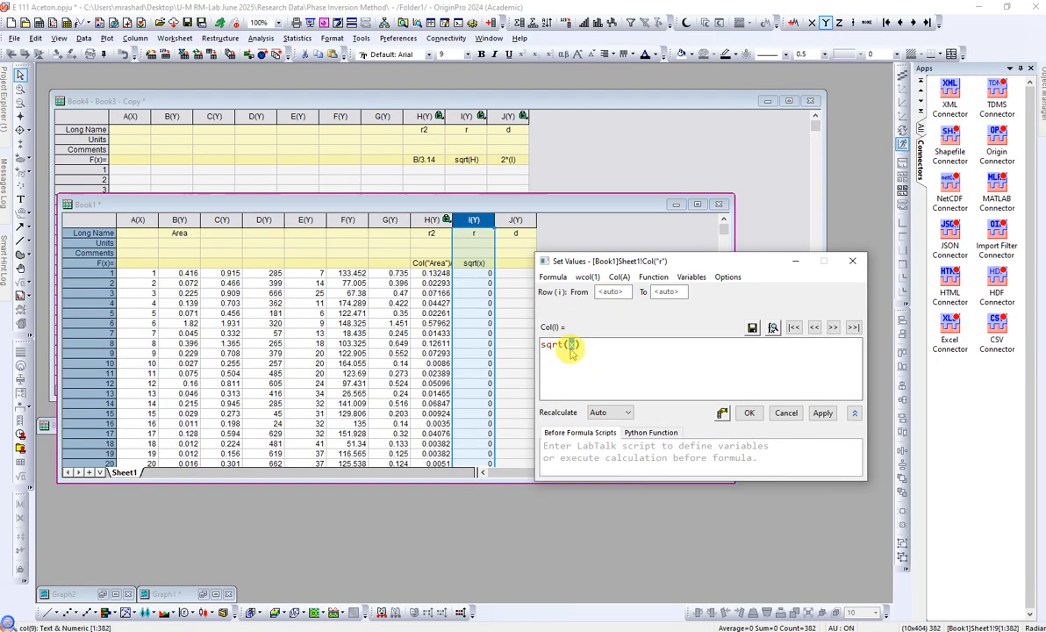
left_click(619, 277)
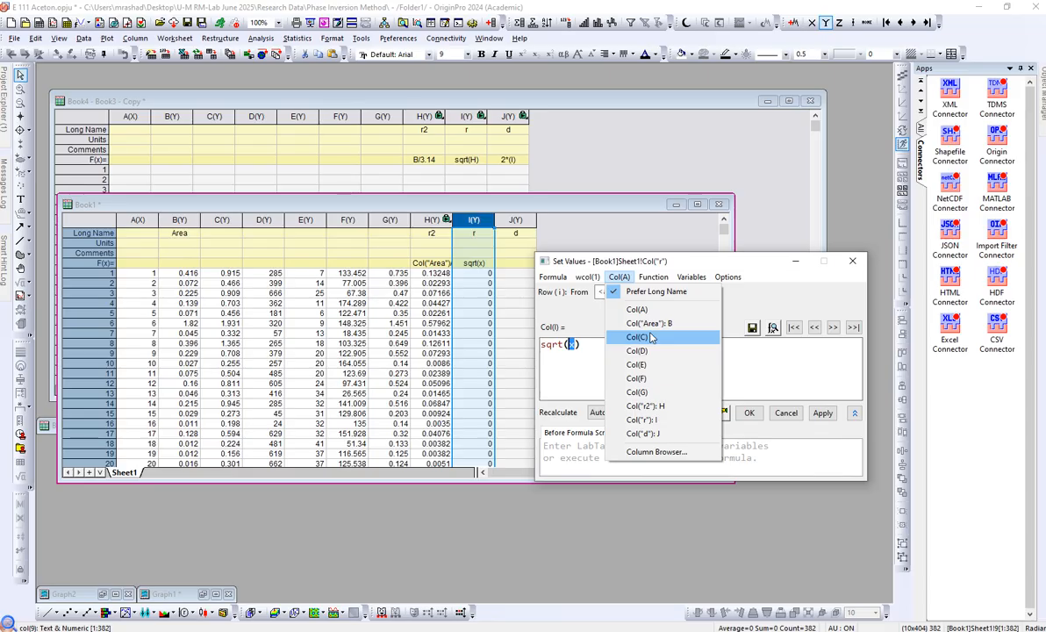
left_click(646, 406)
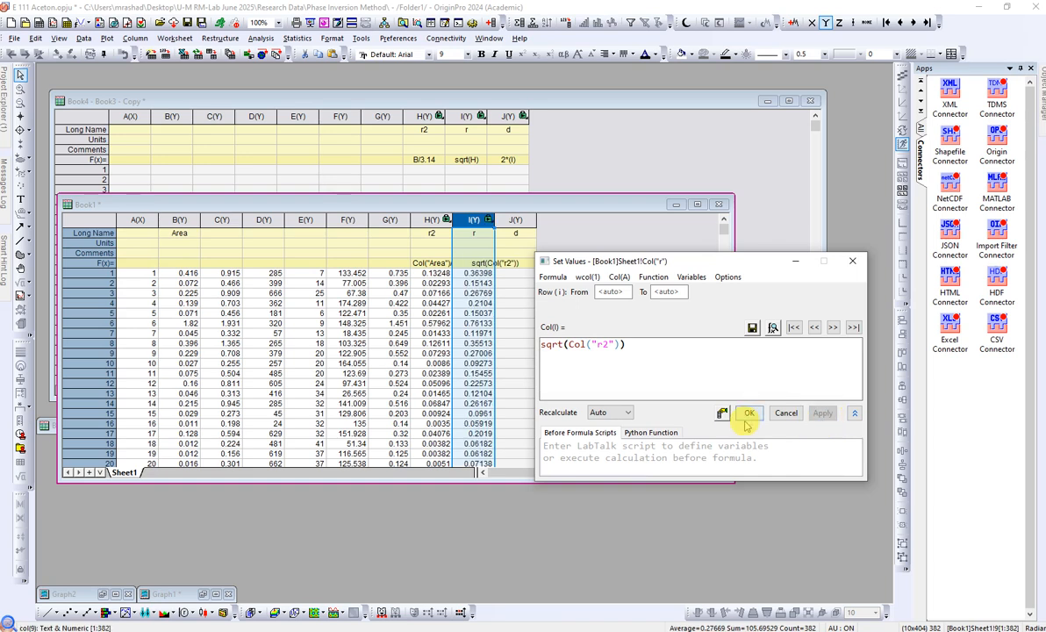
left_click(748, 412)
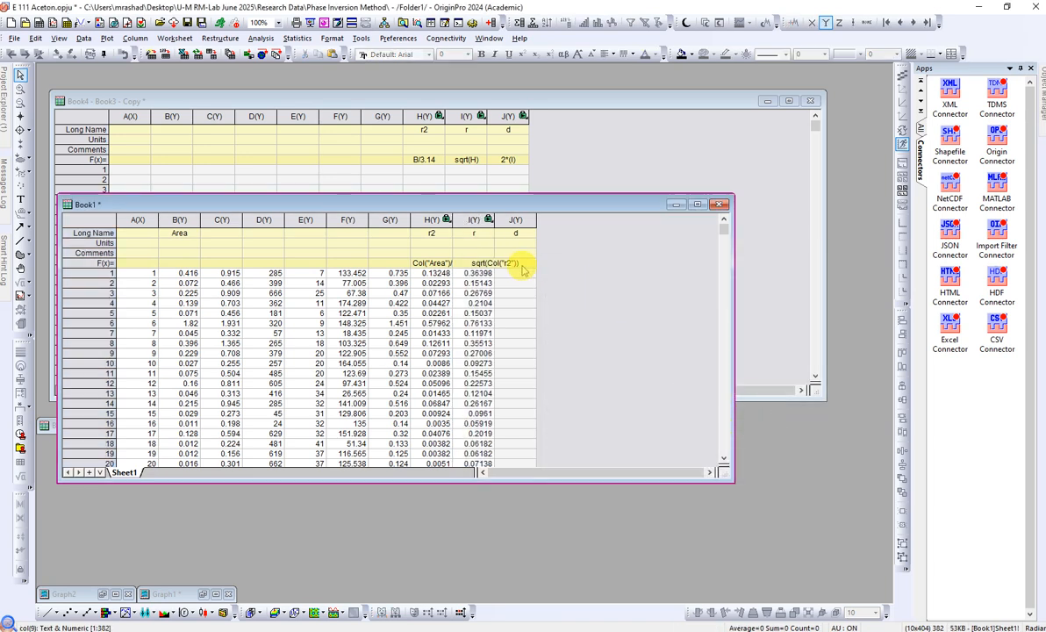
mouse_move(518, 191)
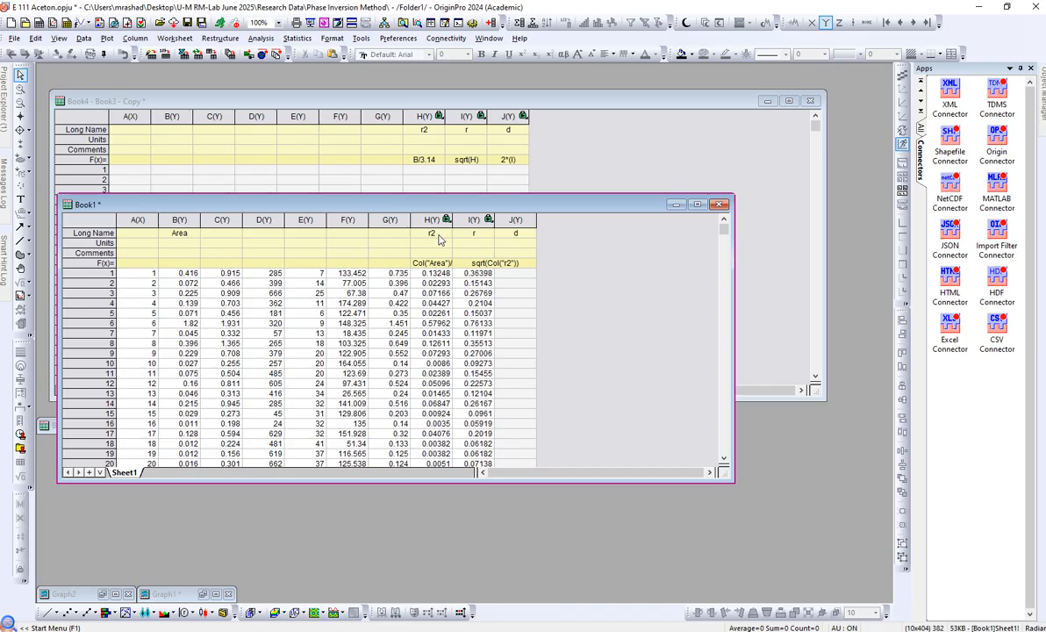
Step: Widen the r2 and r columns so their formulas show in full
left_click(432, 273)
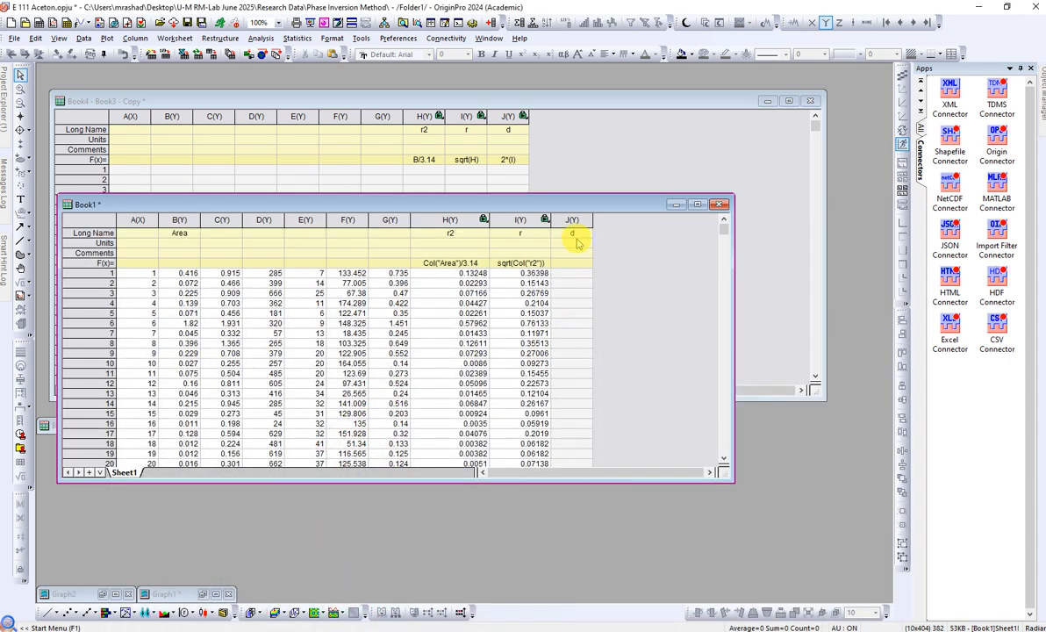
Step: Fill column d with the formula 2*Col("r")
right_click(573, 220)
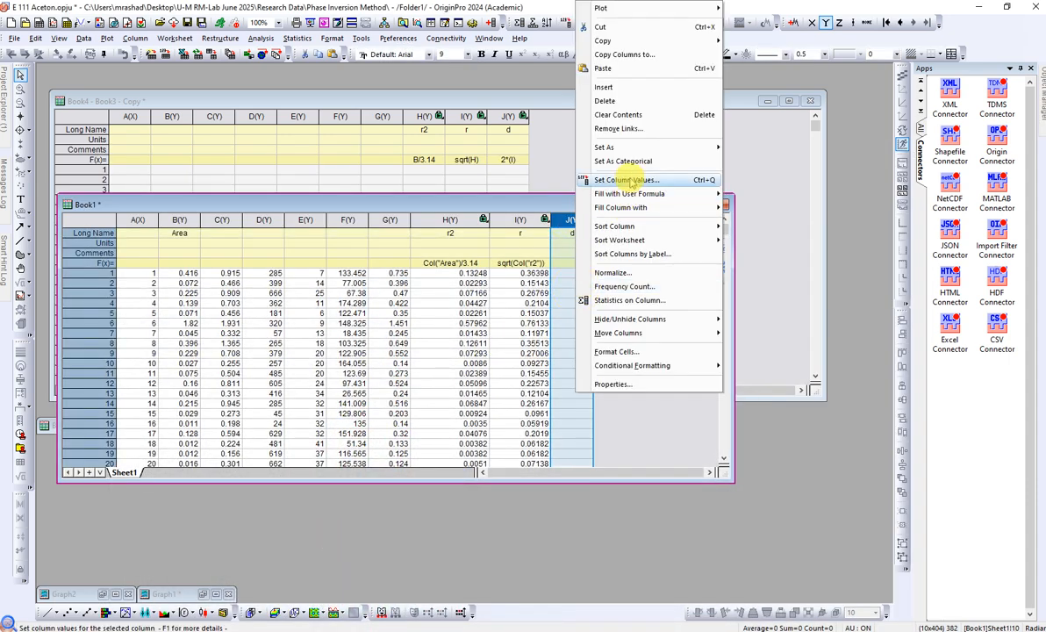
left_click(624, 180)
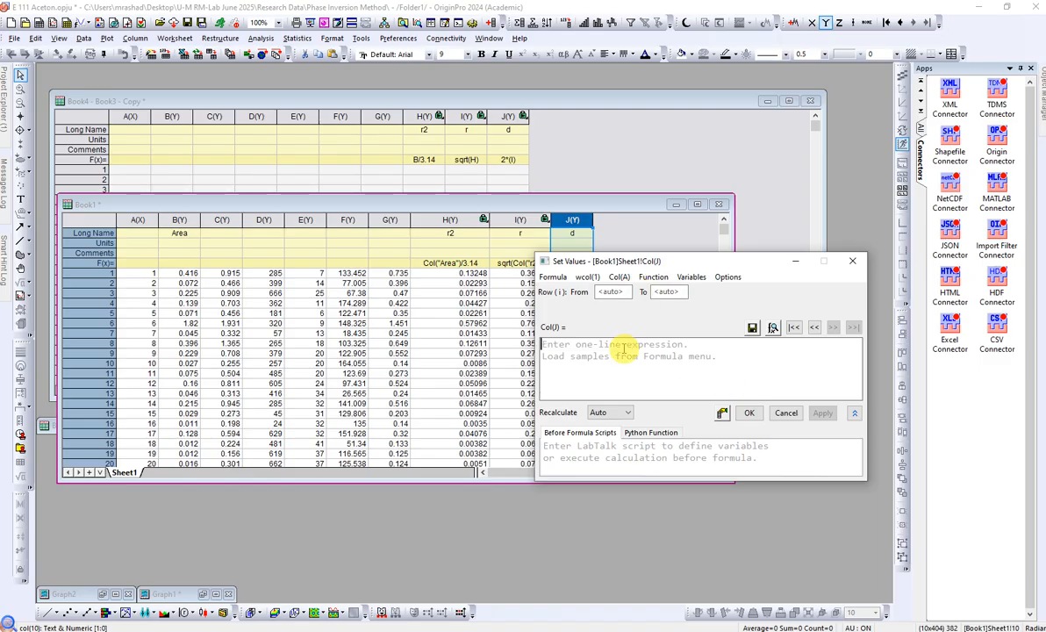
type("2*")
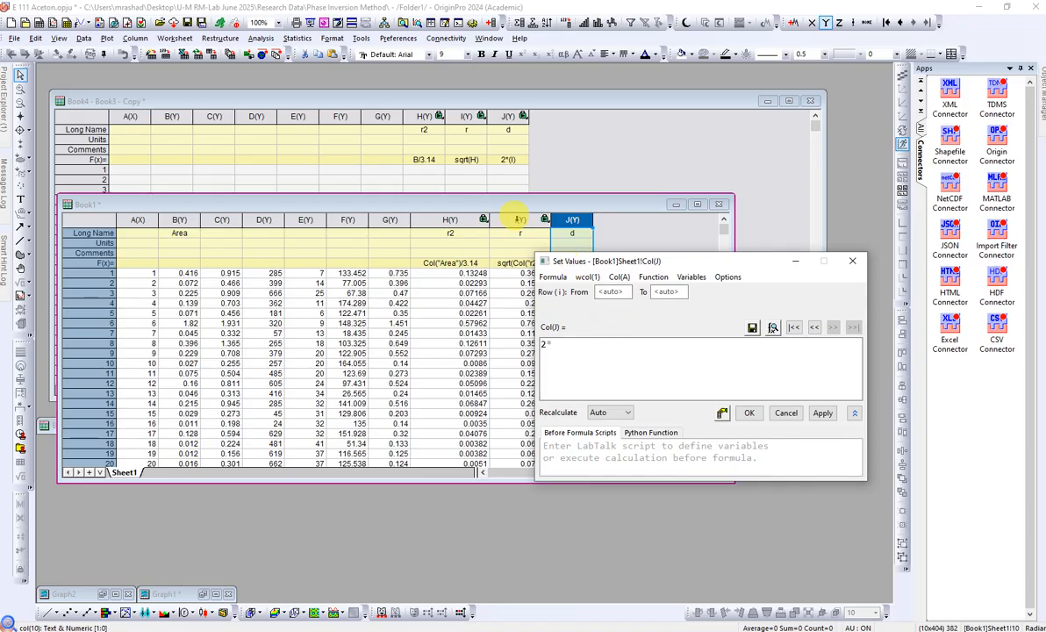
left_click(619, 277)
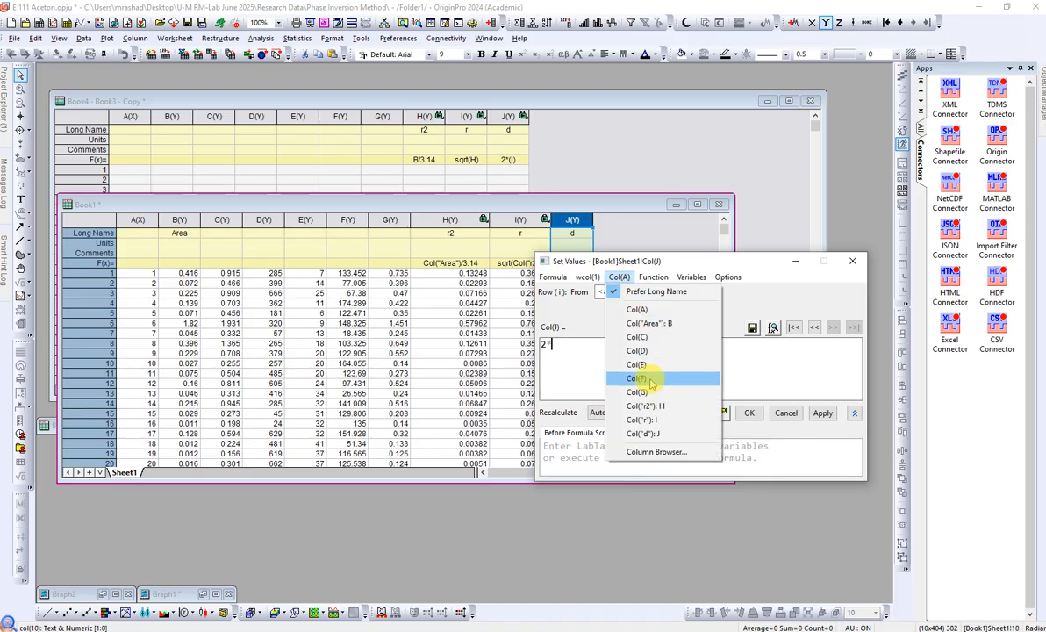
left_click(641, 419)
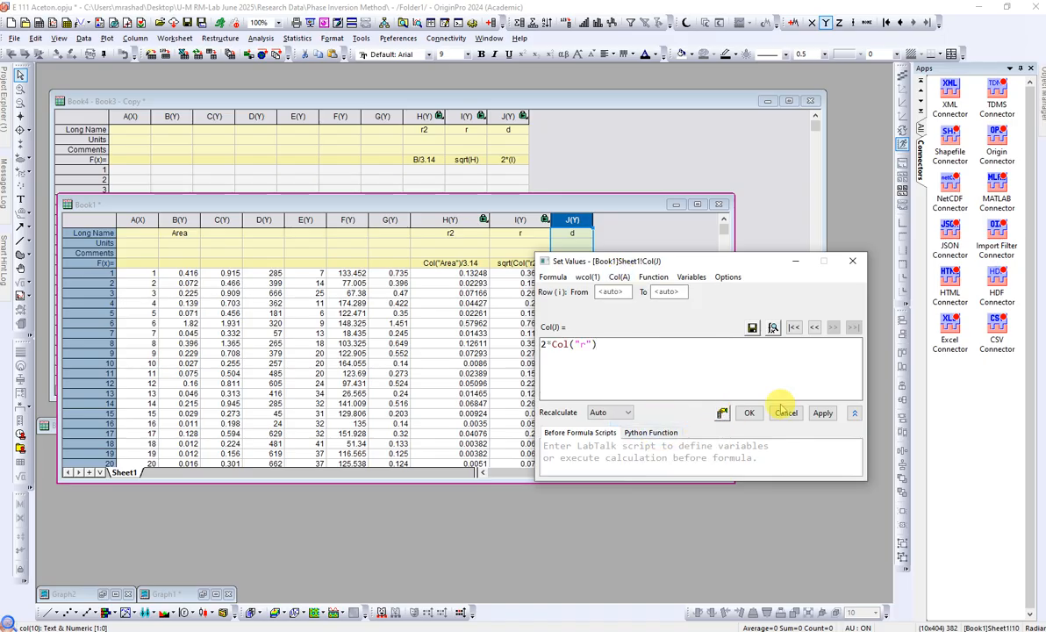
left_click(748, 412)
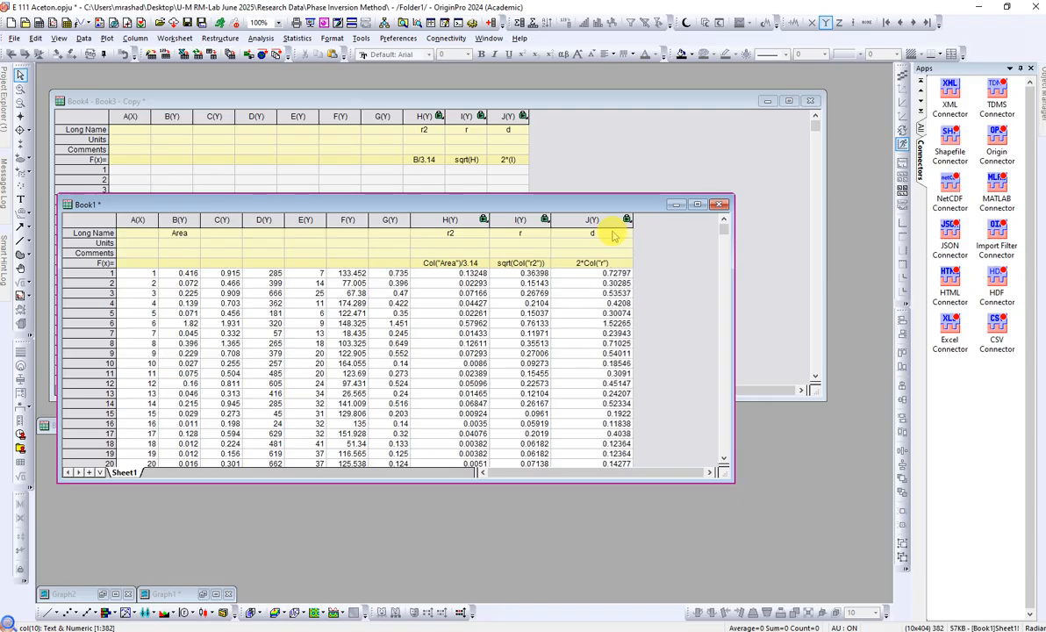
mouse_move(664, 257)
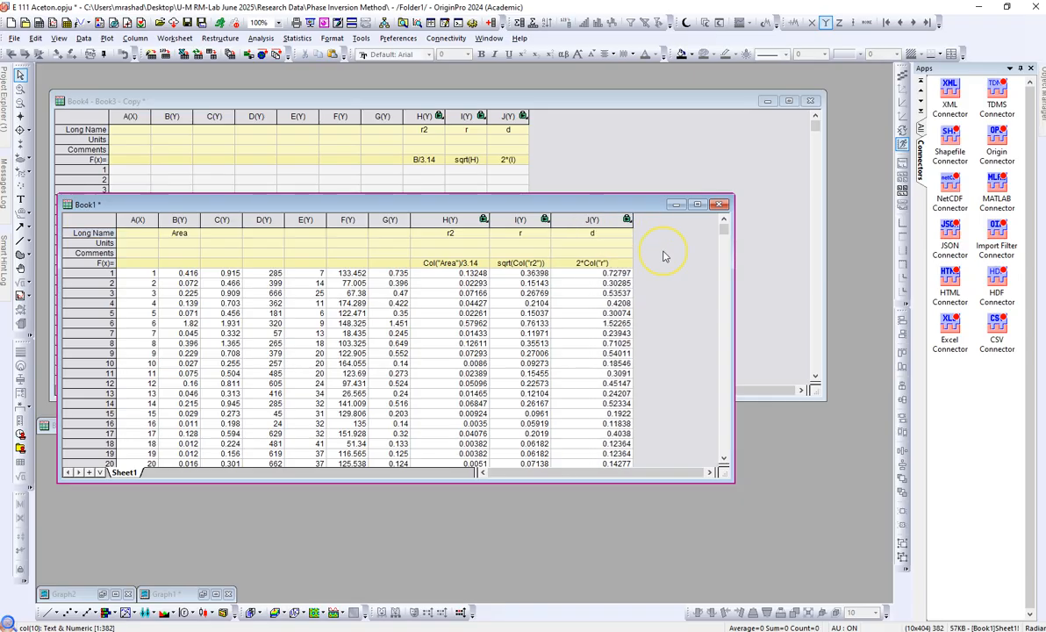
Step: Plot column d as a histogram and title its x-axis Pore Size (um)
left_click(592, 219)
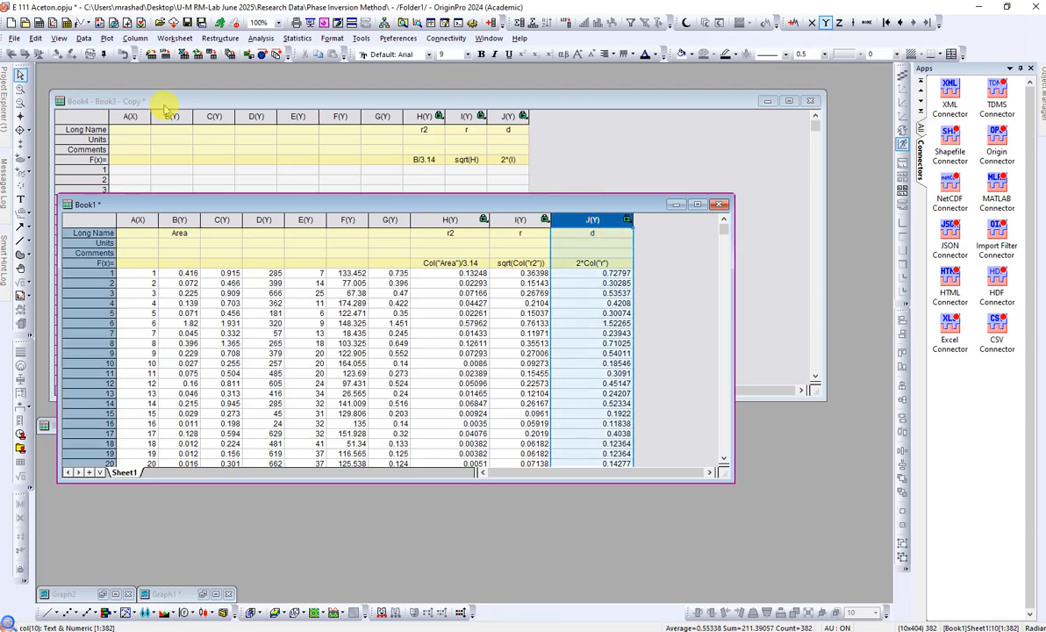
left_click(107, 38)
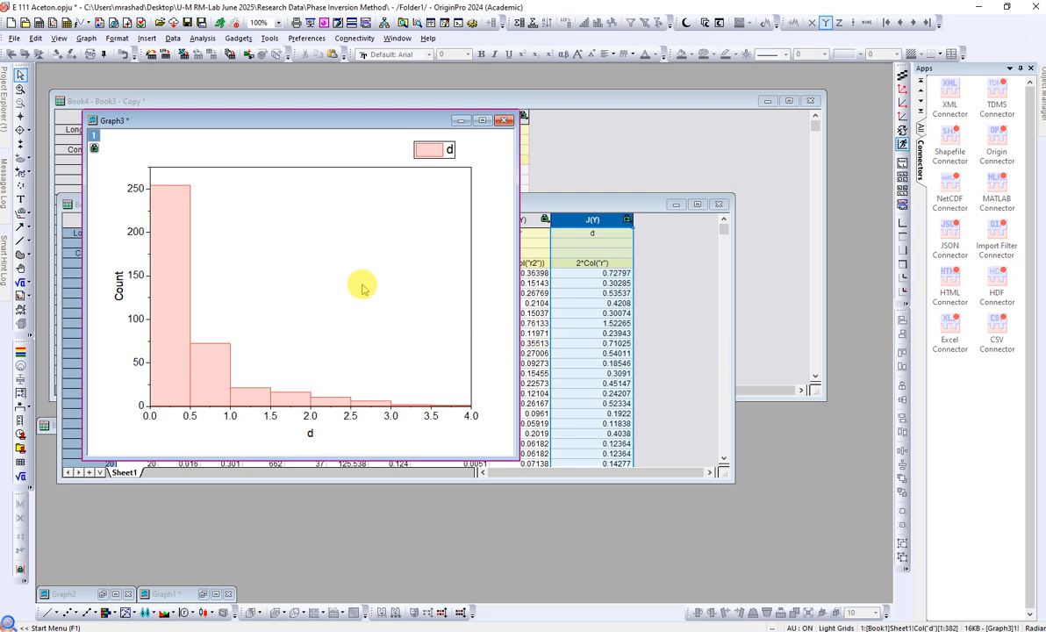
left_click(309, 434)
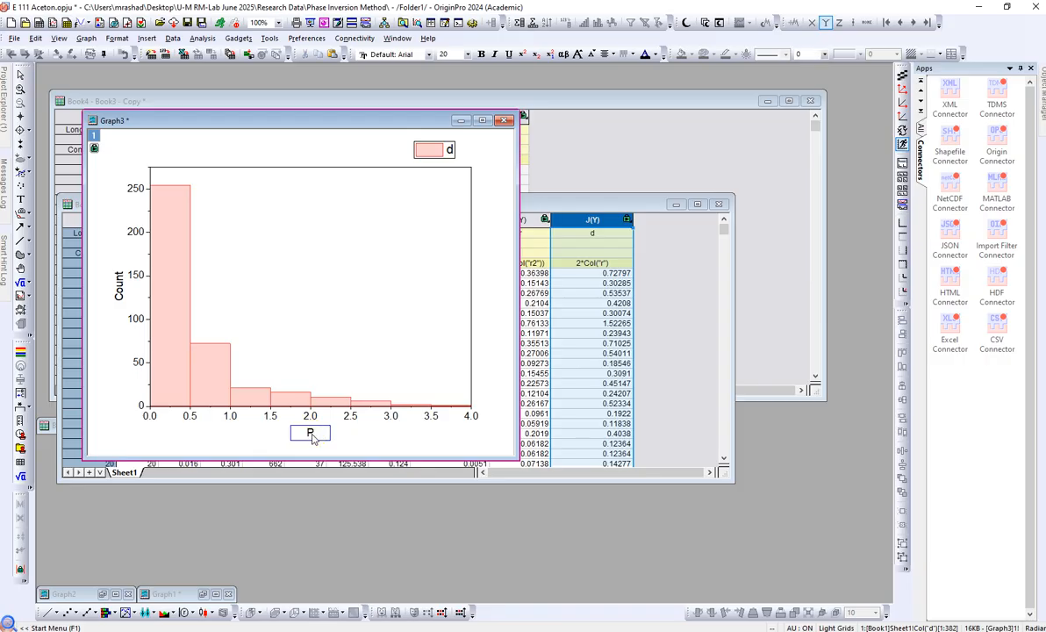
type("ore Size (")
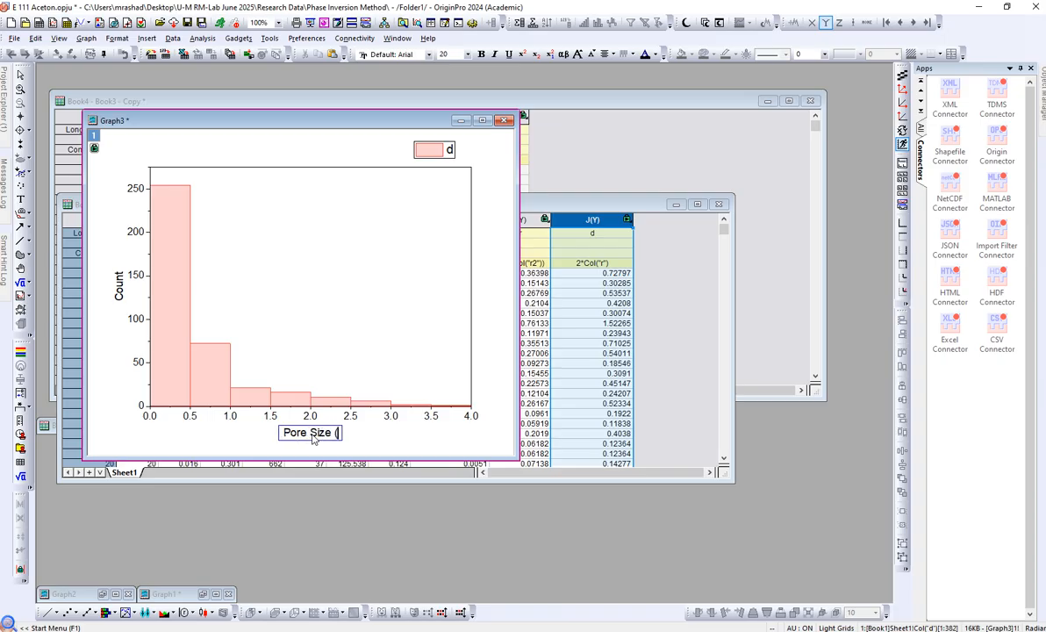
type("um)")
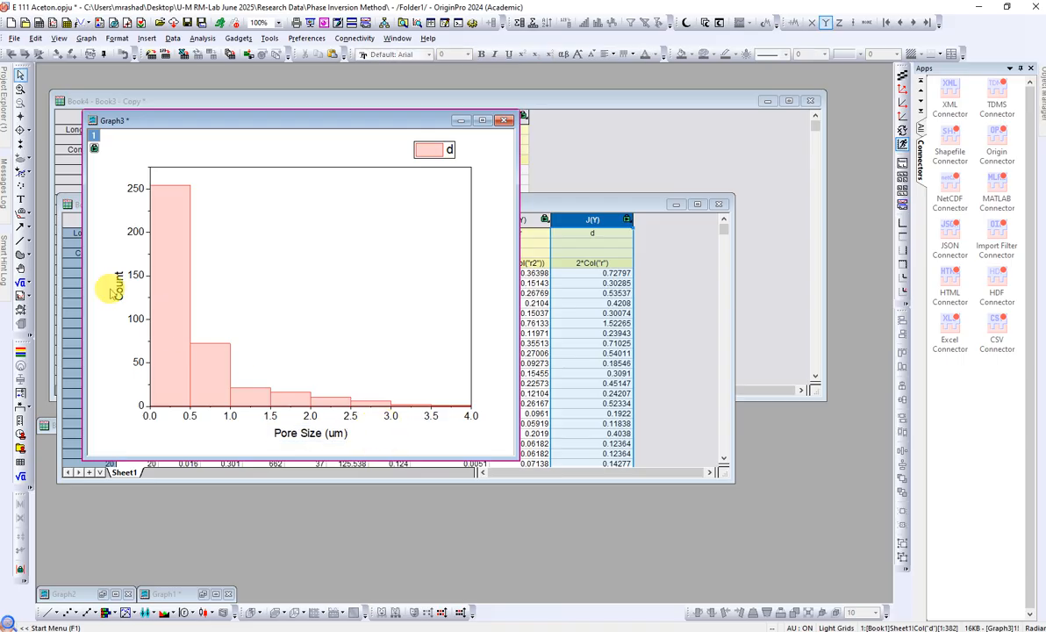
mouse_move(166, 274)
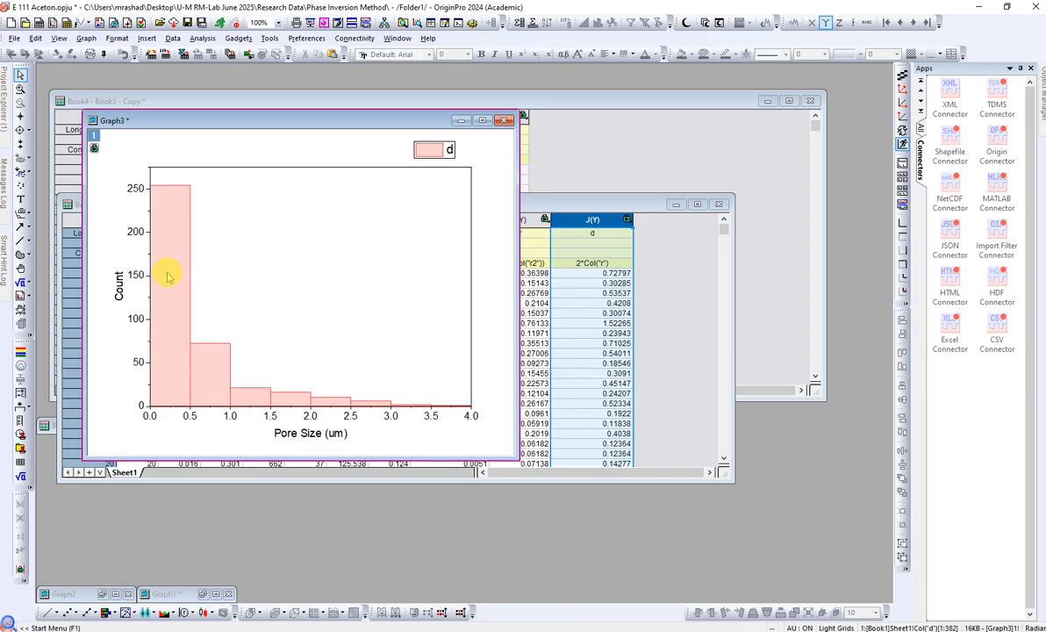